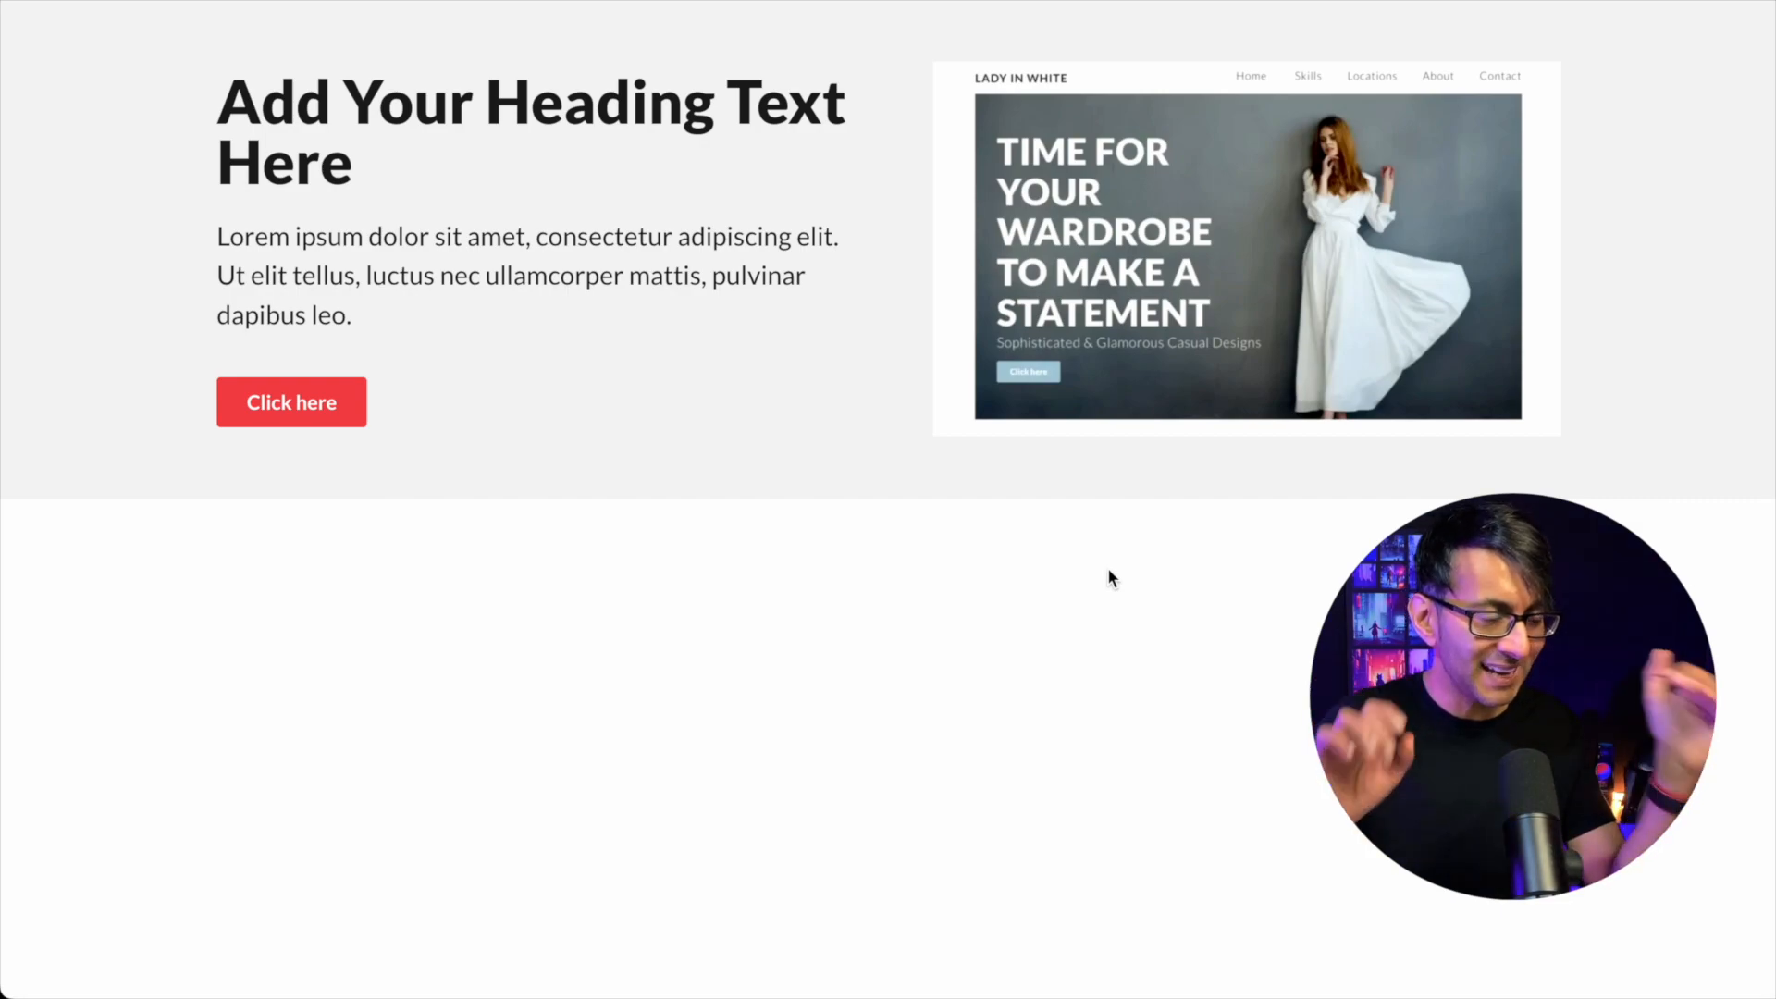
mouse_move(537, 474)
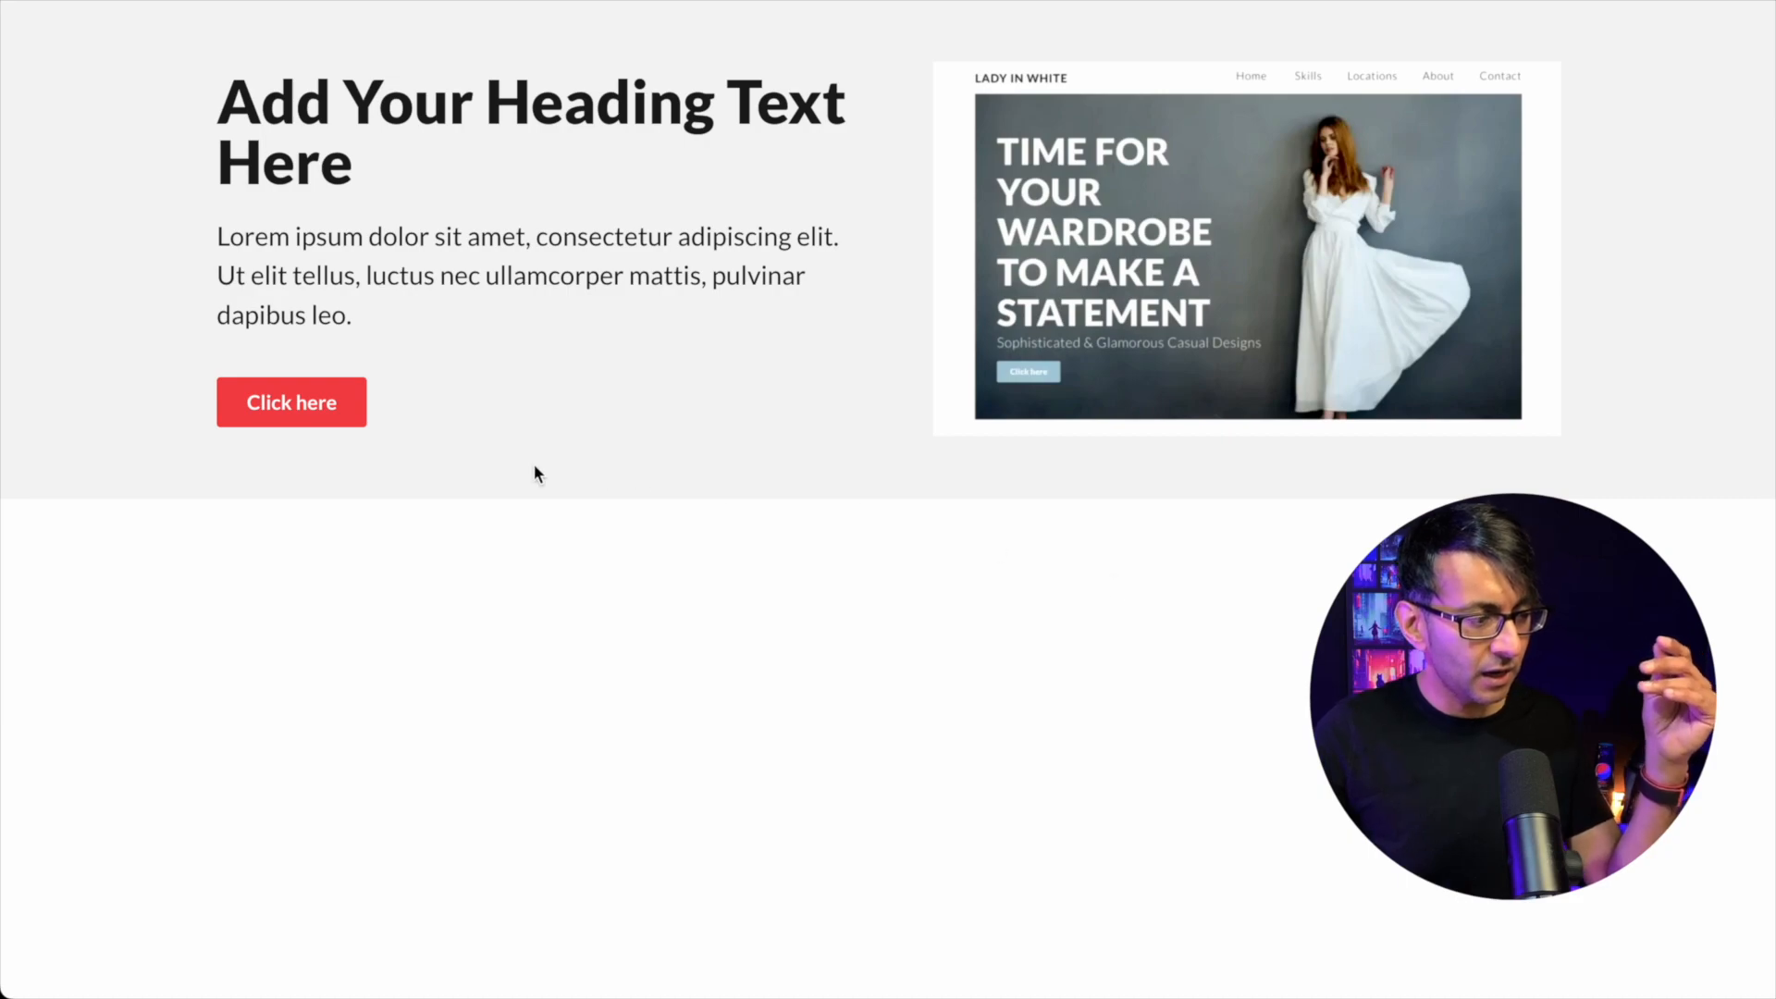
mouse_move(1330, 320)
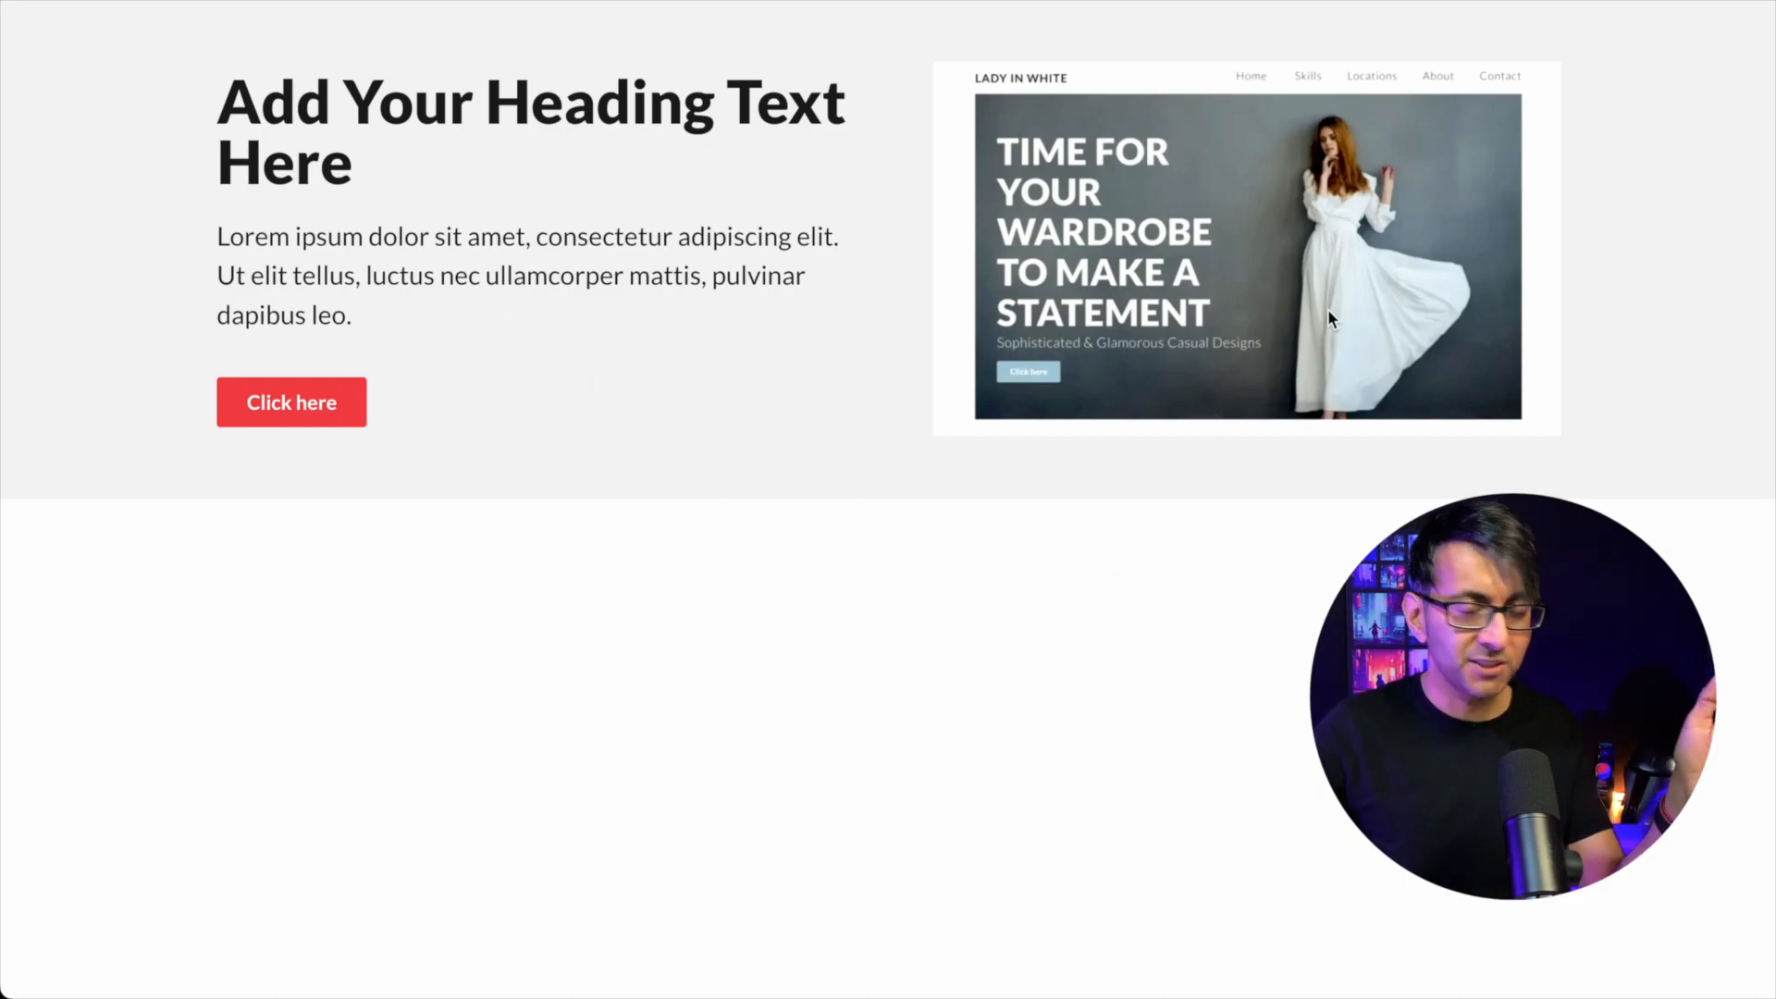
mouse_move(1634, 399)
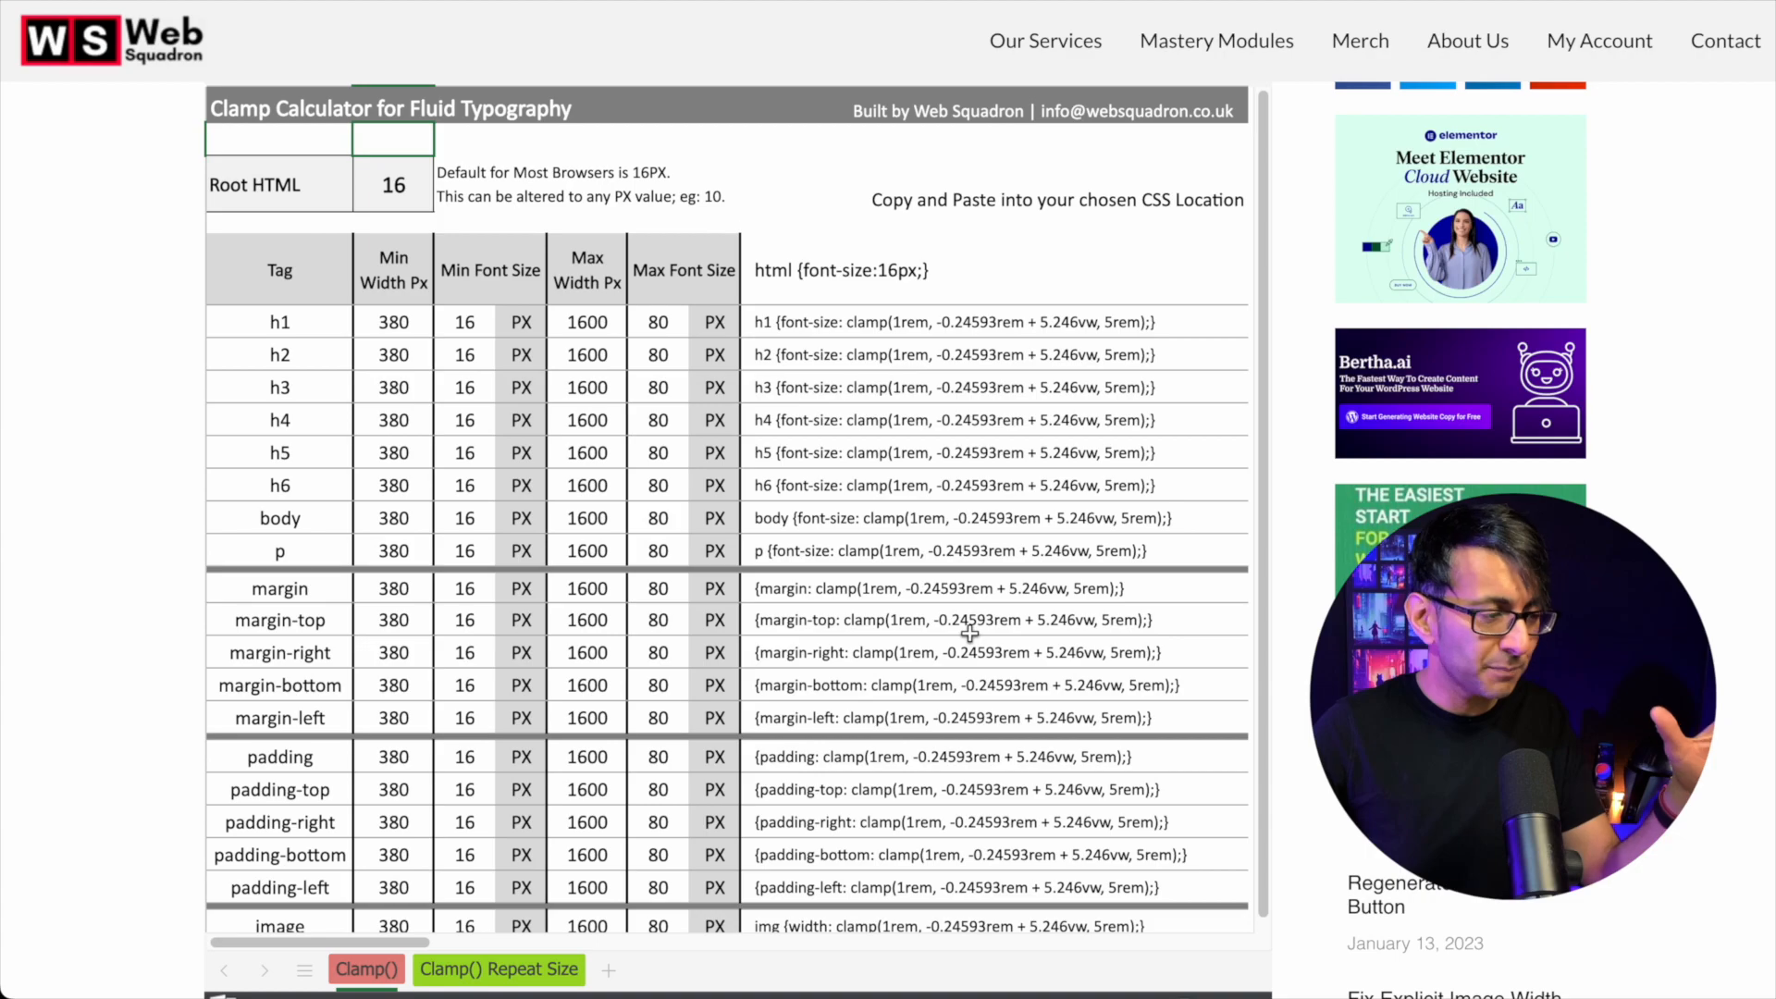
mouse_move(321, 364)
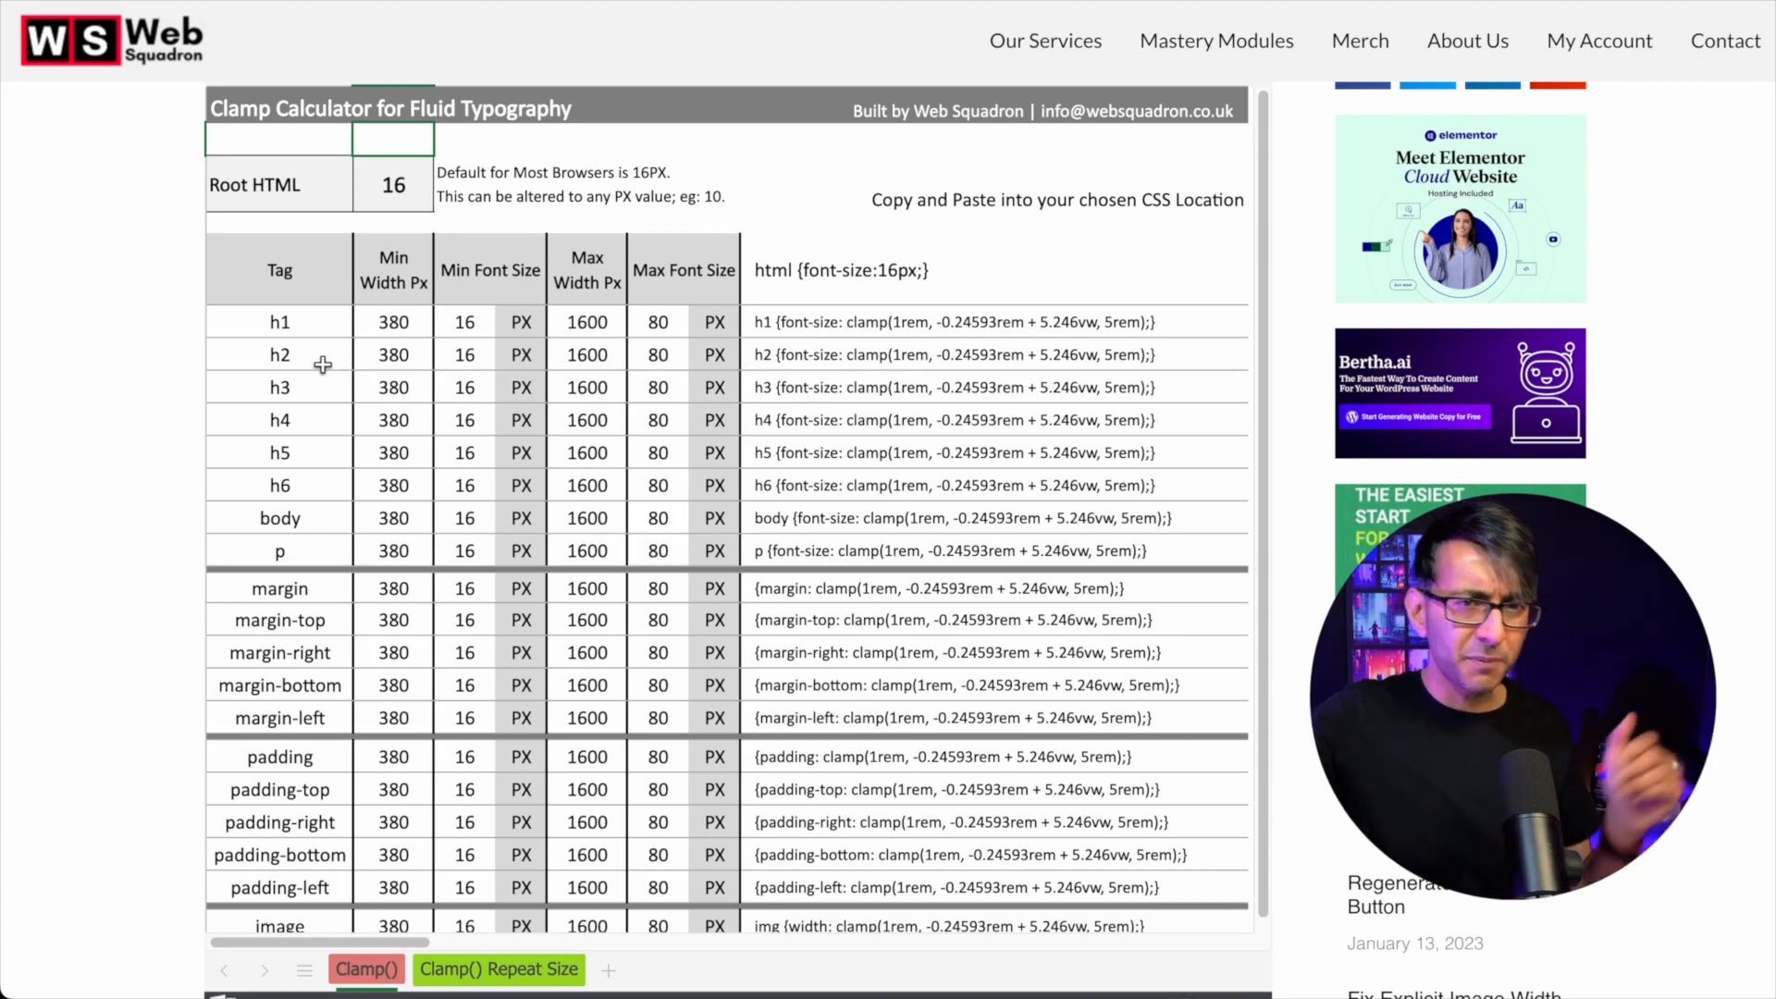
mouse_move(319, 330)
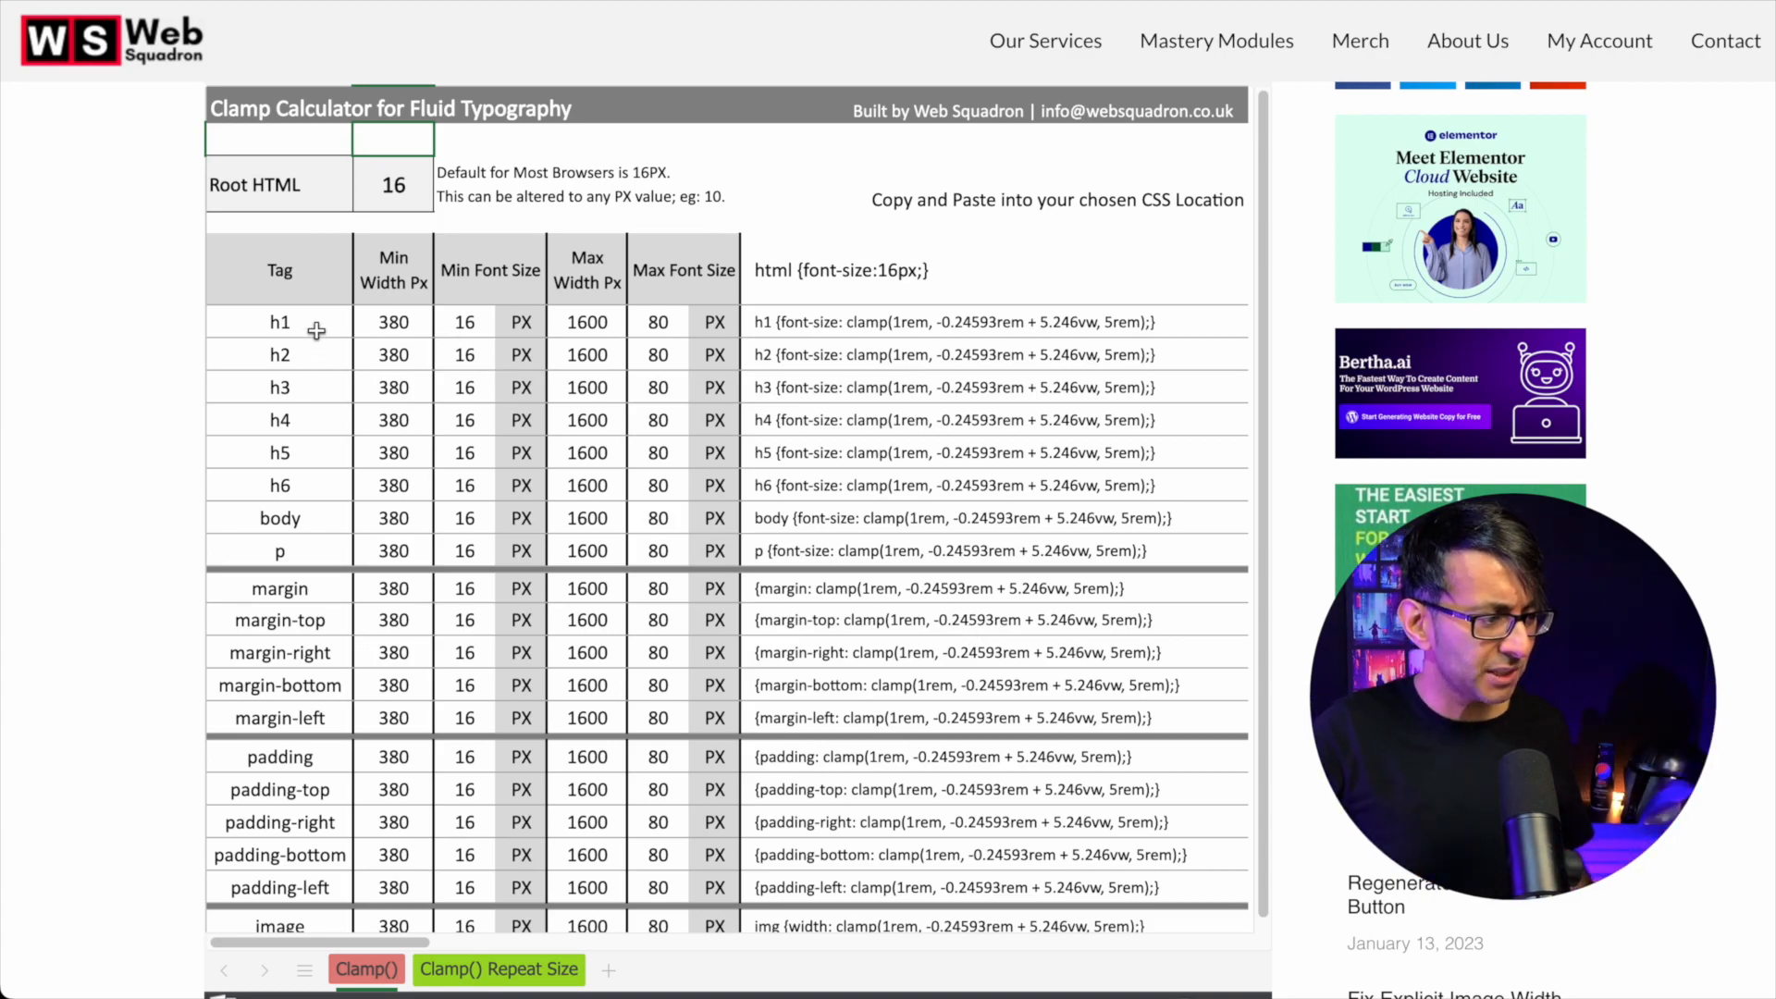
mouse_move(300, 531)
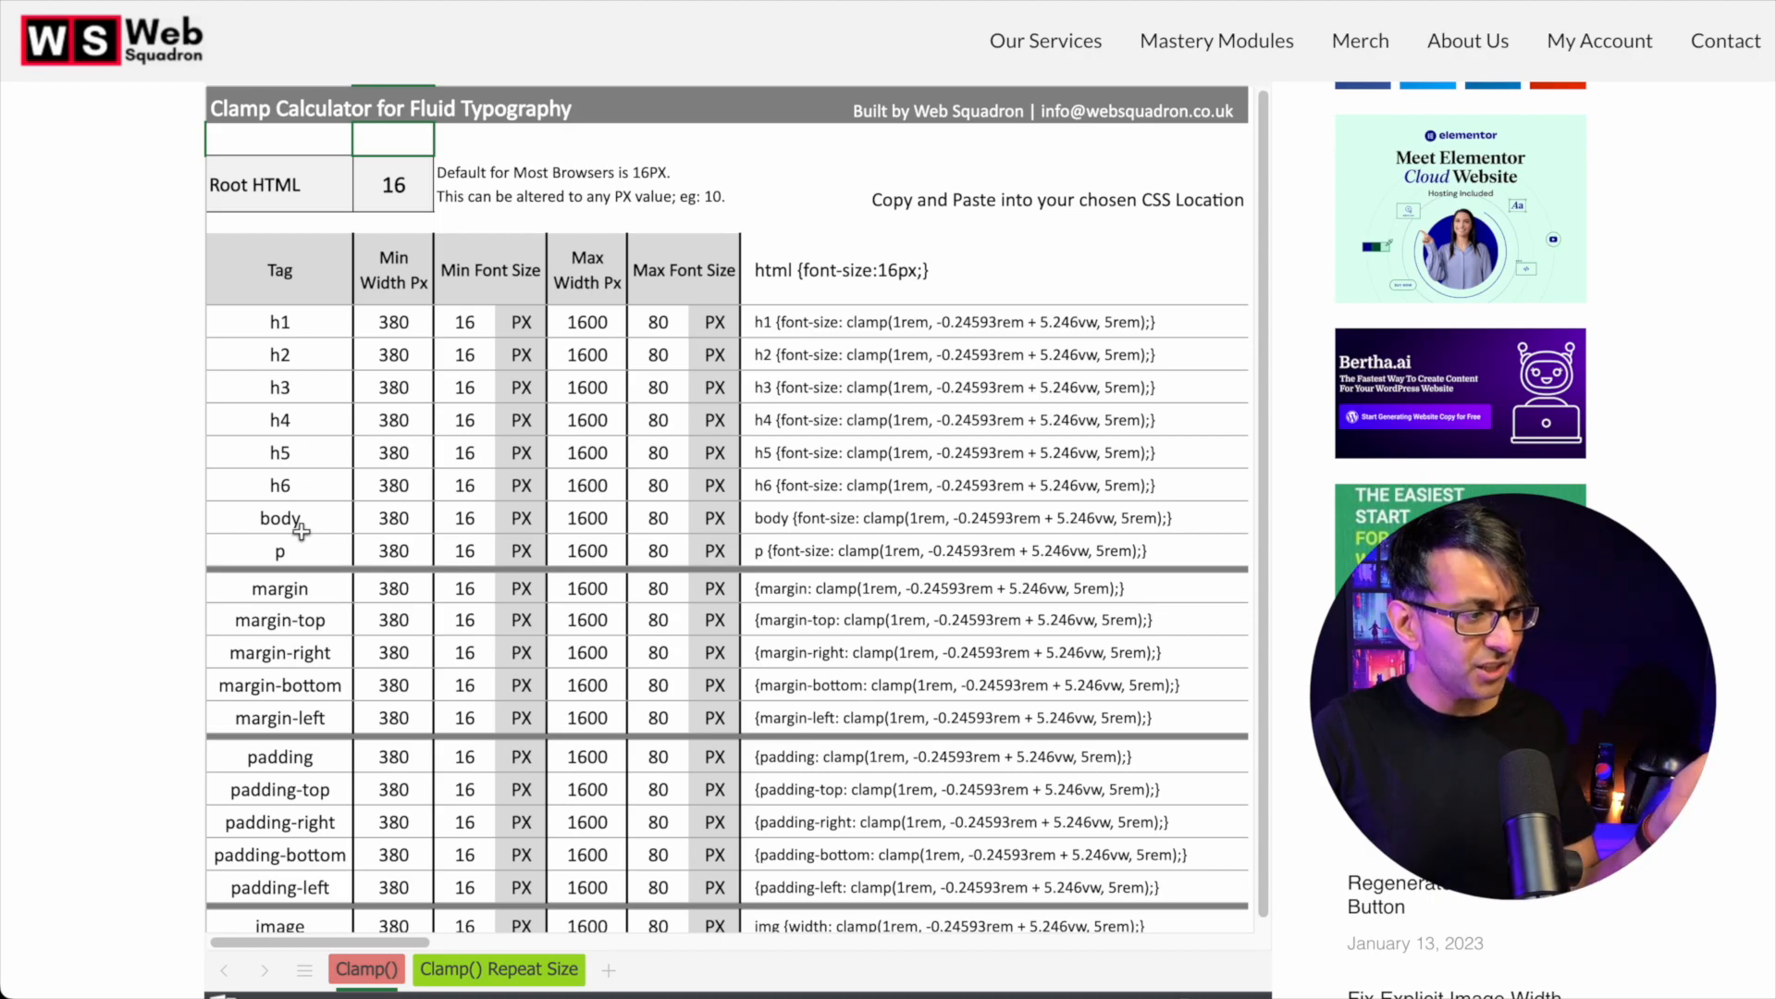
mouse_move(352, 631)
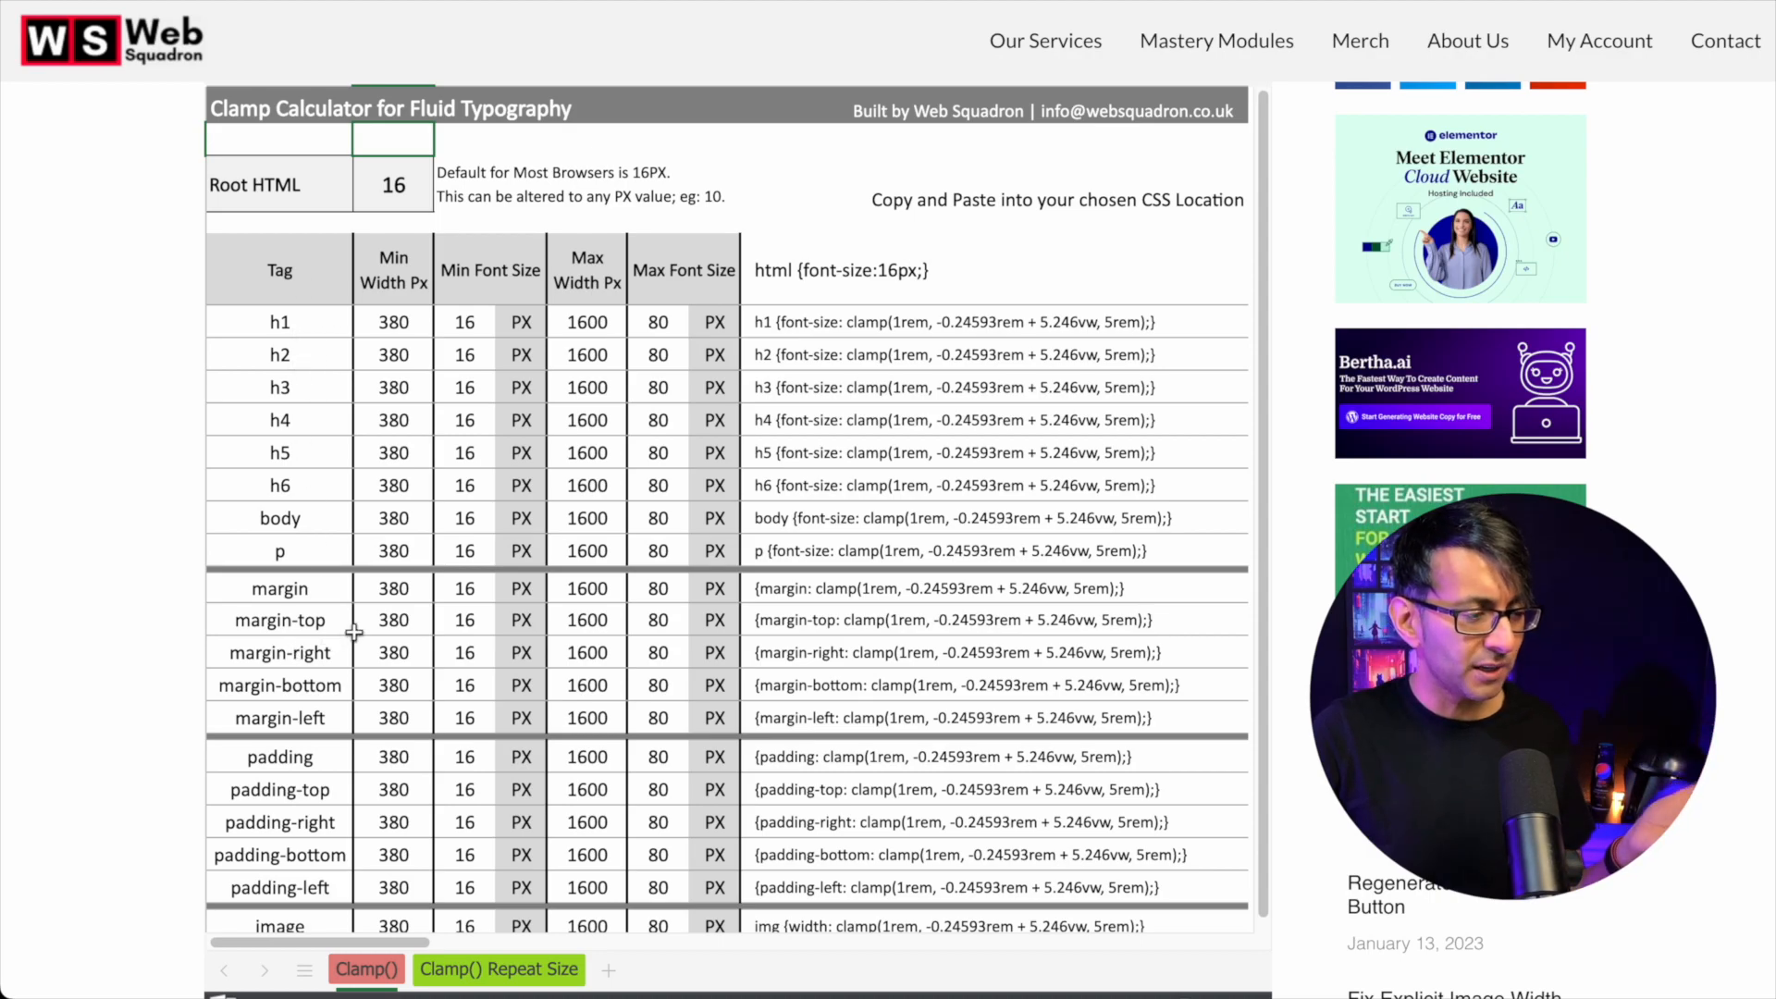
mouse_move(809, 416)
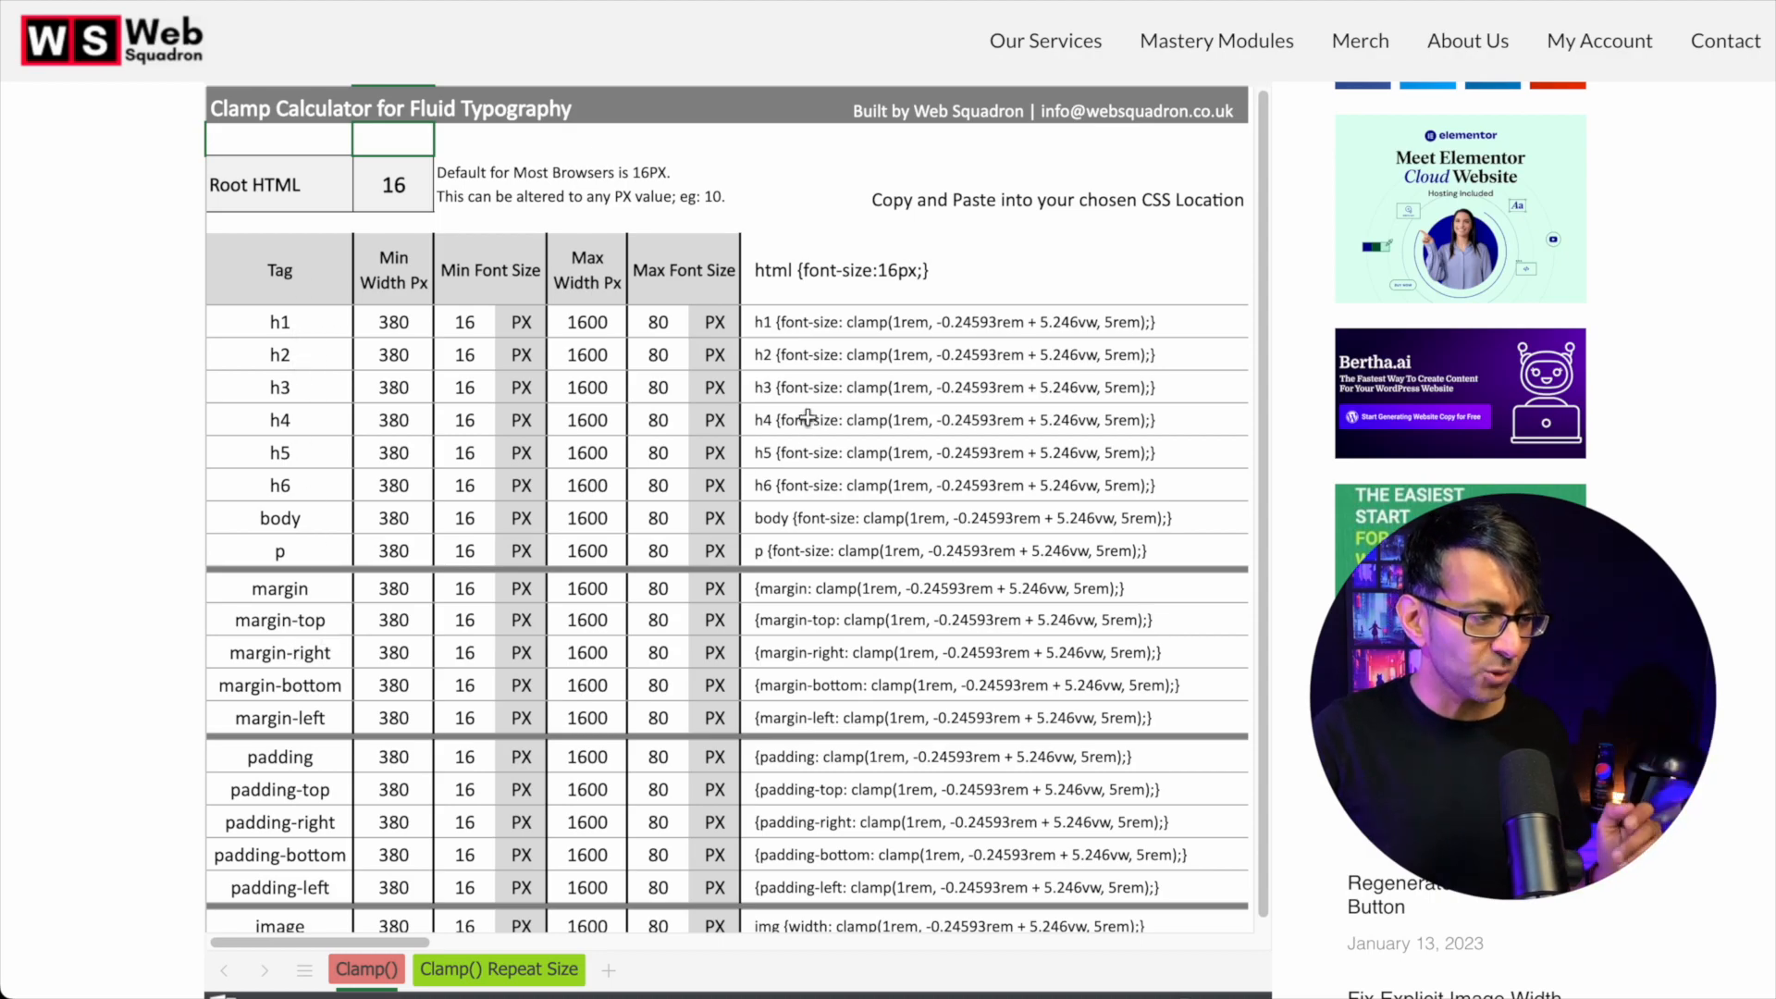
mouse_move(855, 332)
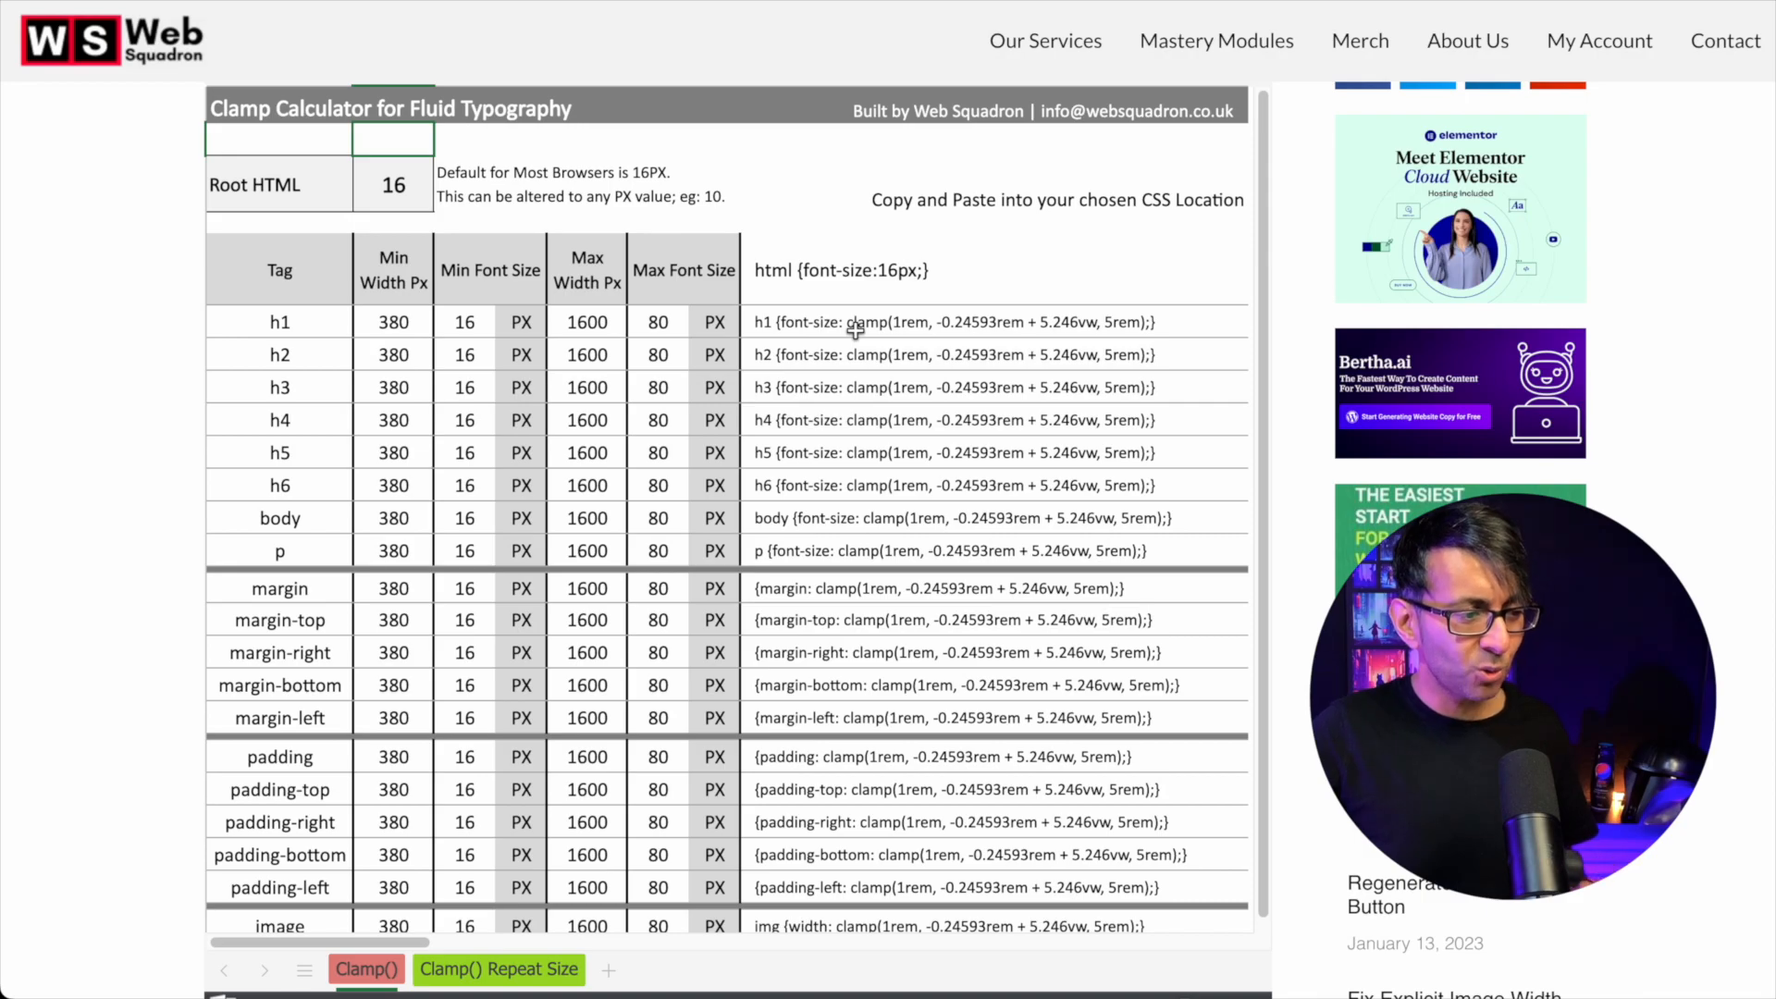
mouse_move(1142, 336)
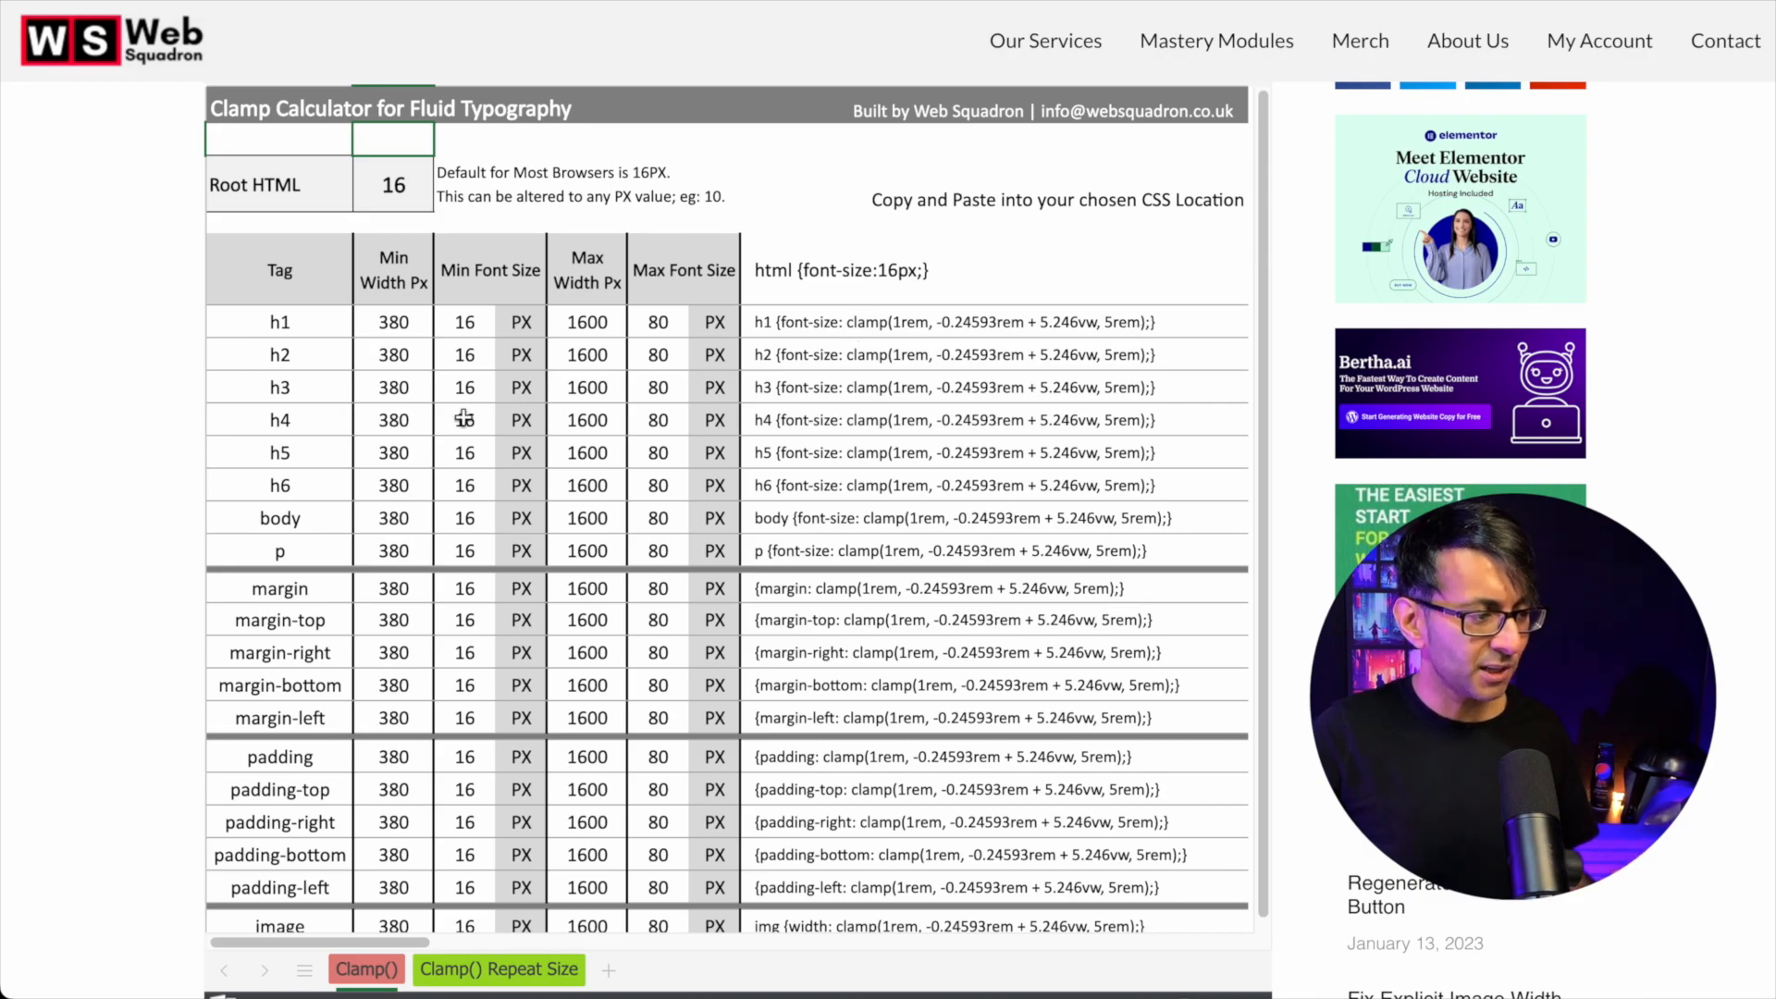
Open the hero container's Advanced settings to see its clamp() top/bottom padding and zero side padding
left_click(392, 322)
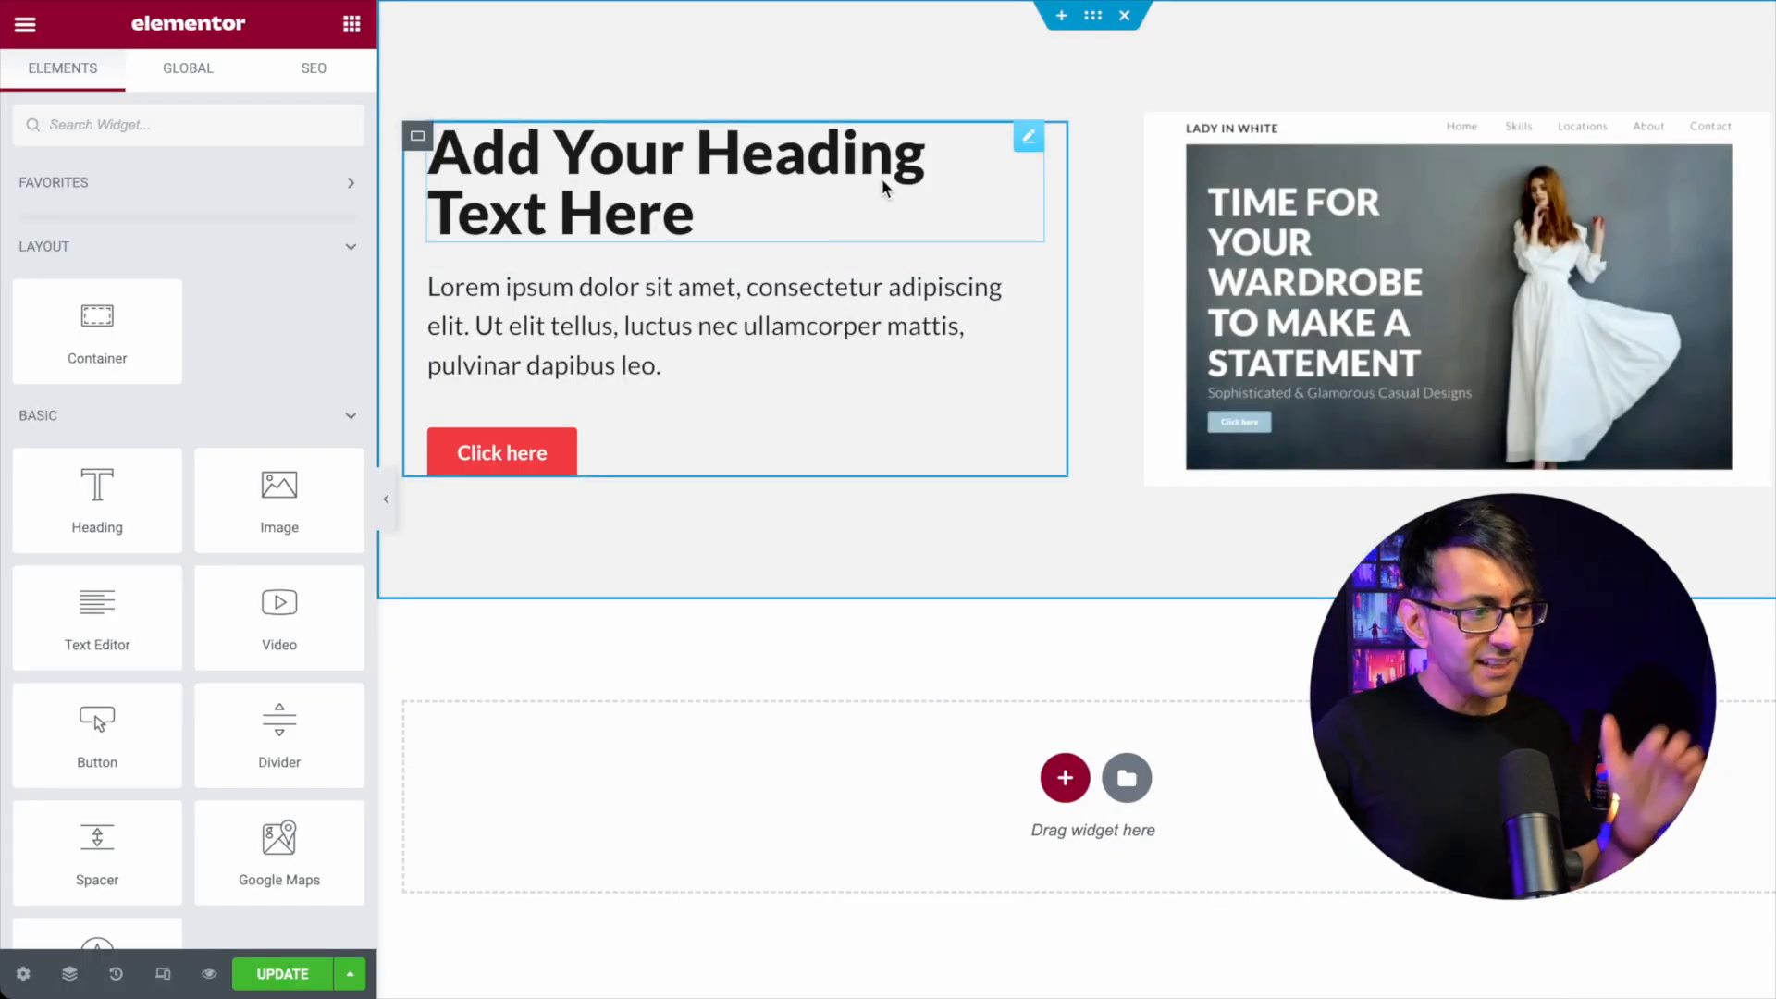
left_click(1108, 74)
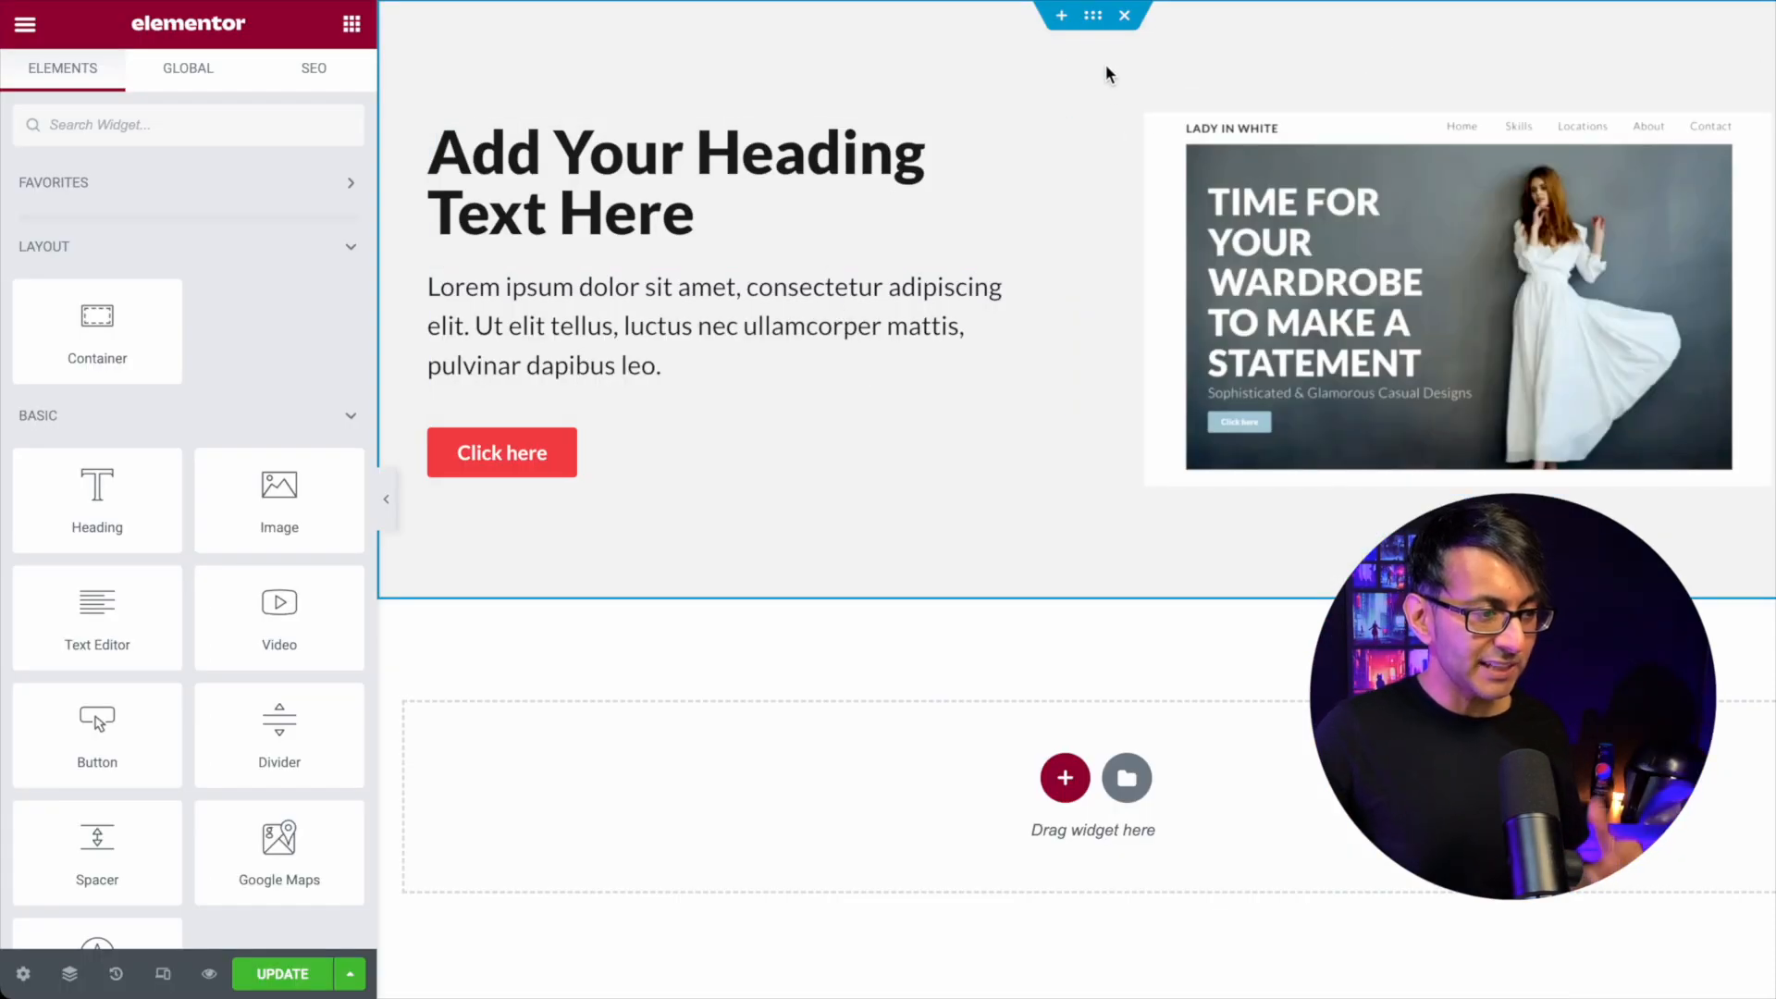
left_click(1092, 15)
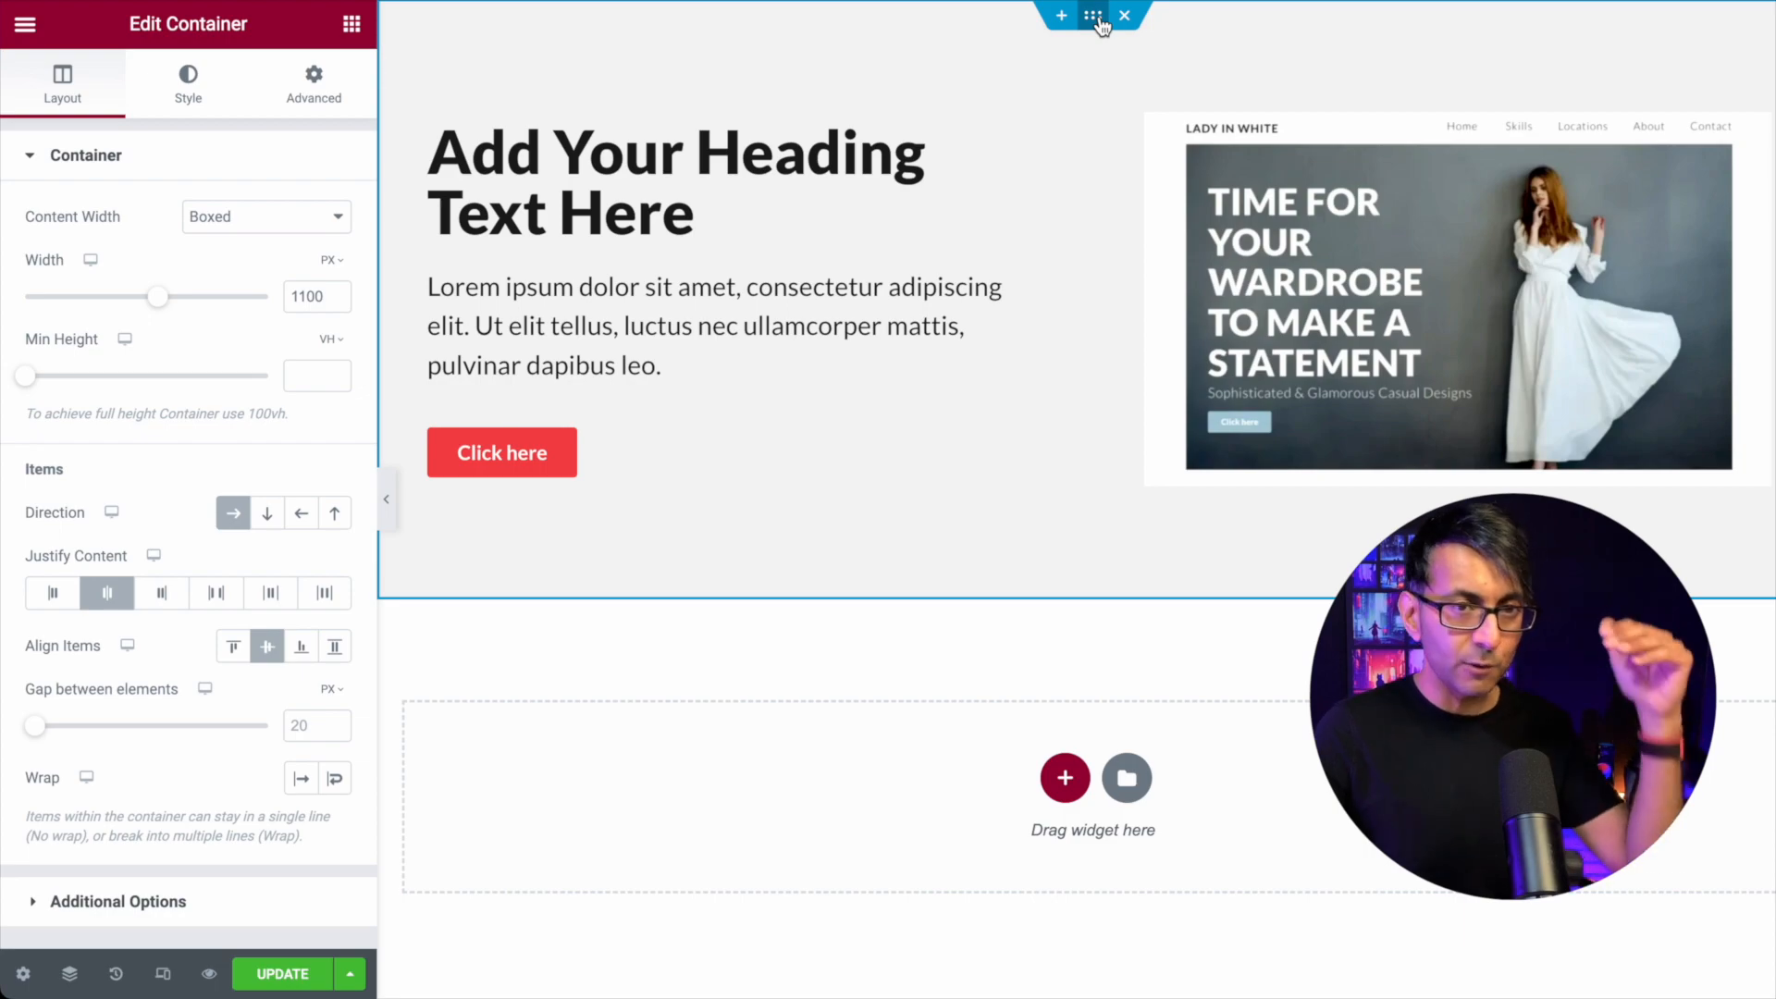
mouse_move(127, 646)
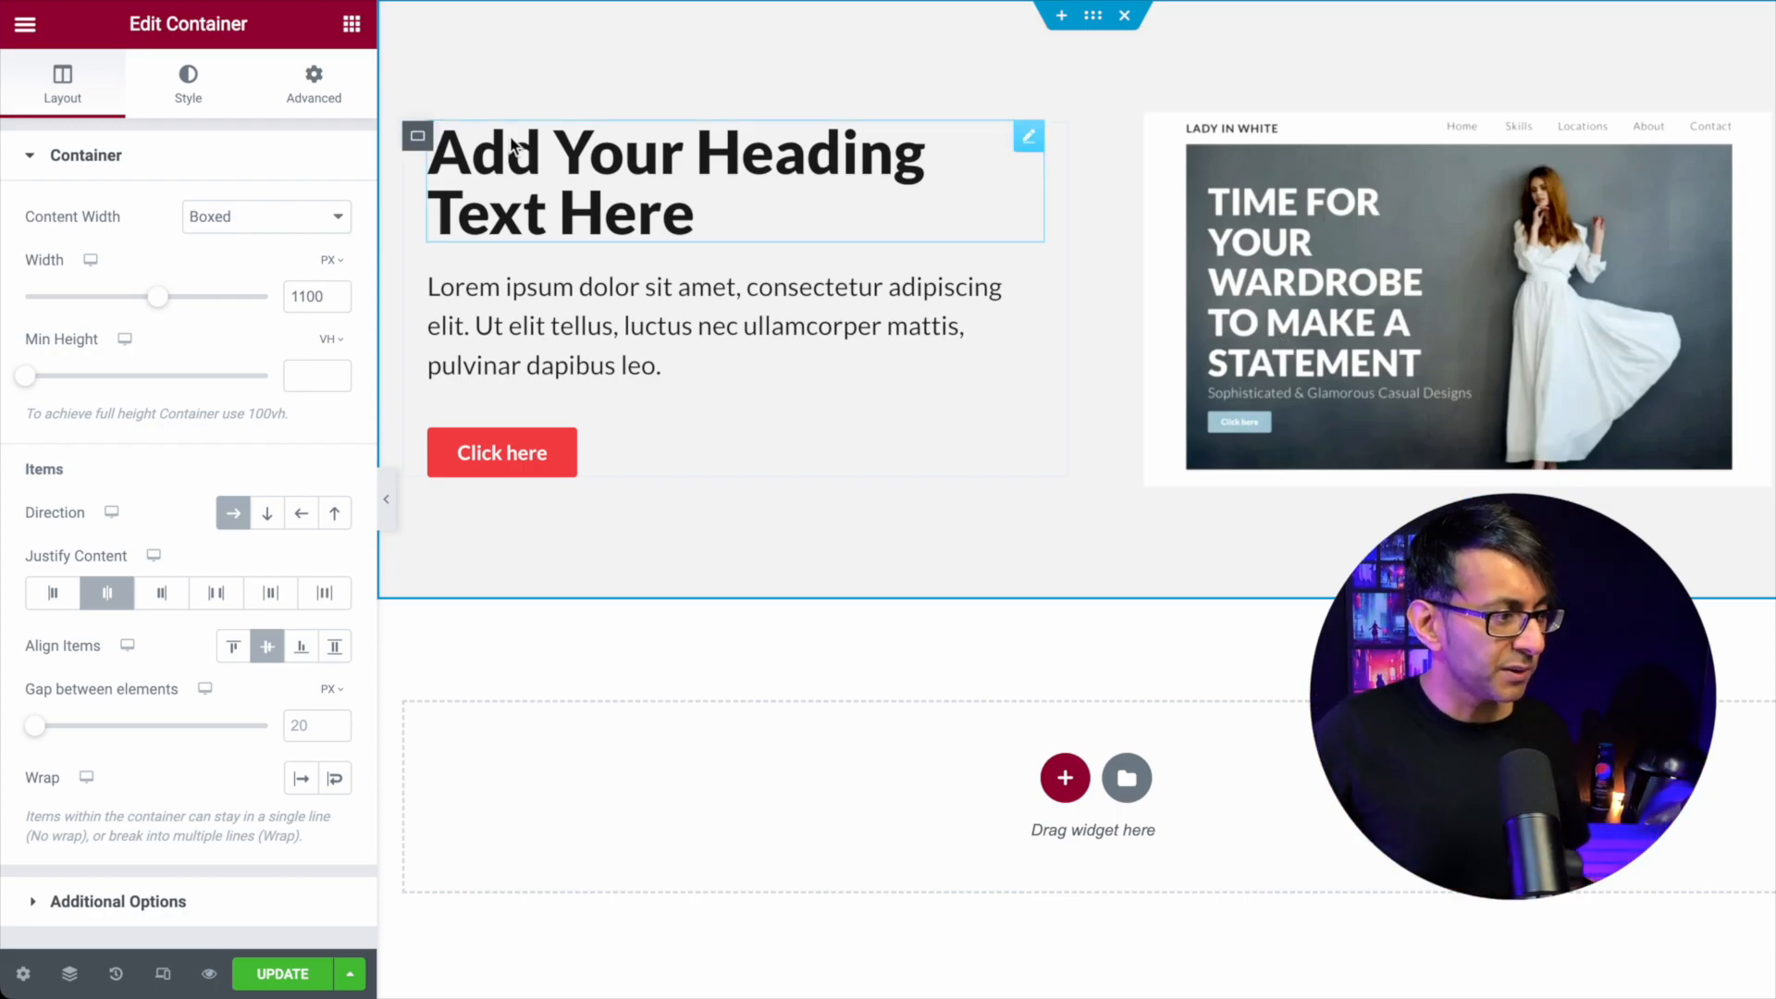
left_click(313, 83)
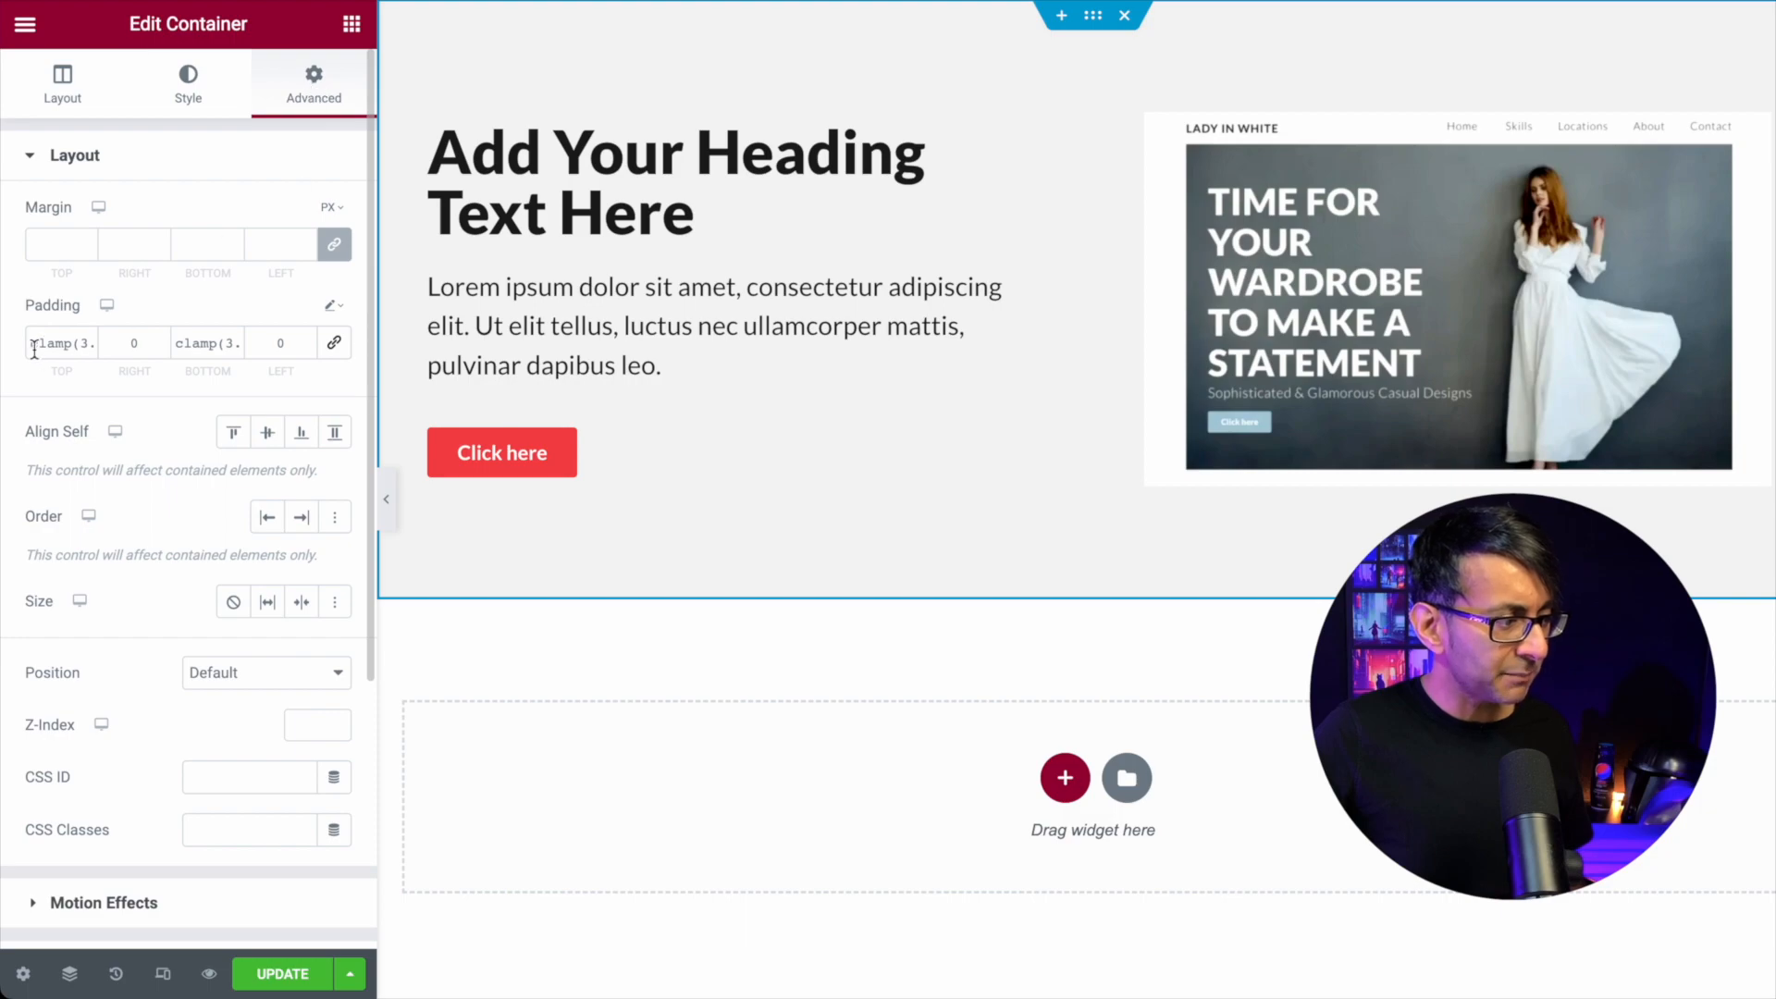
mouse_move(744, 59)
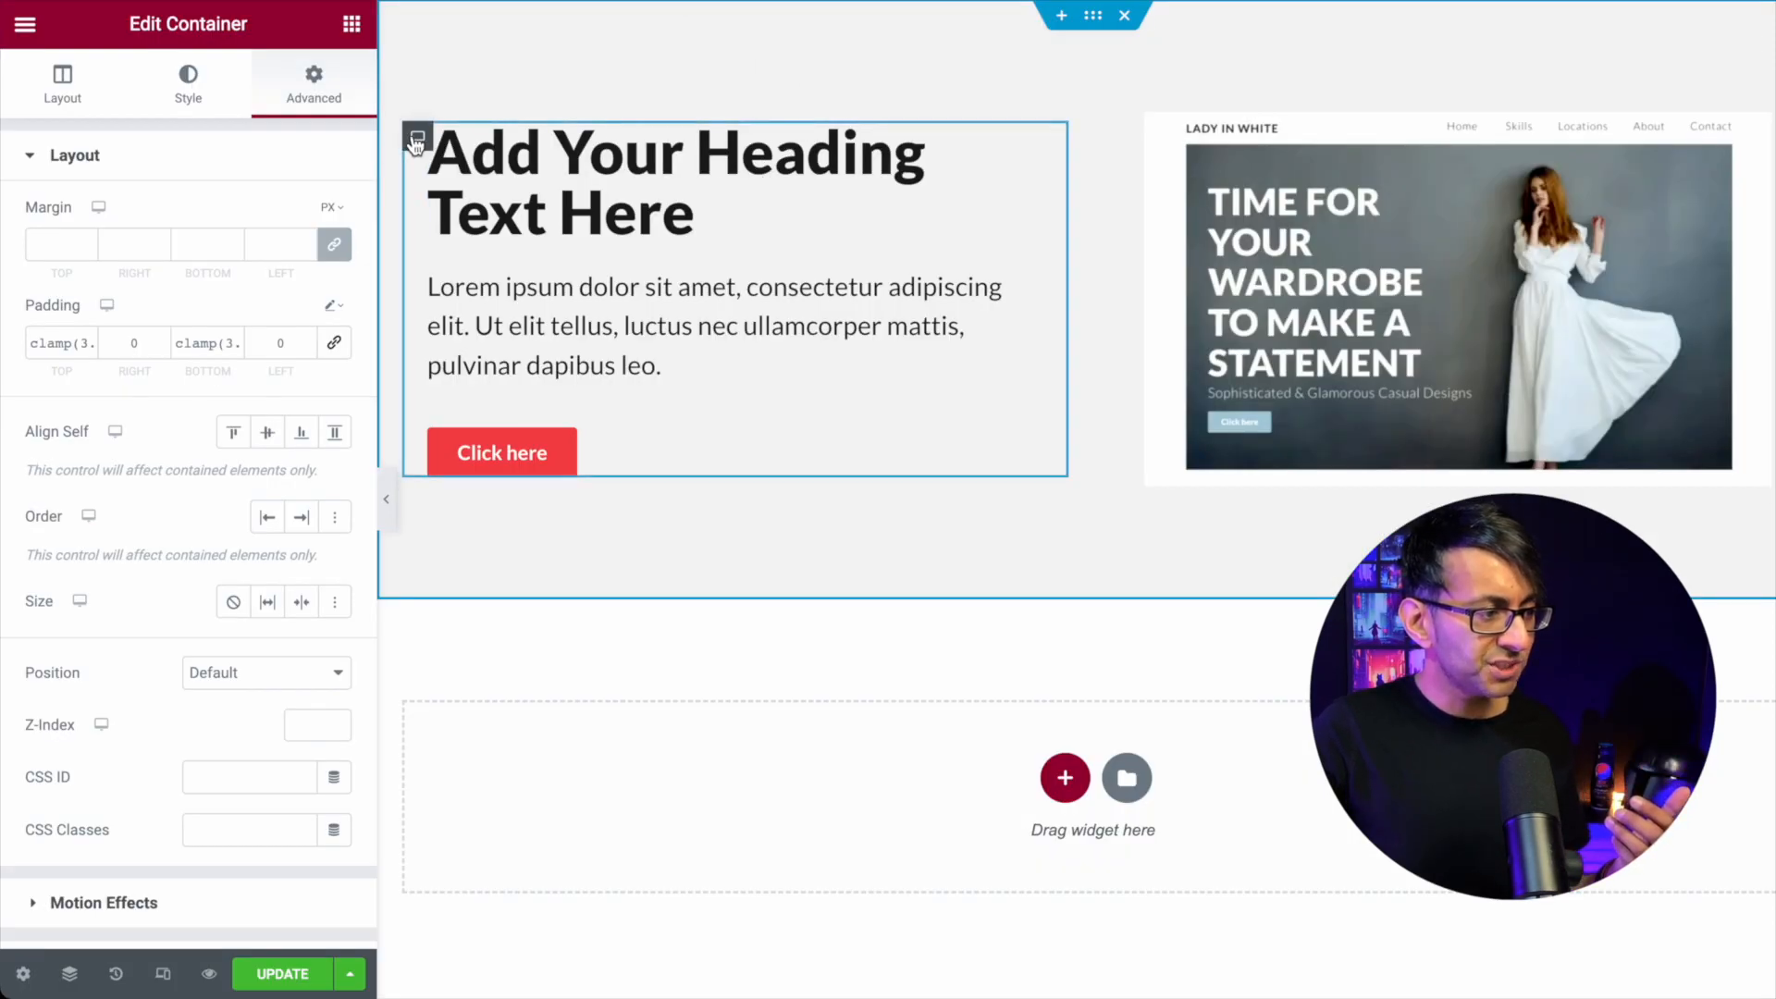
Inspect the text container's clamp() right margin and side padding, then select the image container
left_click(63, 83)
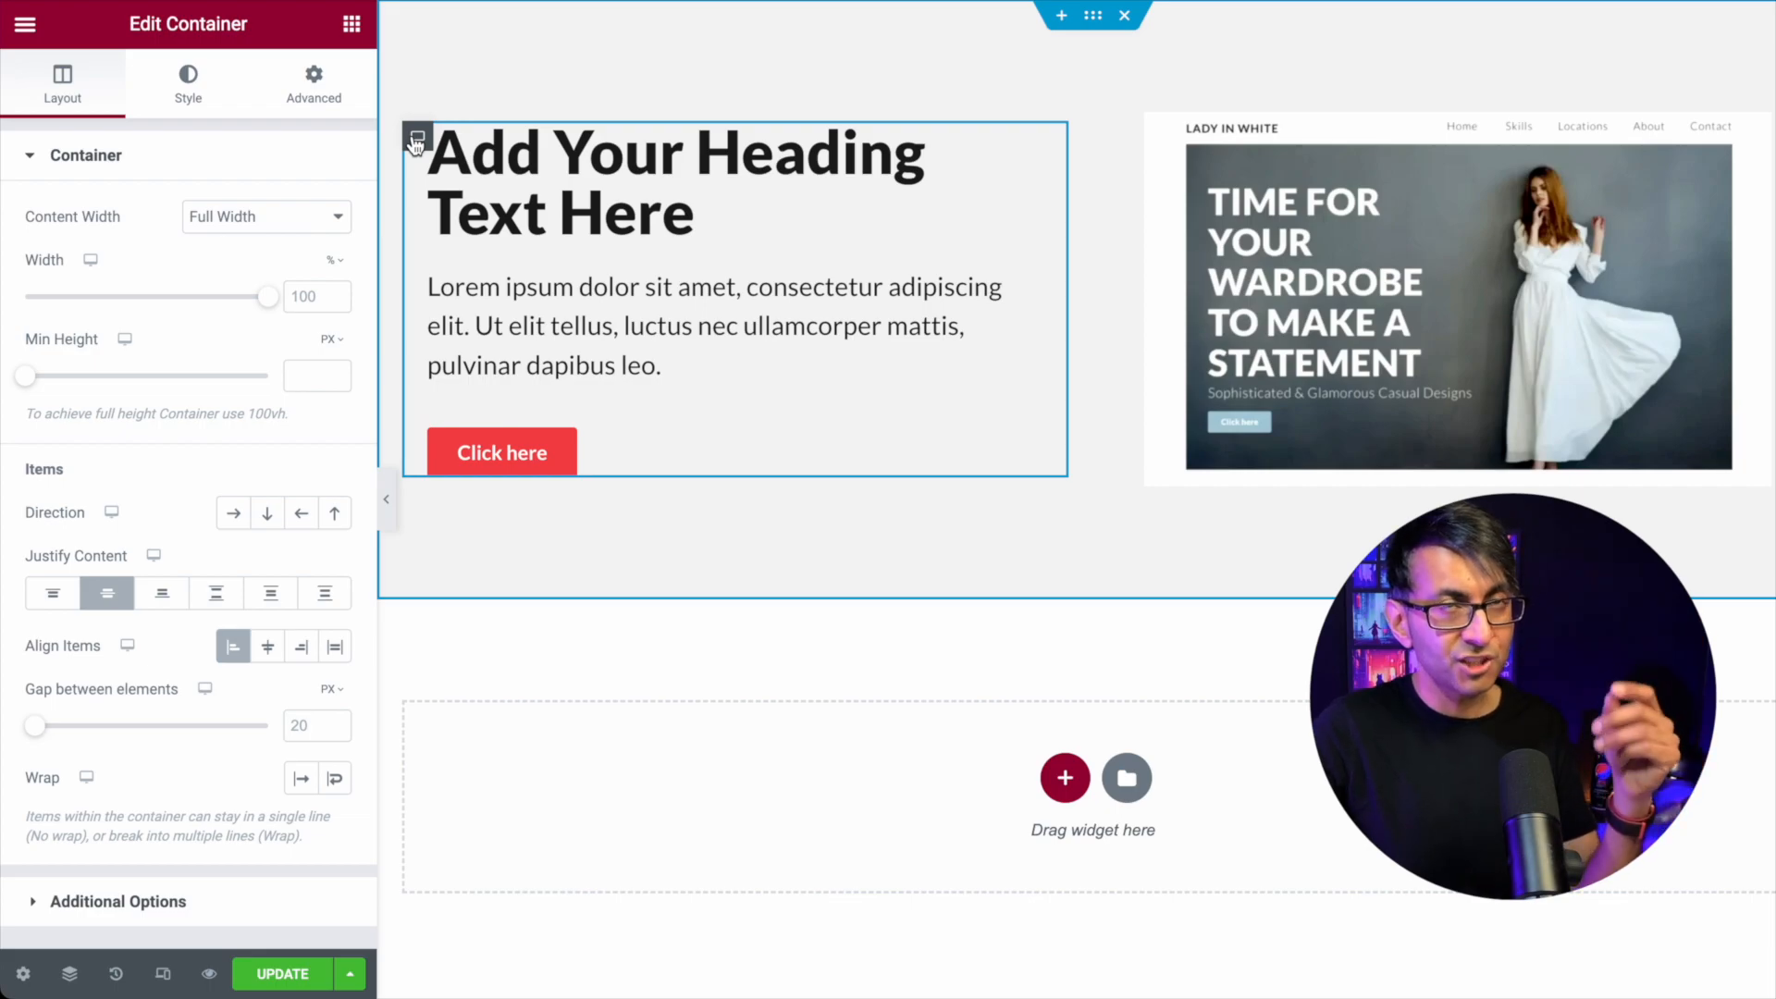
left_click(315, 83)
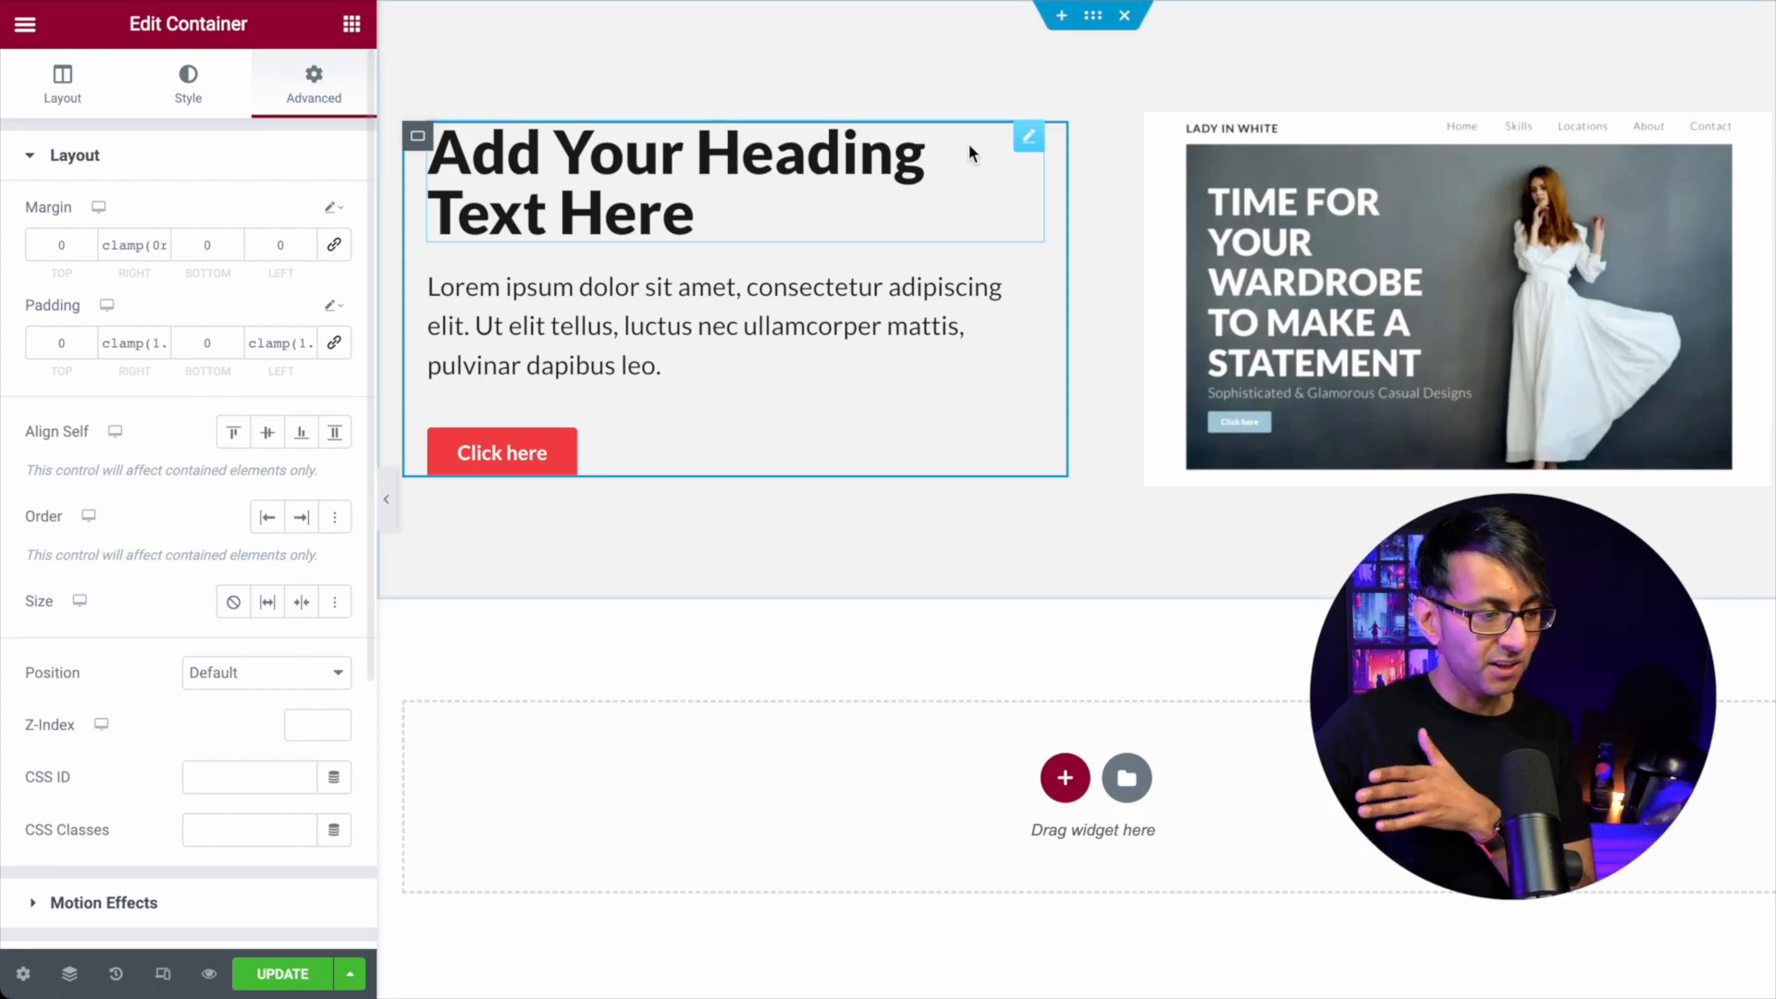
mouse_move(1037, 340)
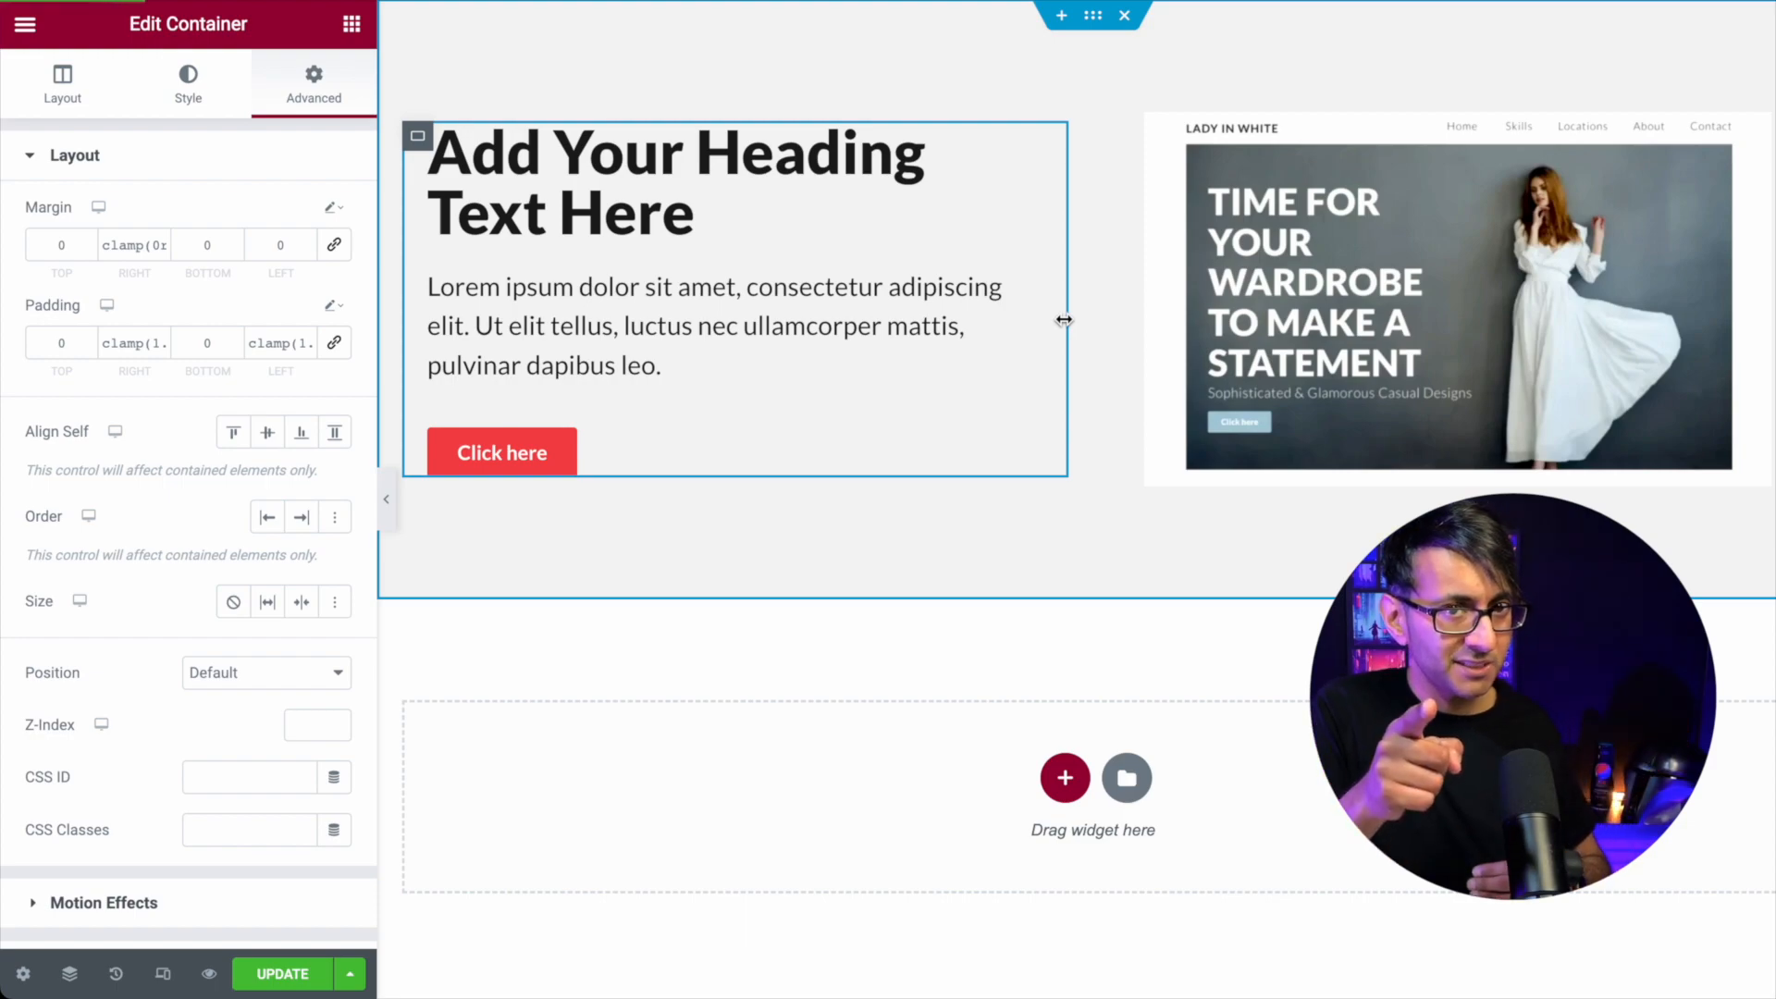
mouse_move(1093, 265)
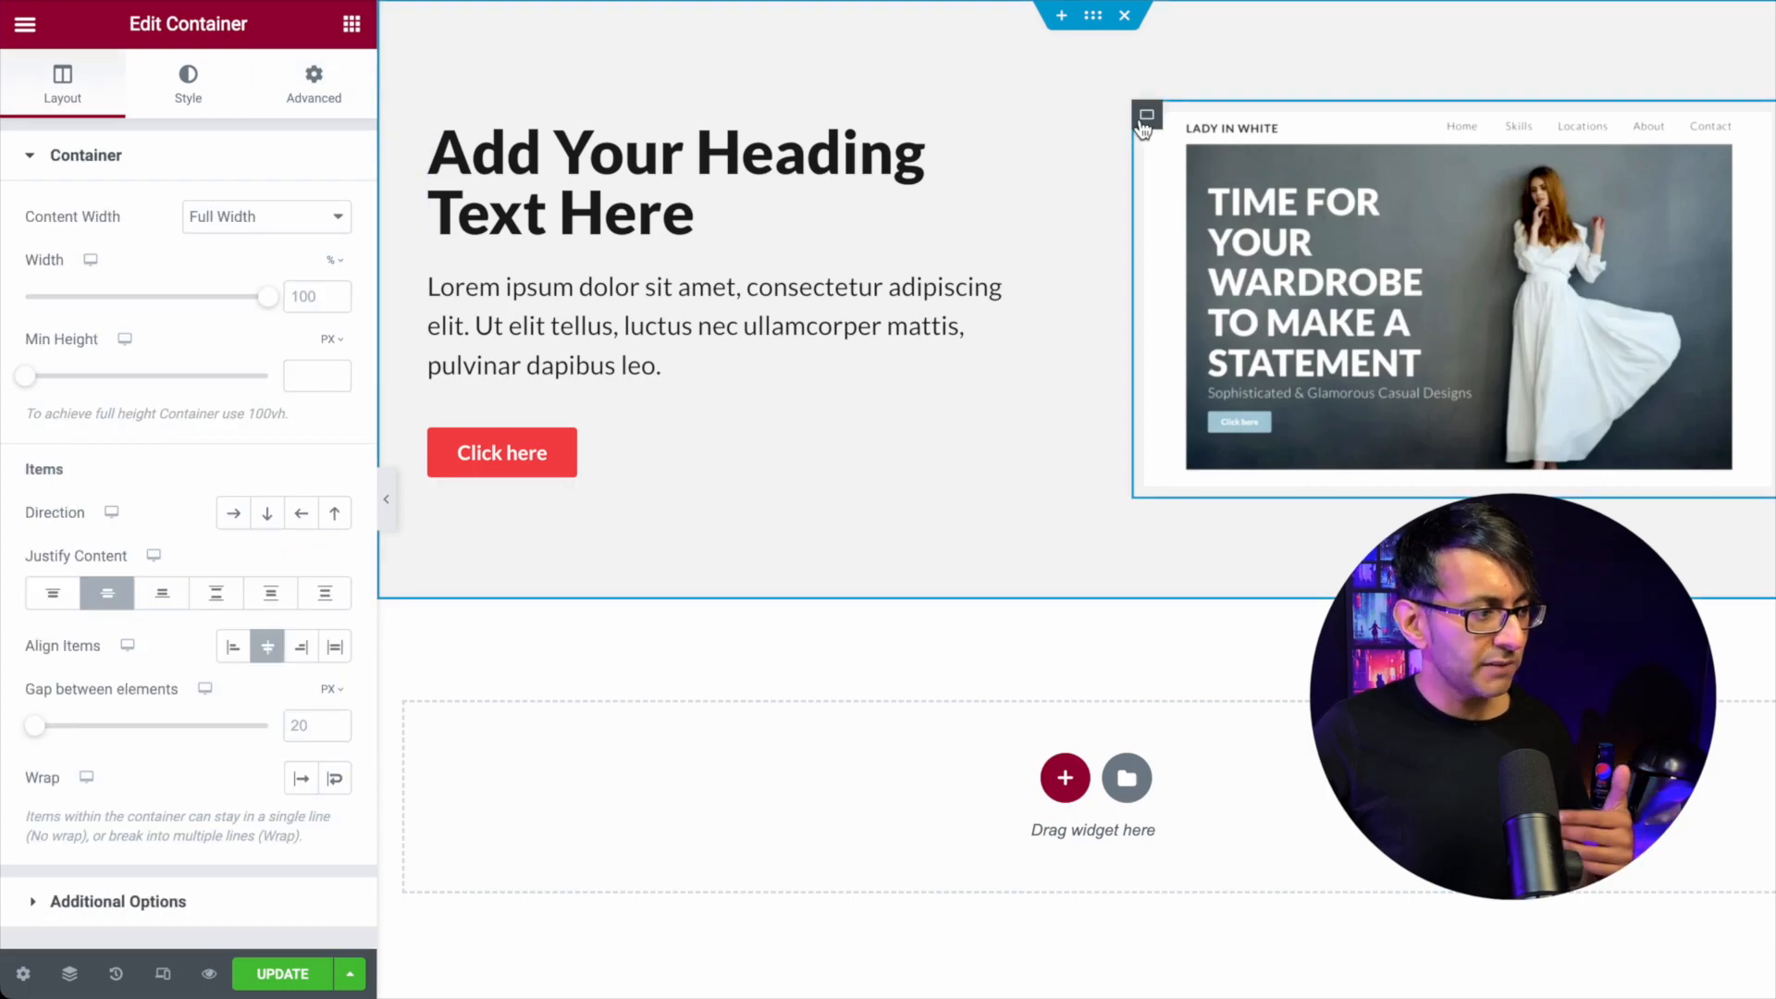
left_click(315, 83)
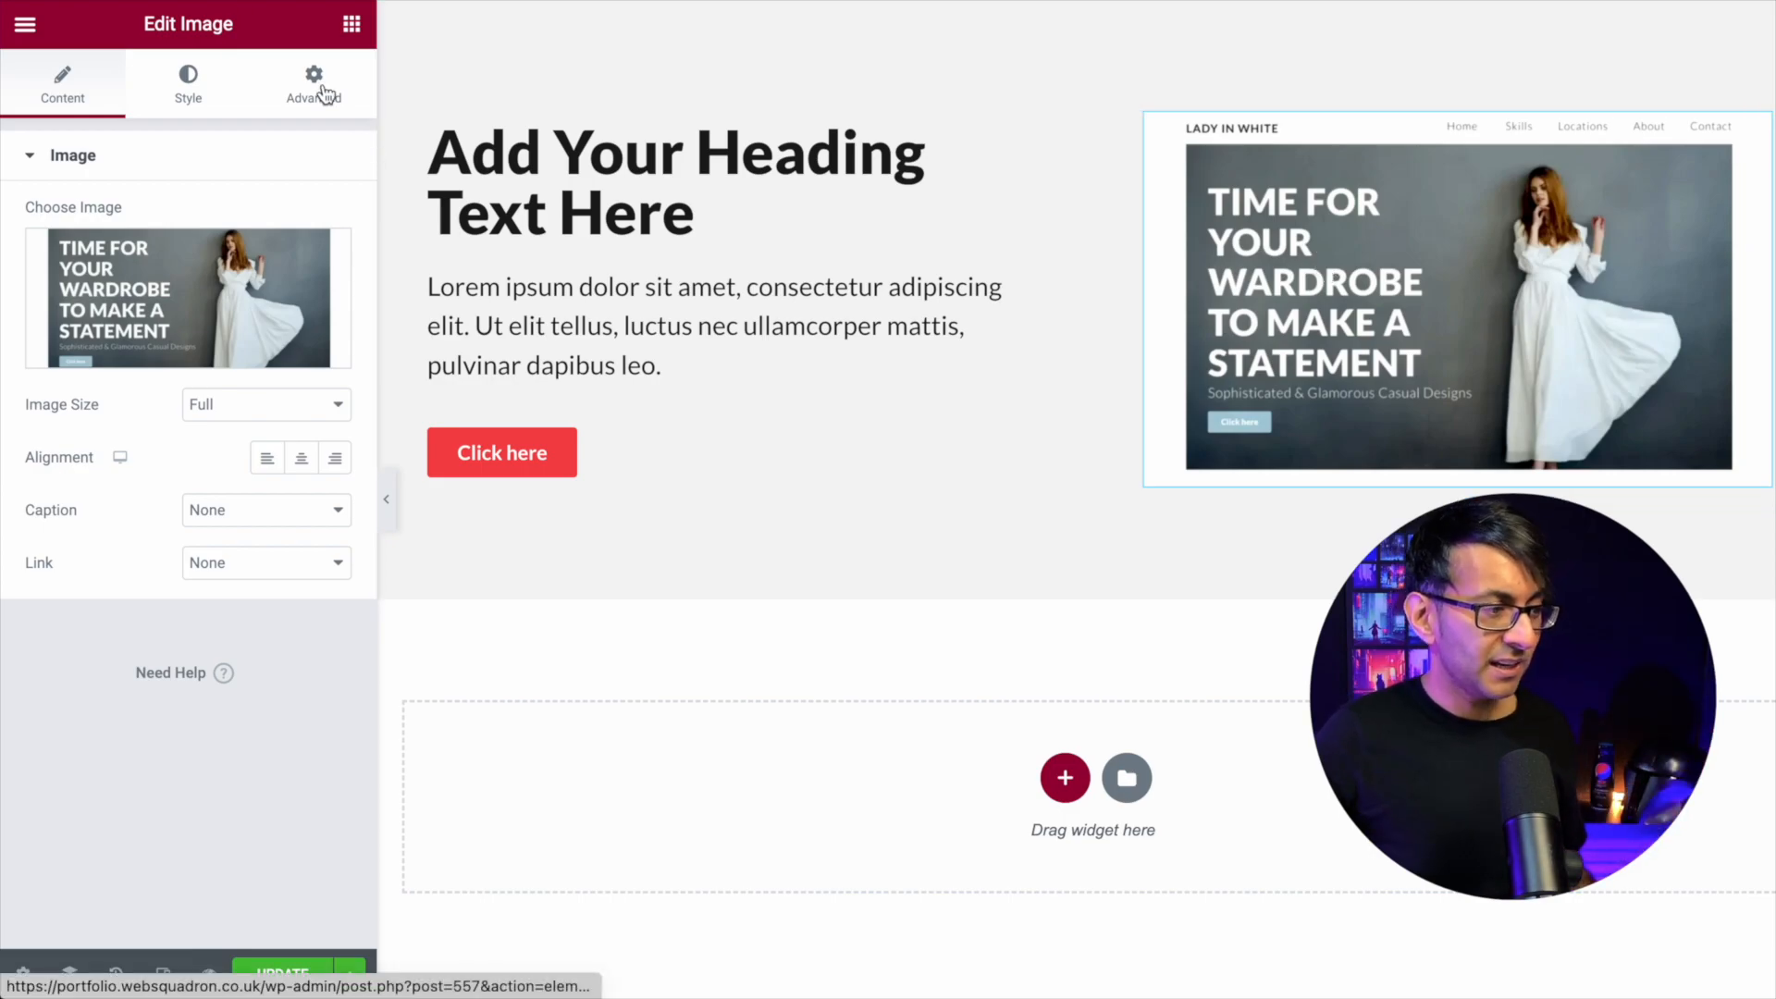
Select the image's custom clamp() width value in its Style Advanced settings
left_click(189, 85)
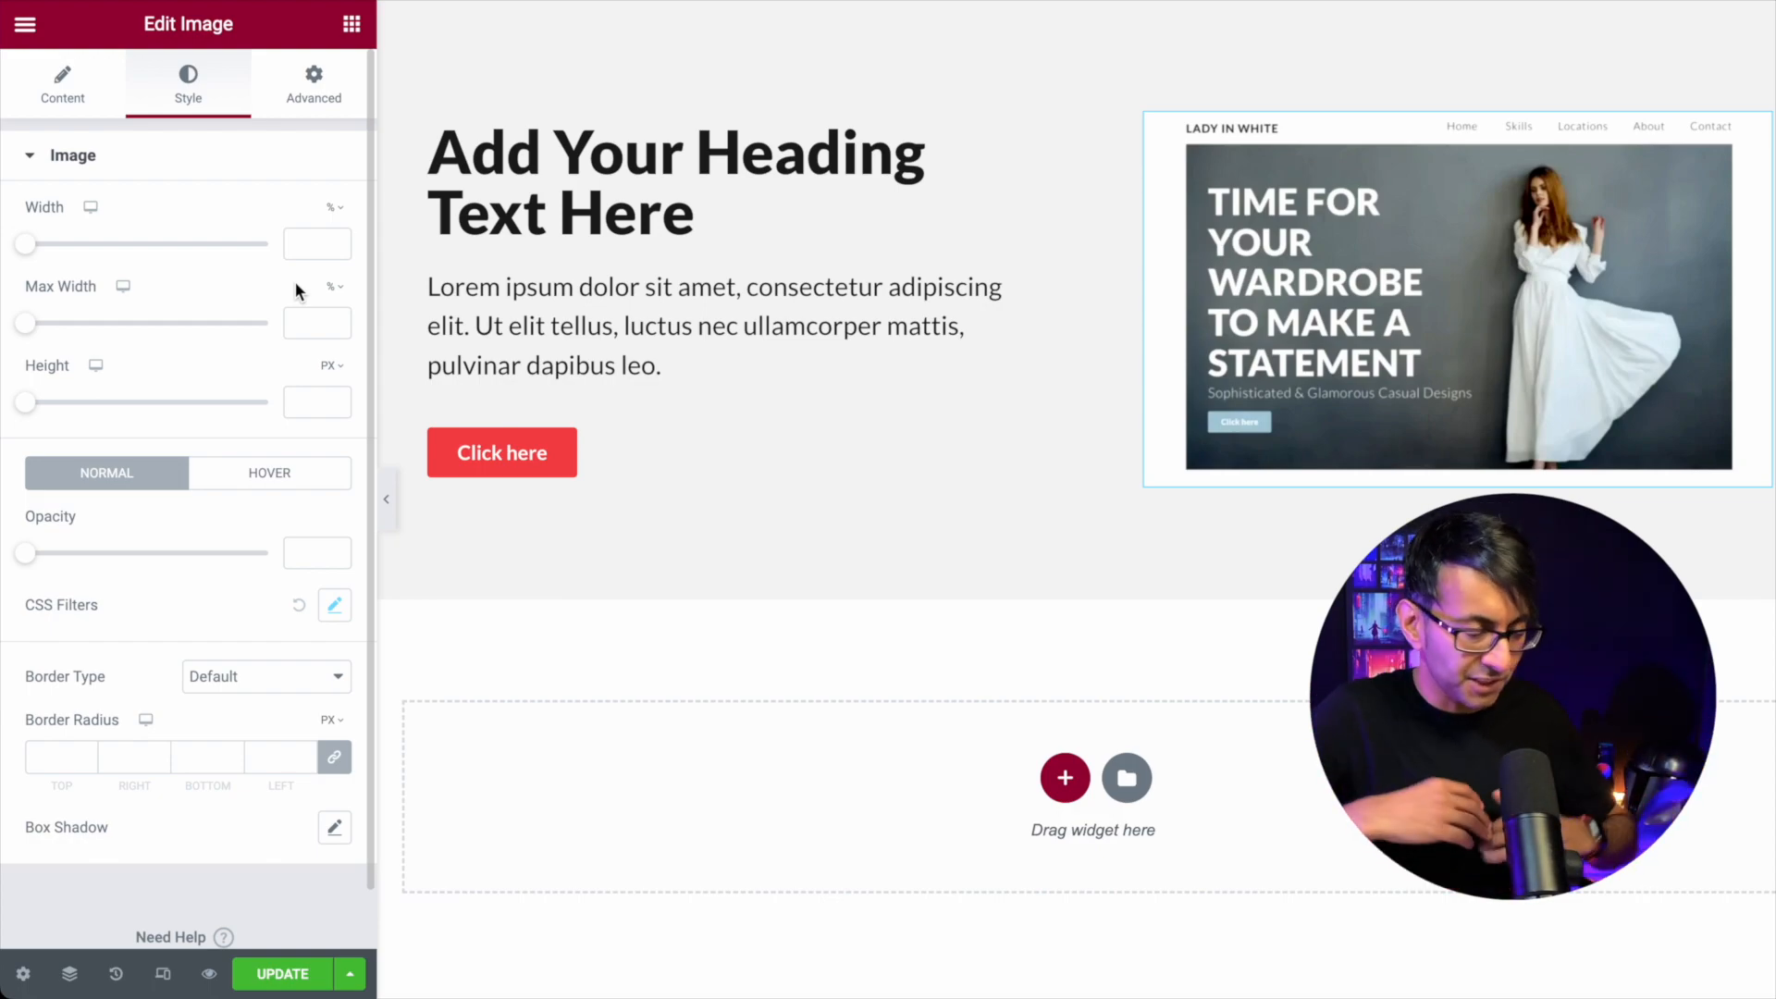
left_click(313, 83)
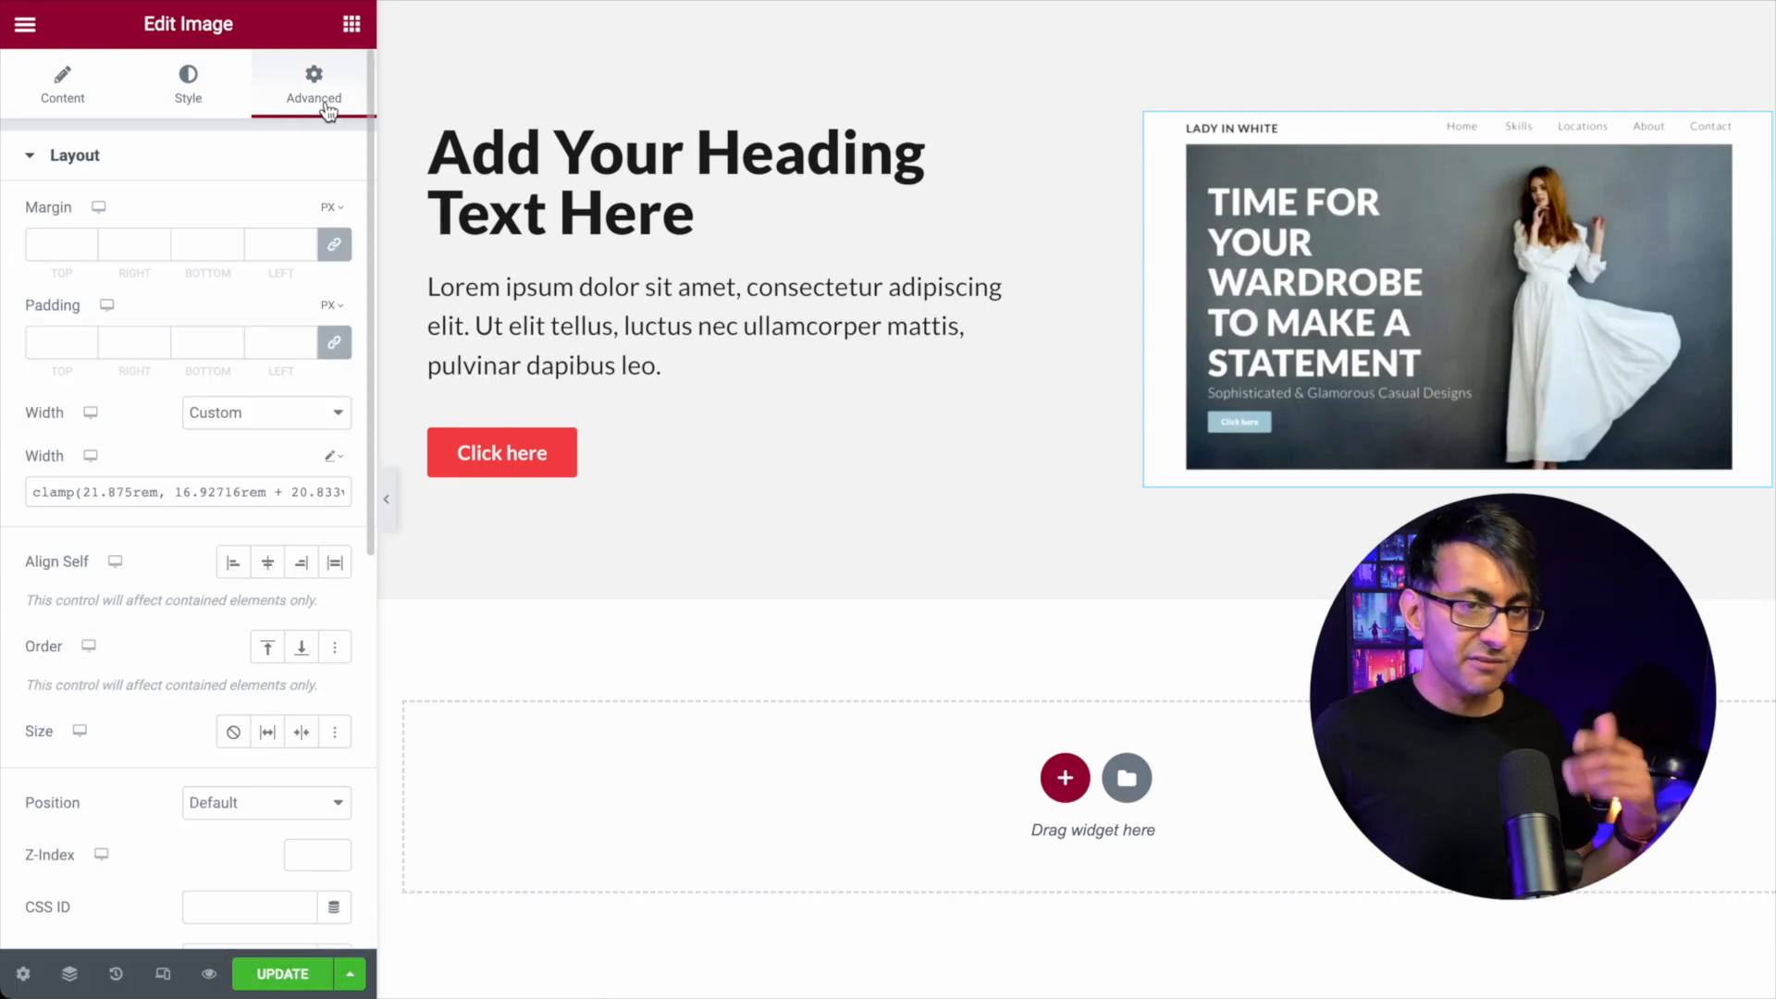
mouse_move(240, 420)
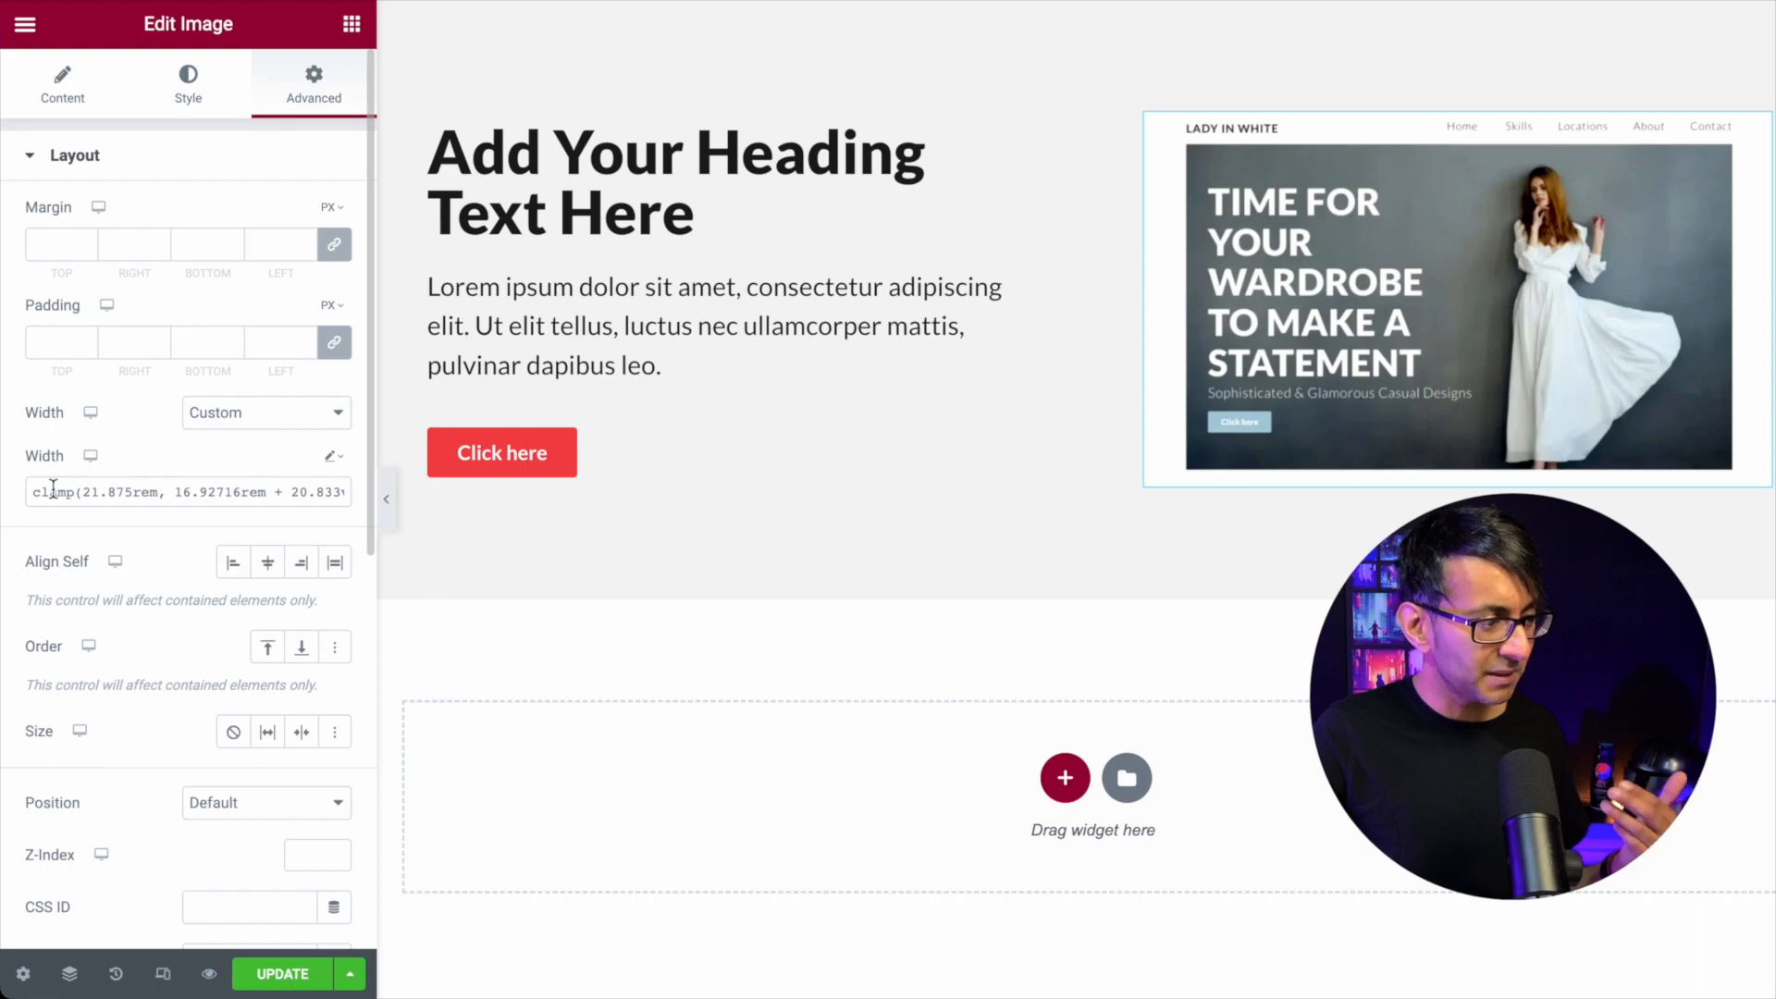
triple_click(187, 492)
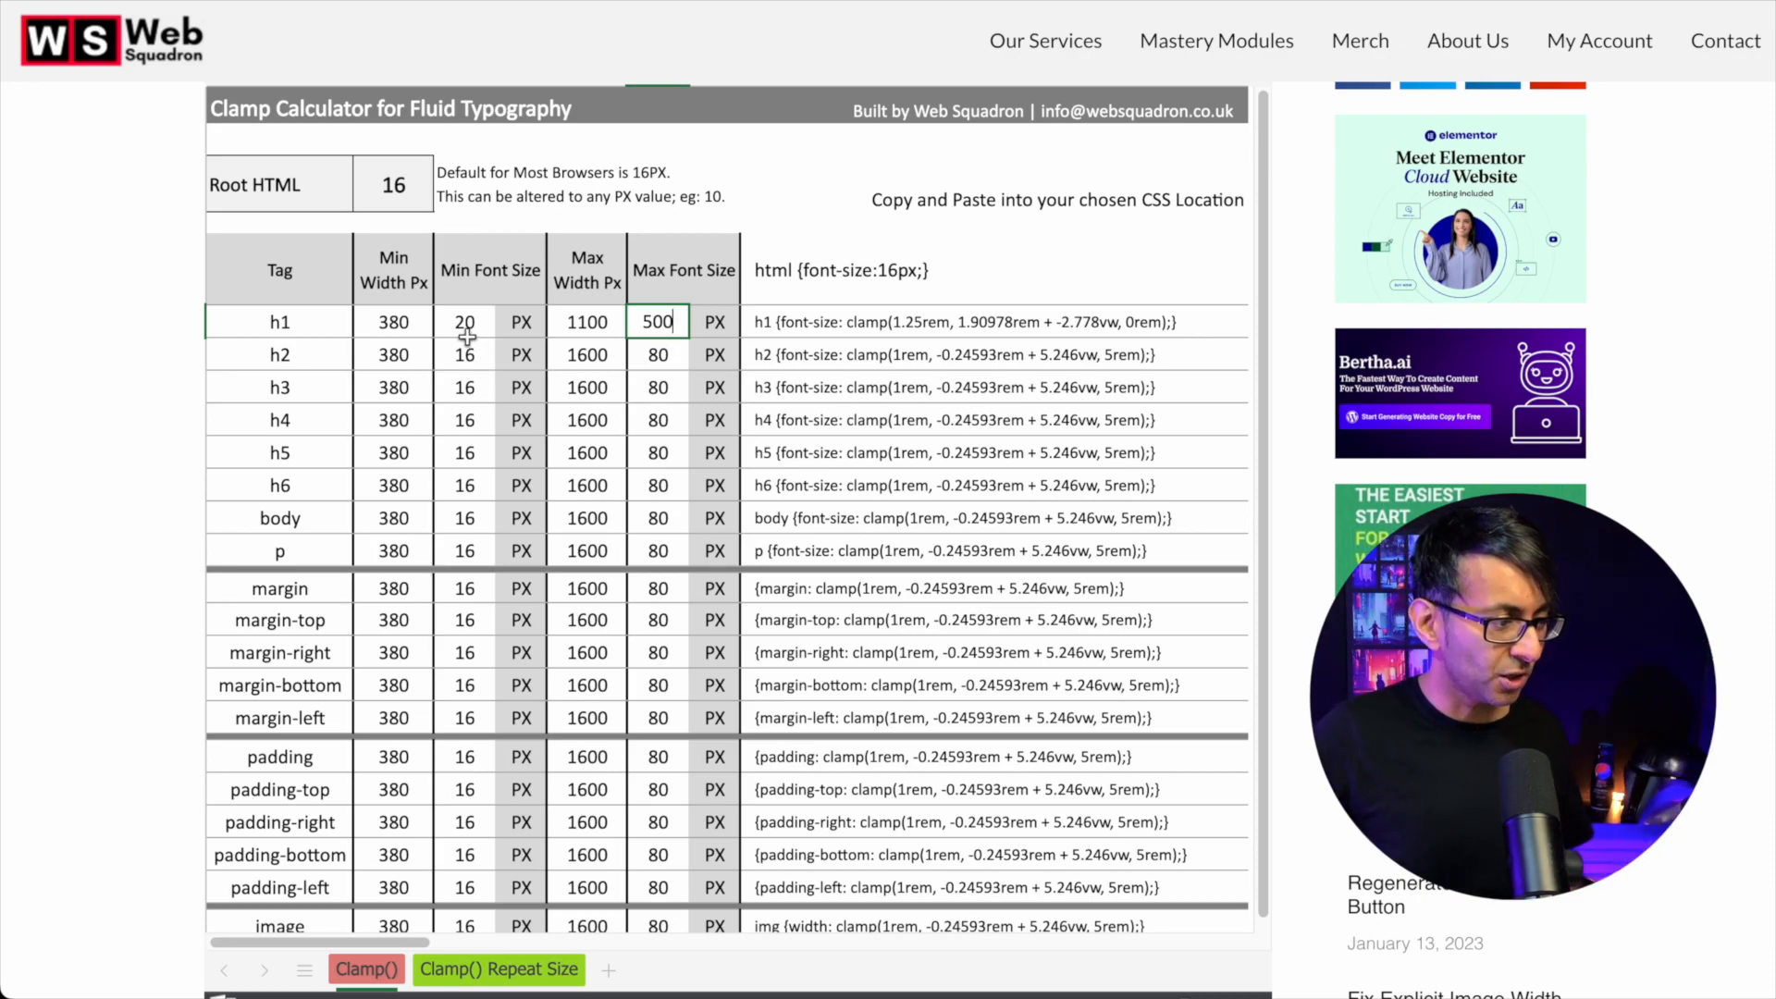
Enter 1100 max width and 500 max size in the calculator's h1 row
left_click(464, 322)
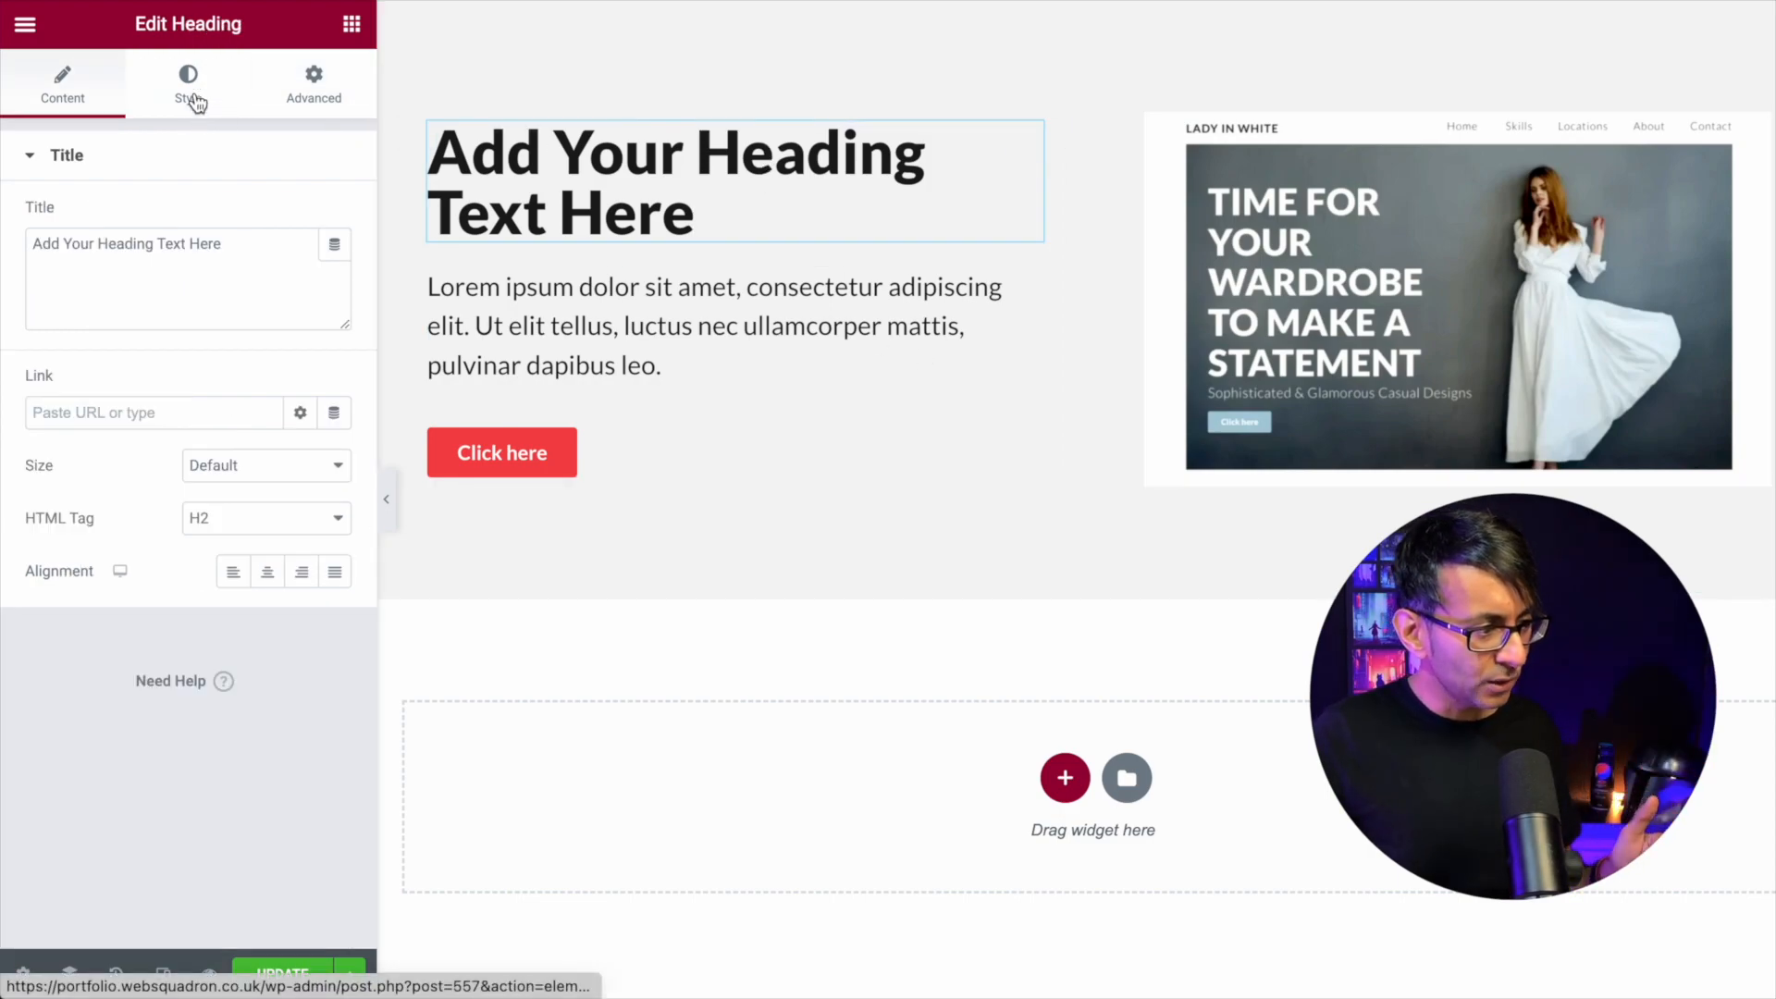
View the heading's clamp() font size in Lato semi-bold typography, then select the paragraph text
left_click(189, 85)
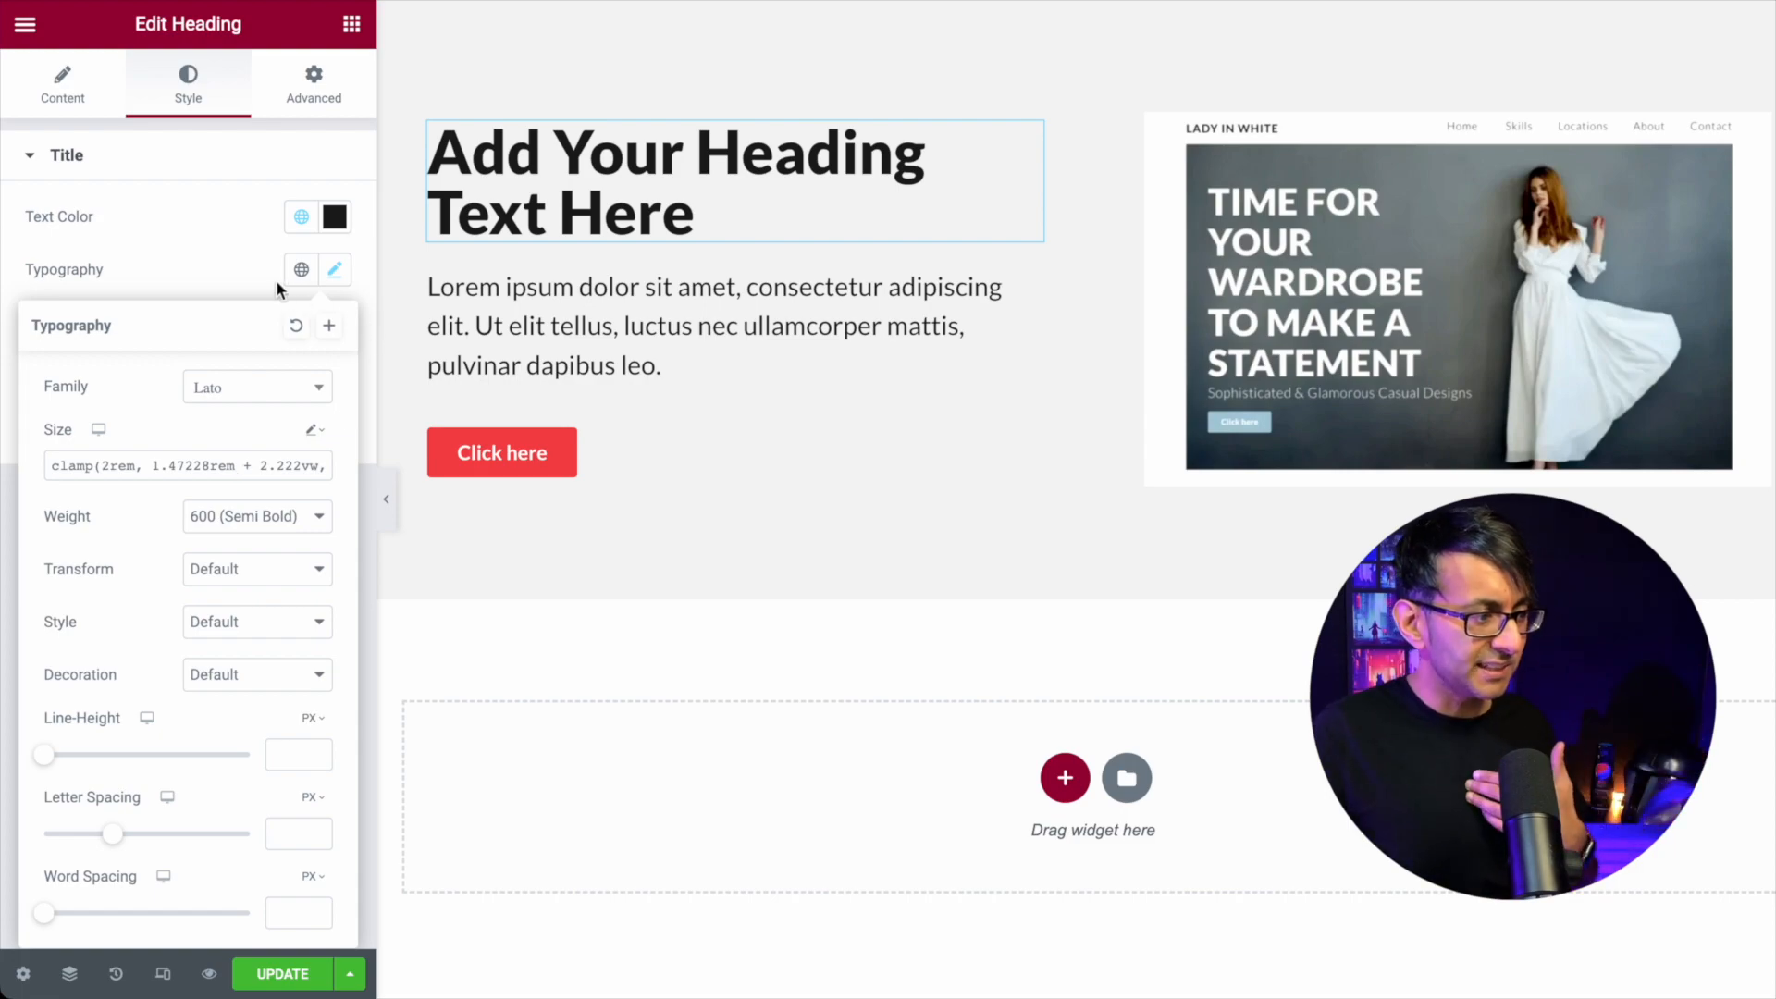
left_click(675, 181)
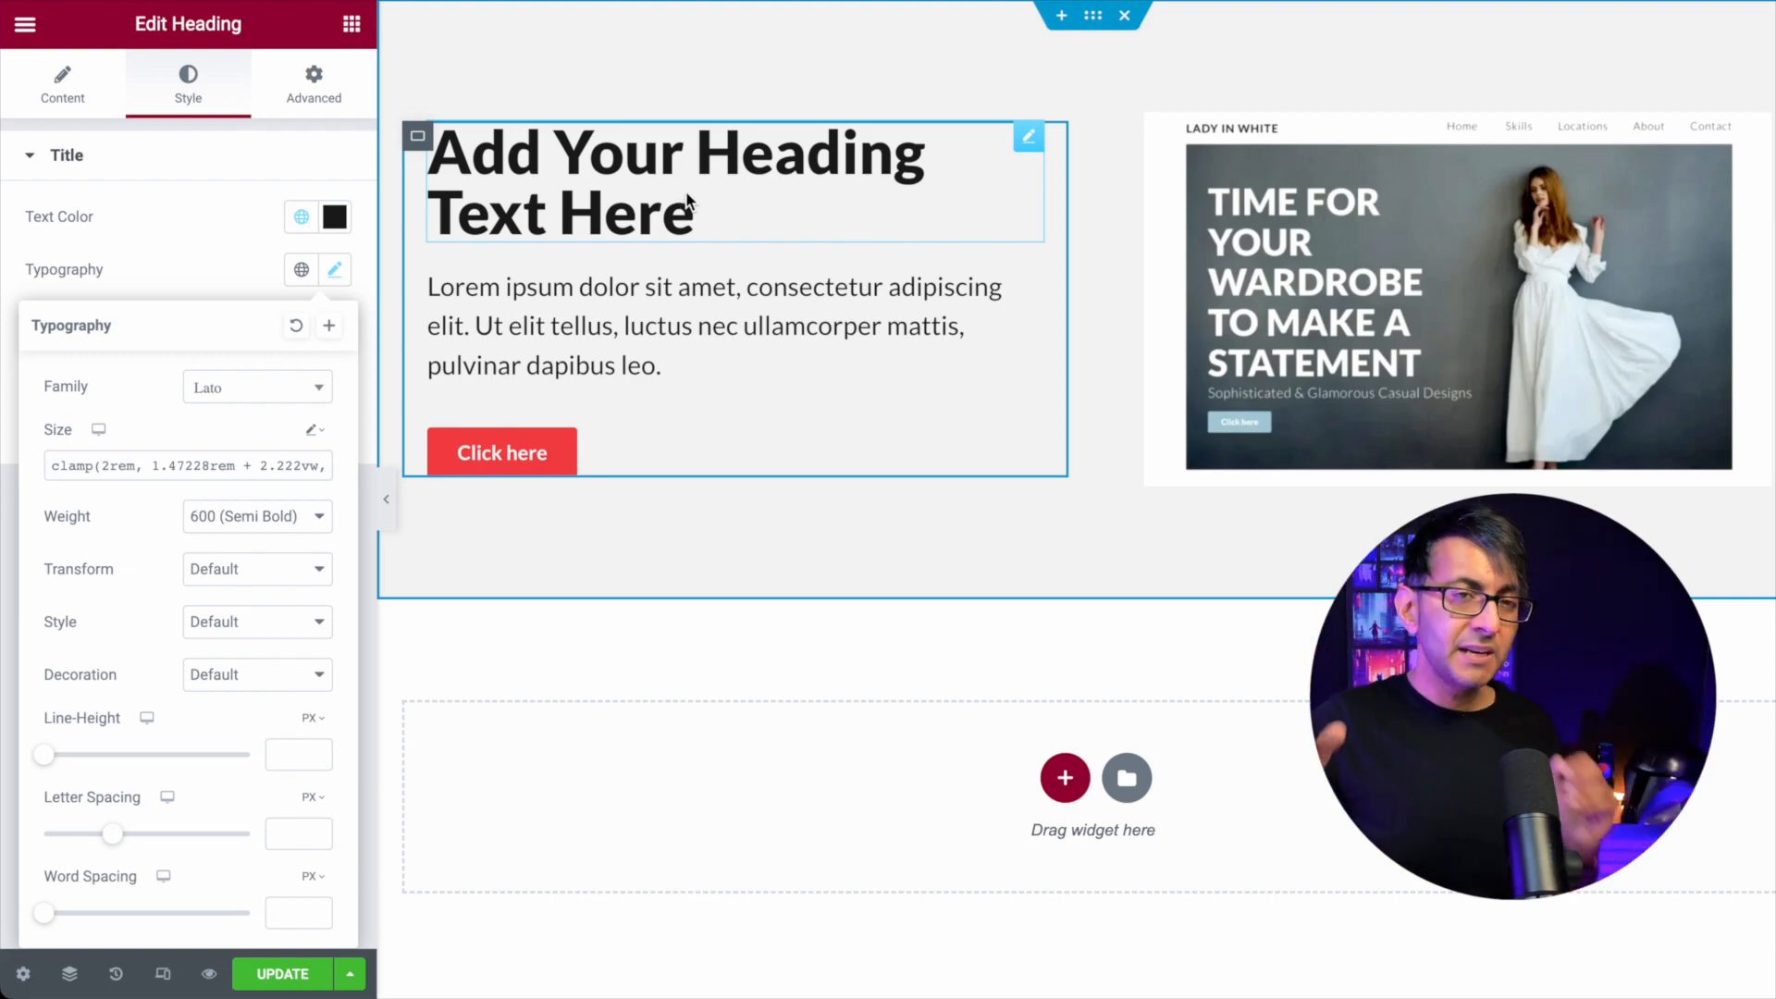
mouse_move(708, 274)
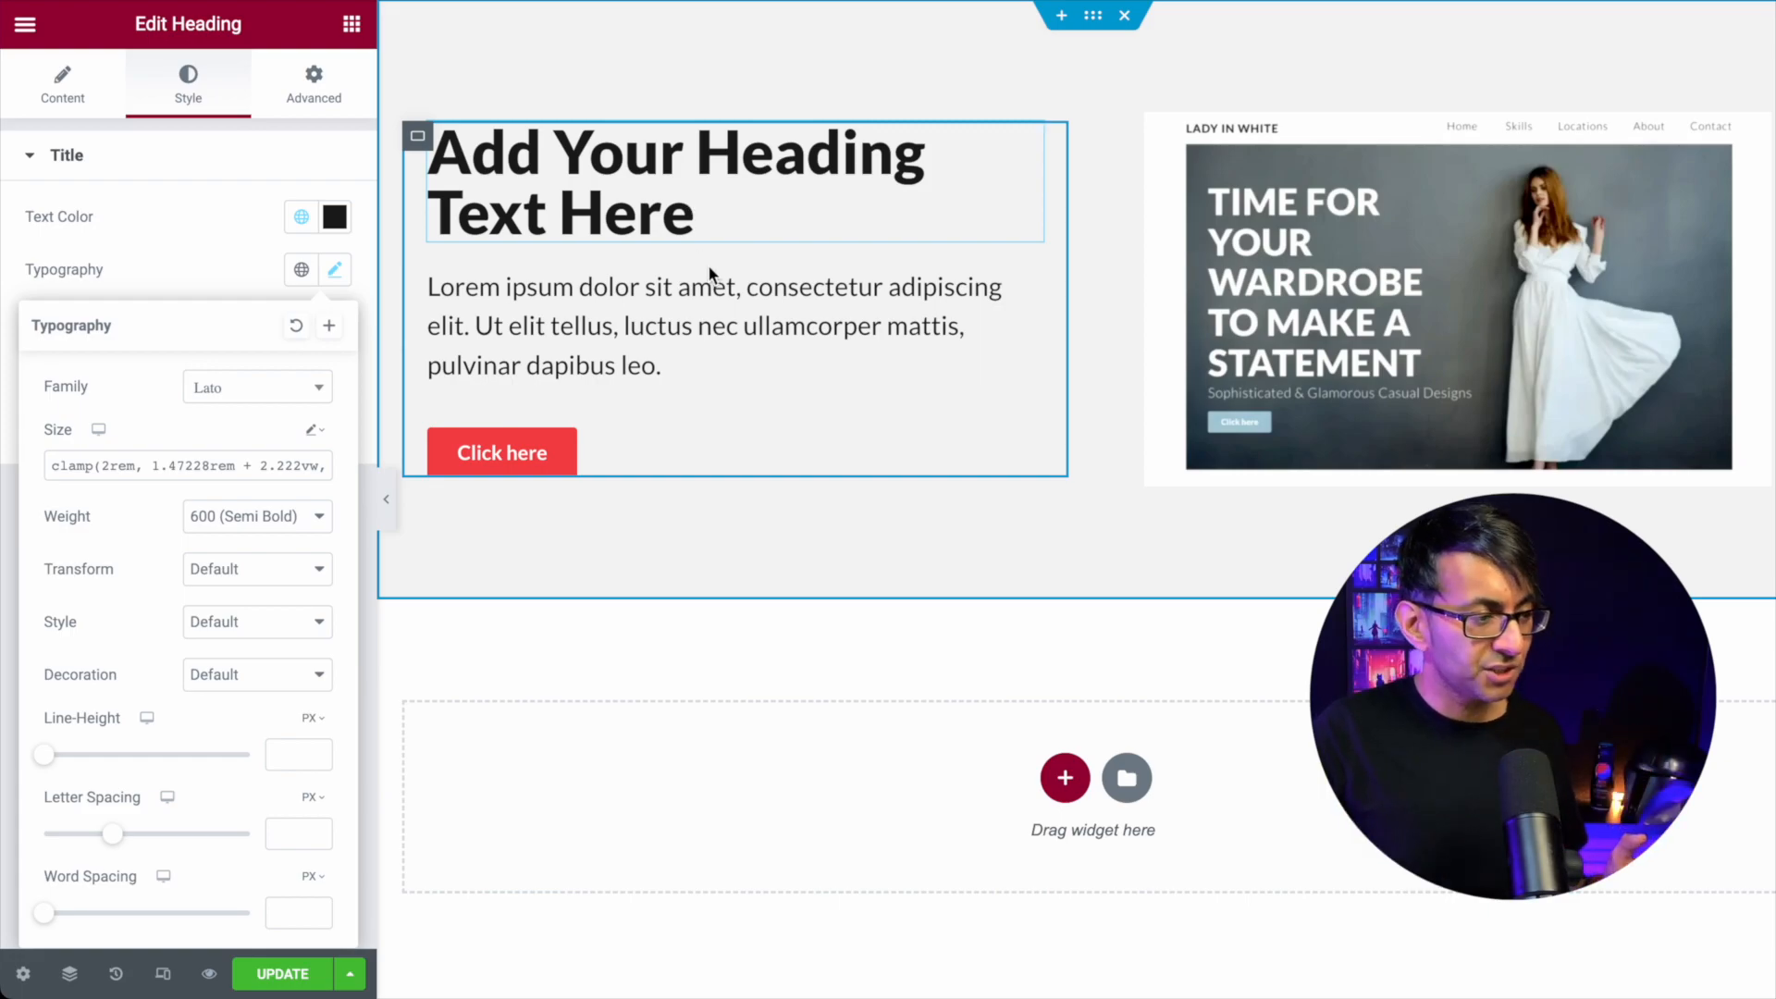
left_click(715, 326)
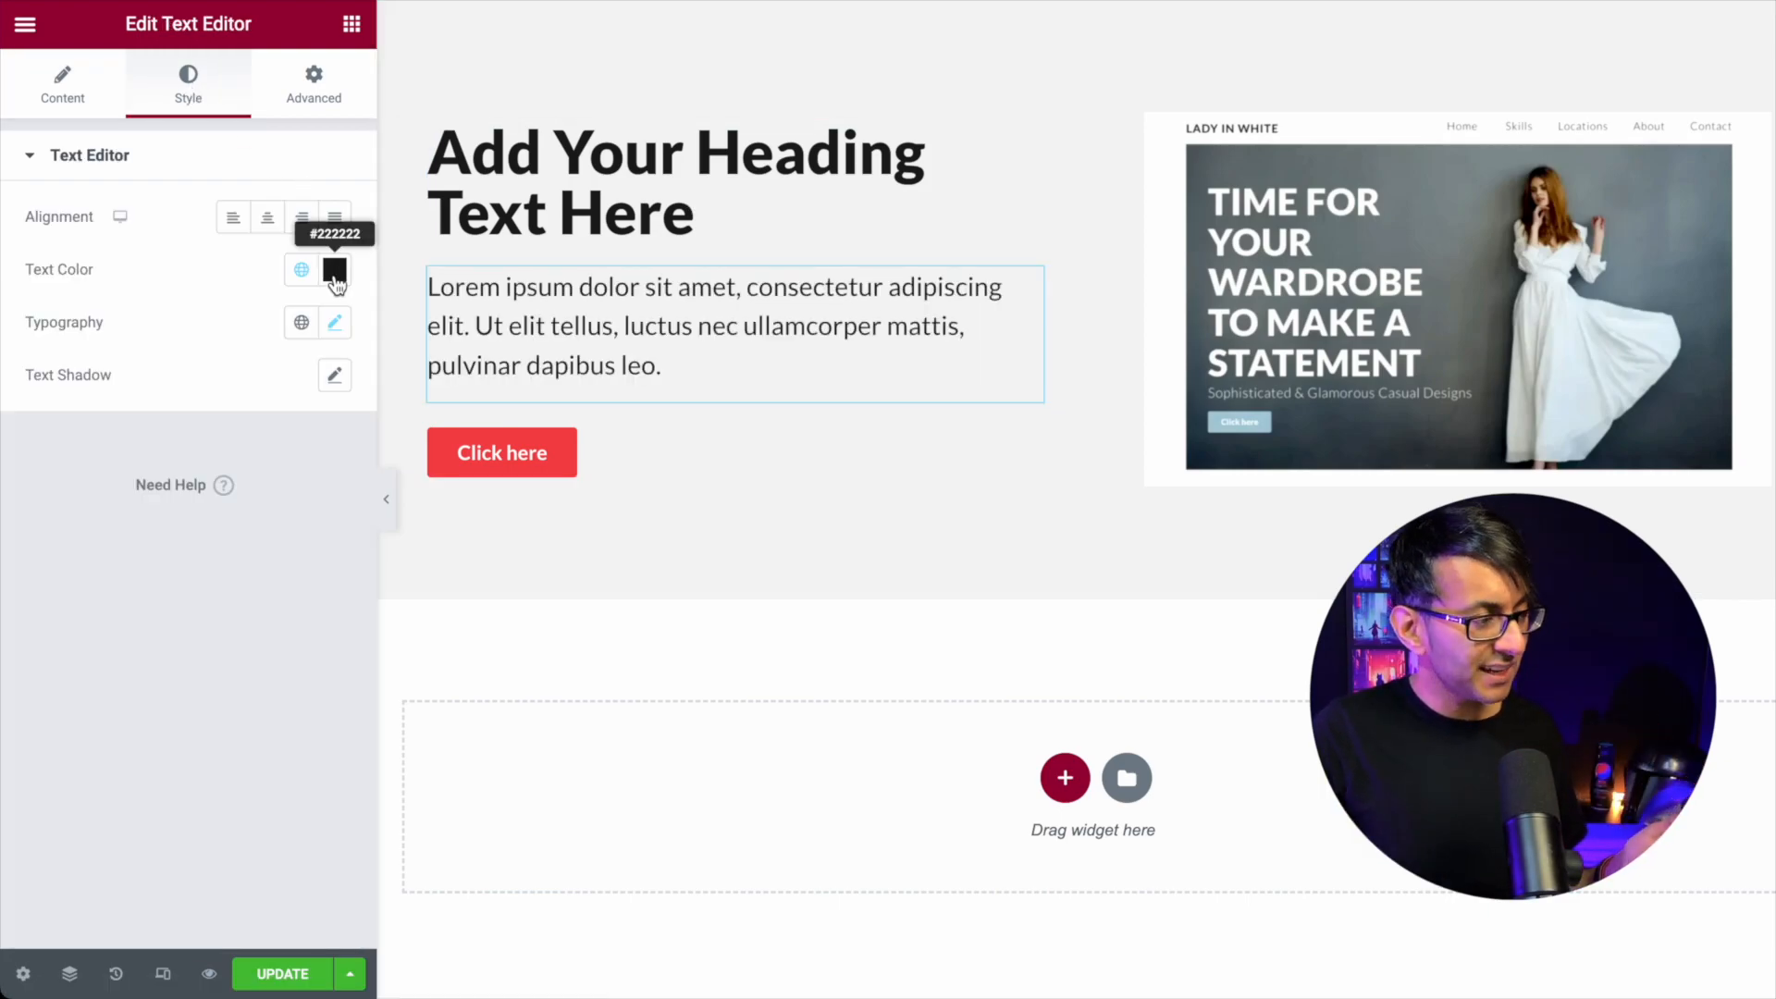
Show the paragraph's clamp() font size in Lato normal-weight typography
left_click(335, 322)
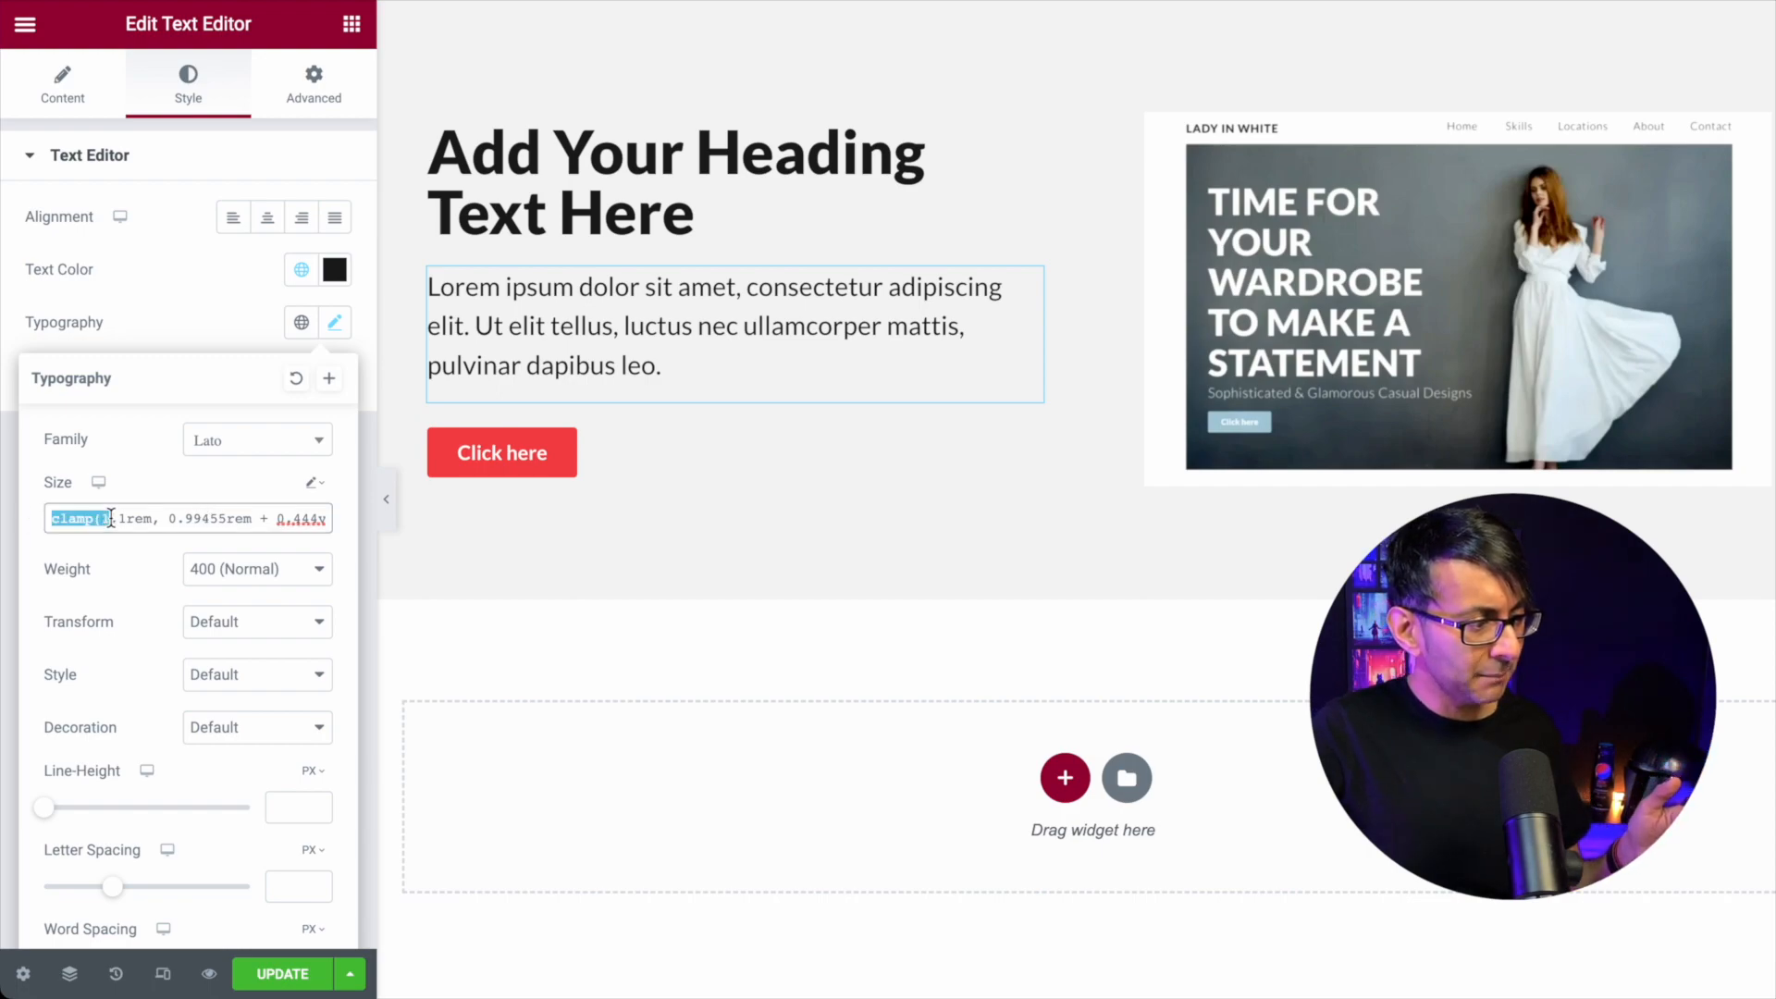
mouse_move(335, 522)
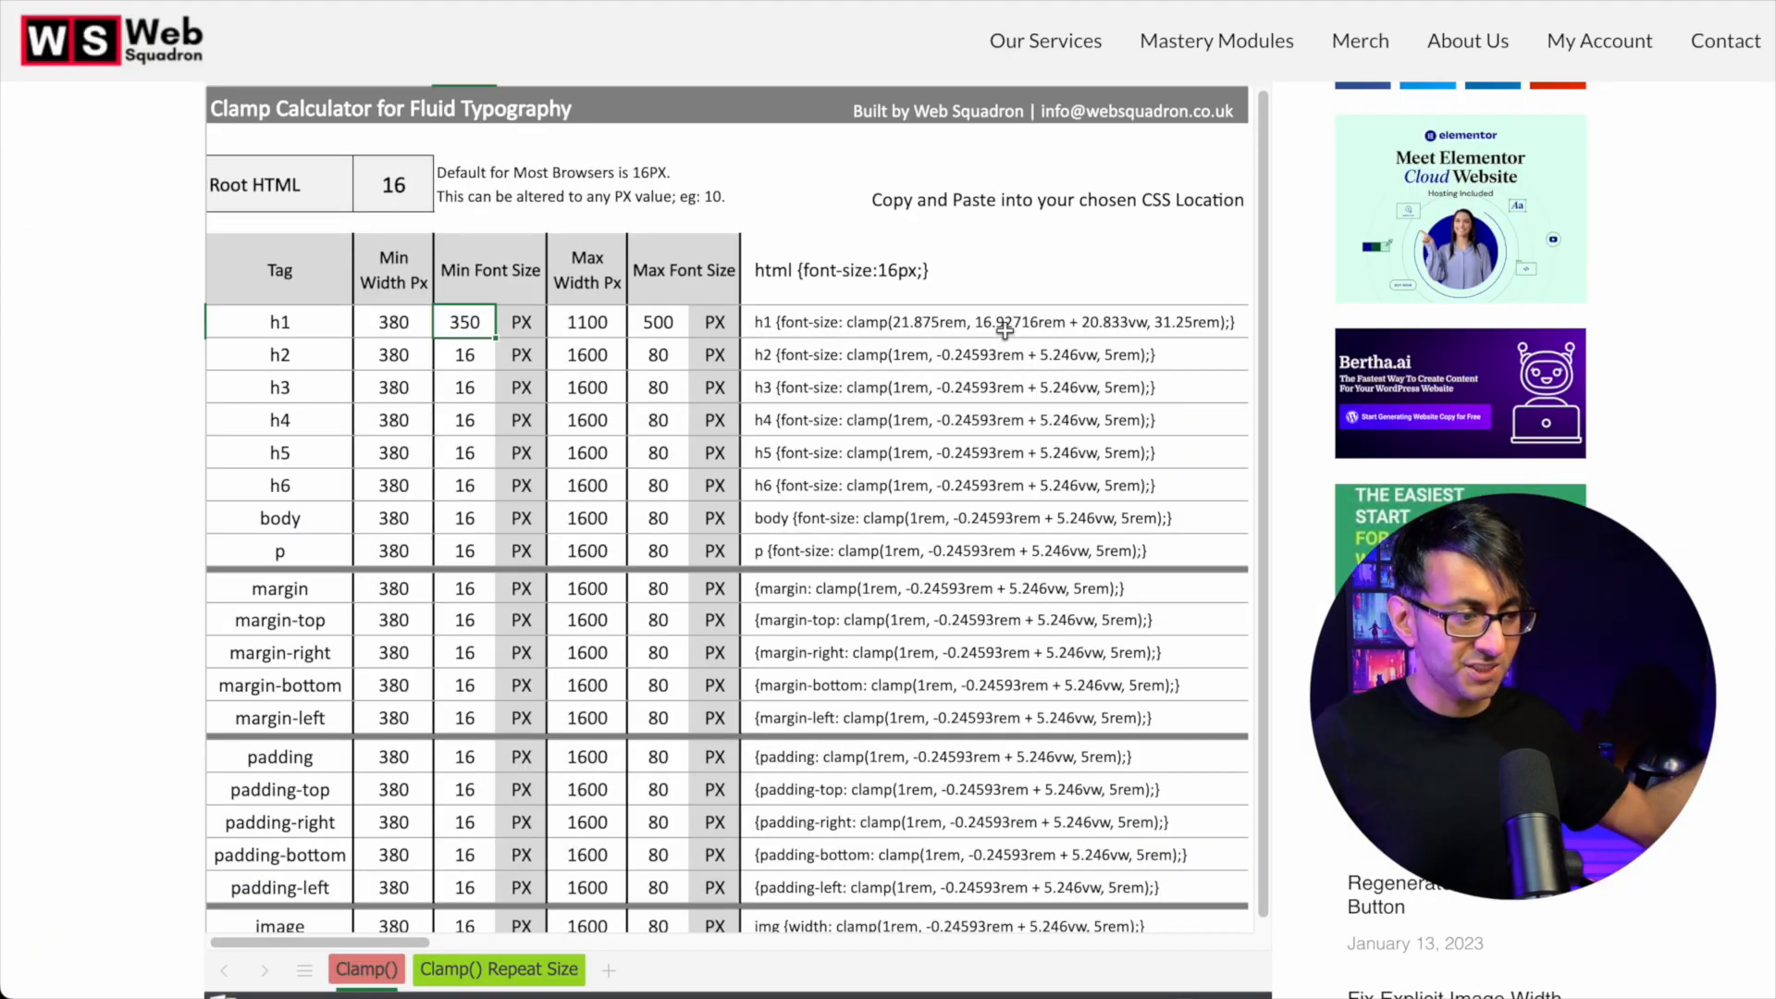
mouse_move(757, 335)
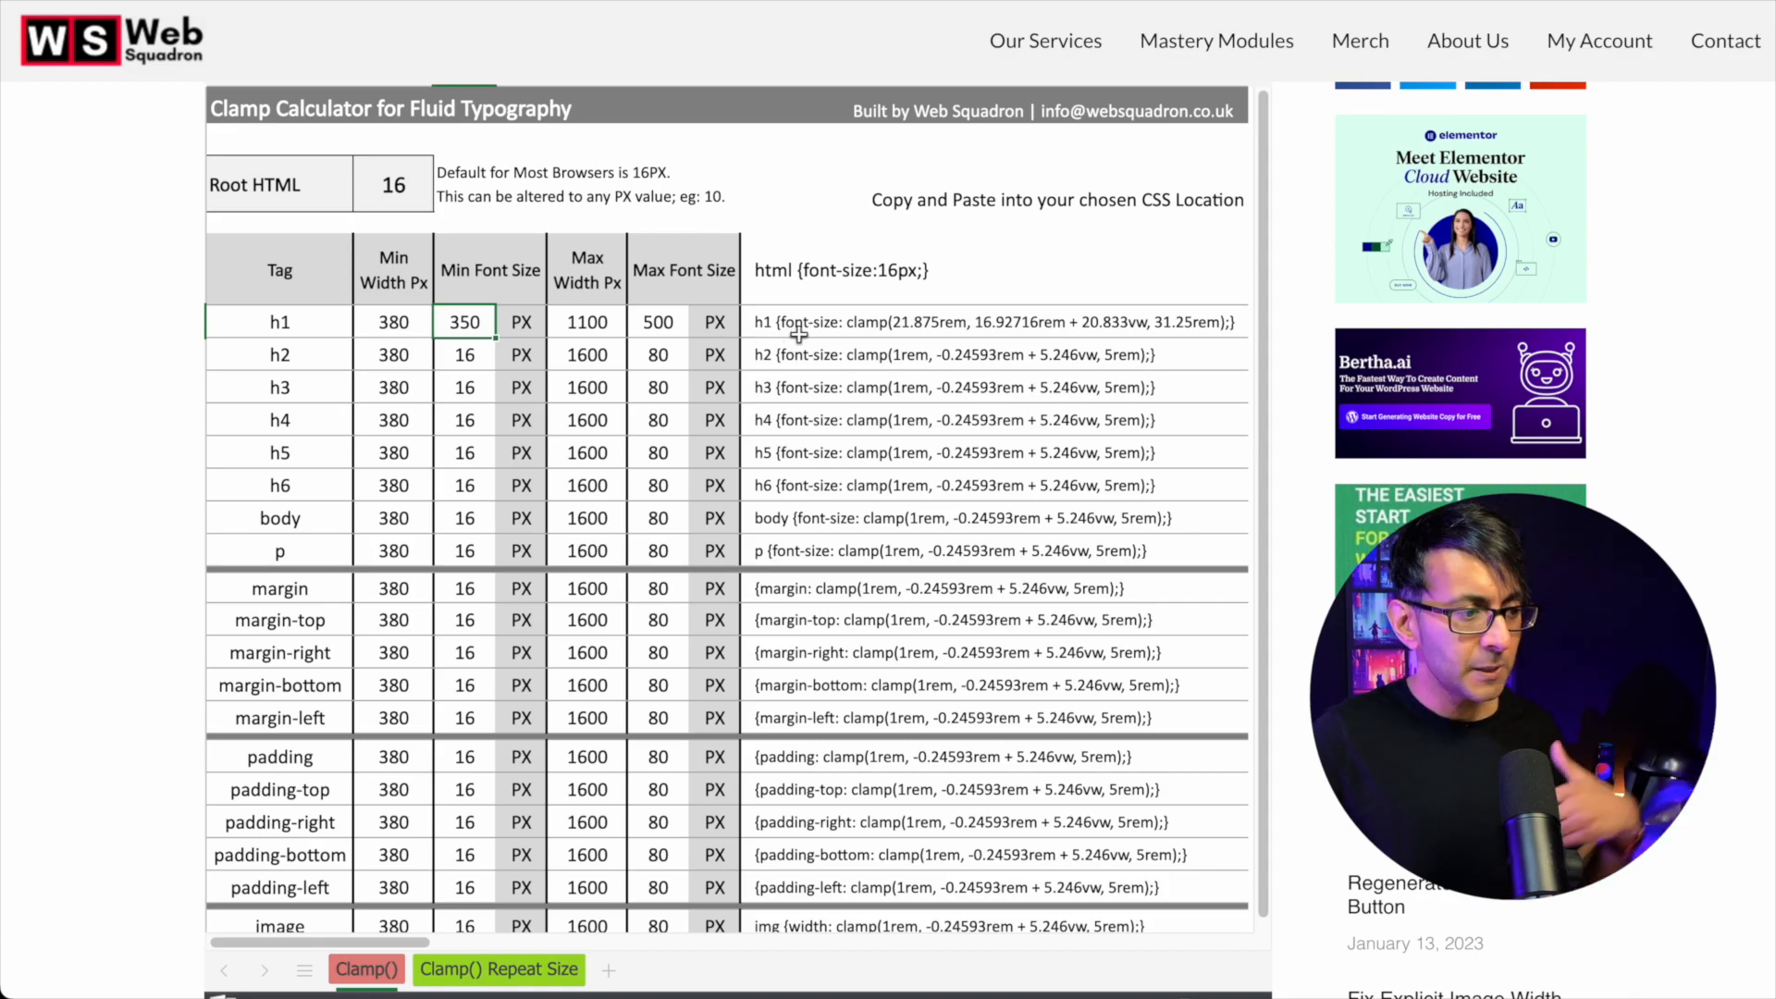
mouse_move(870, 329)
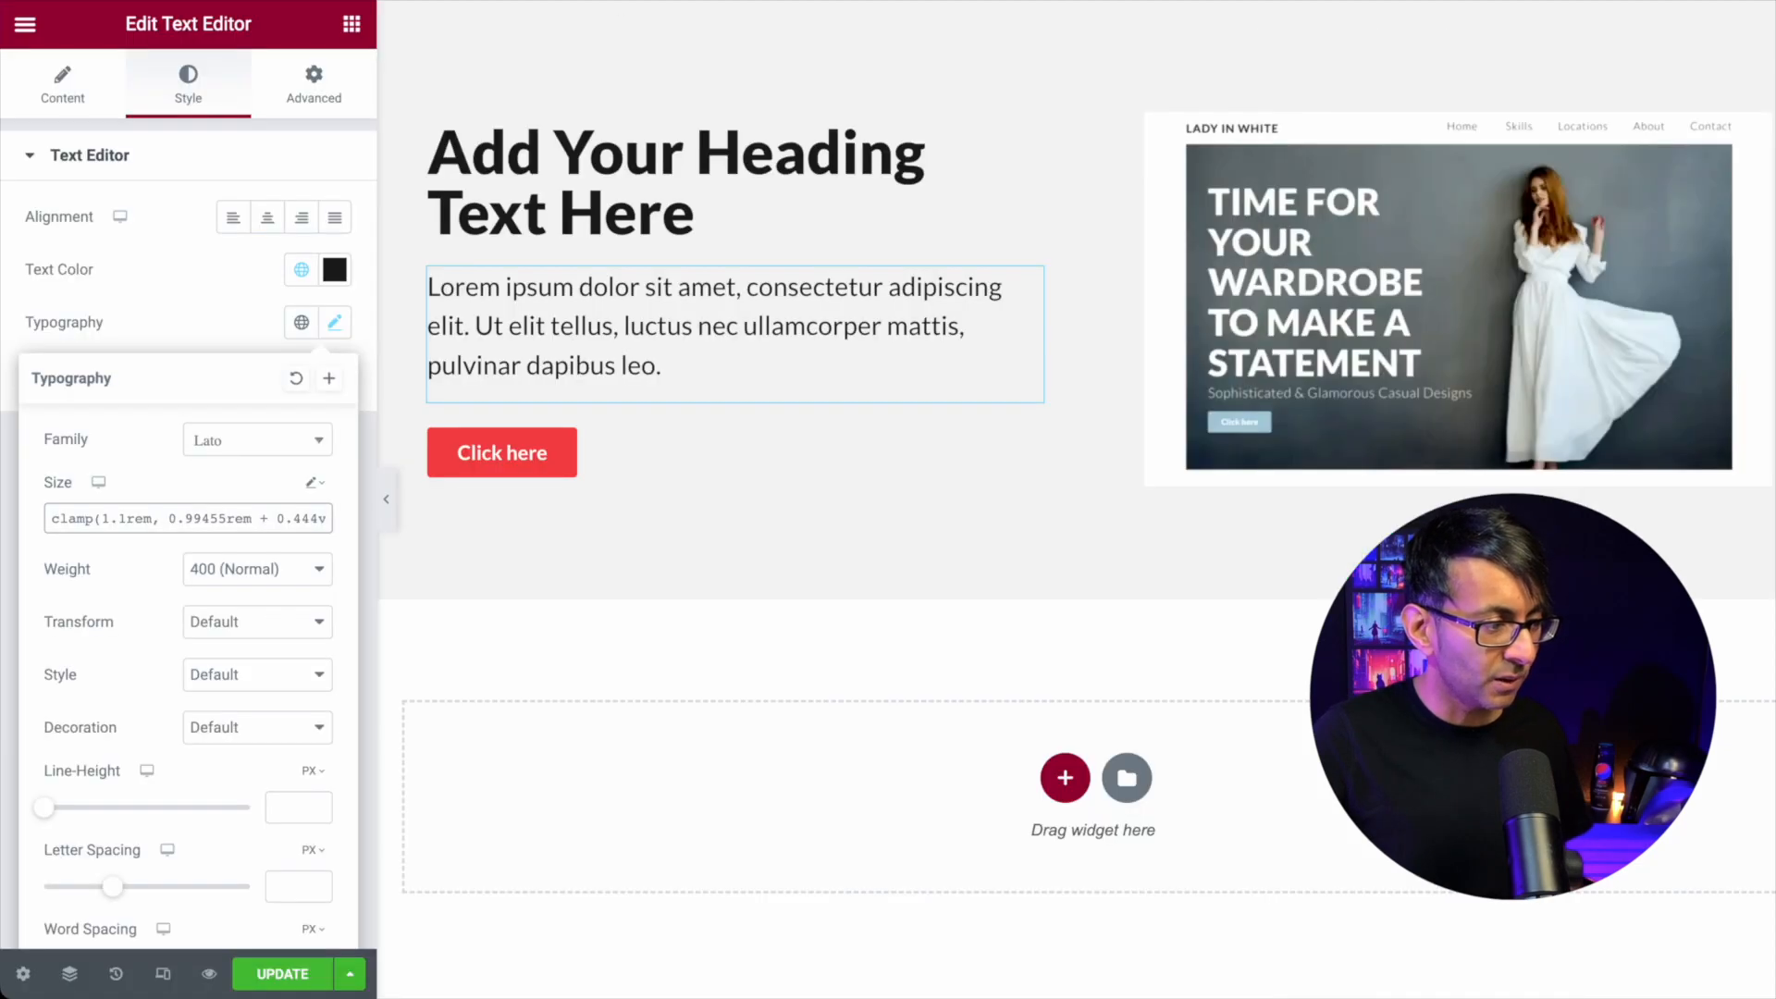
Show the Click here button's typography: 1 rem font size in Lato medium weight
left_click(566, 396)
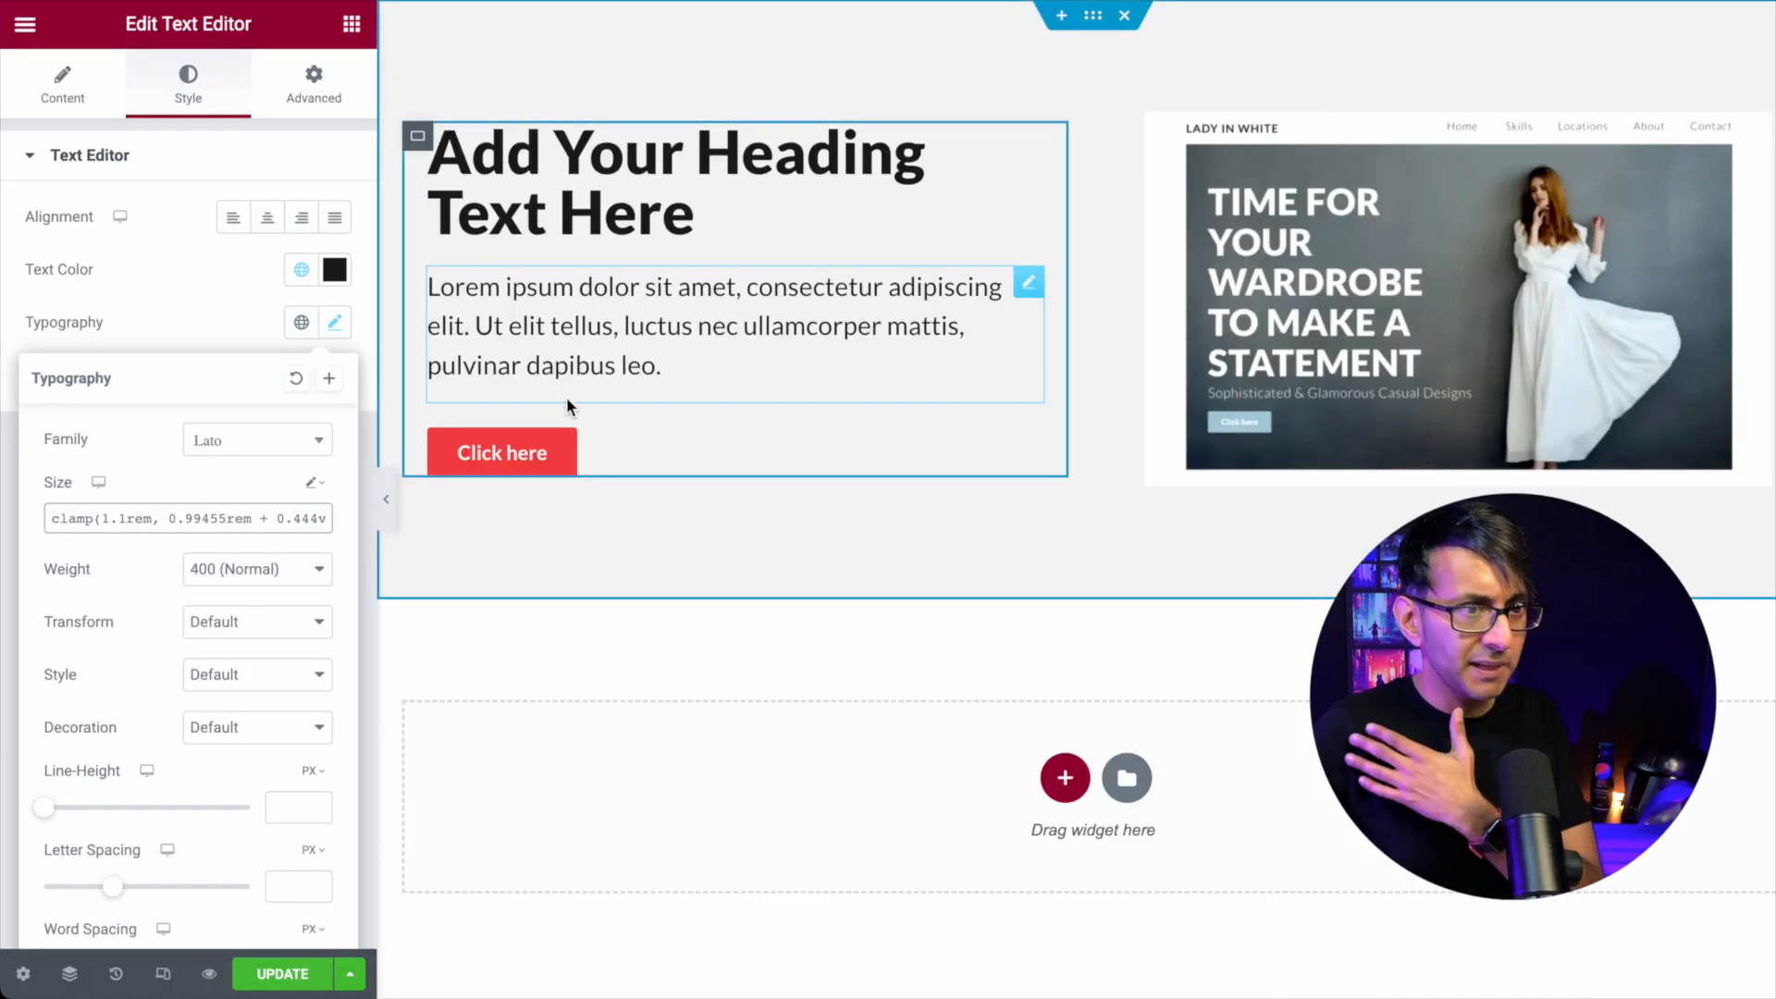
left_click(501, 452)
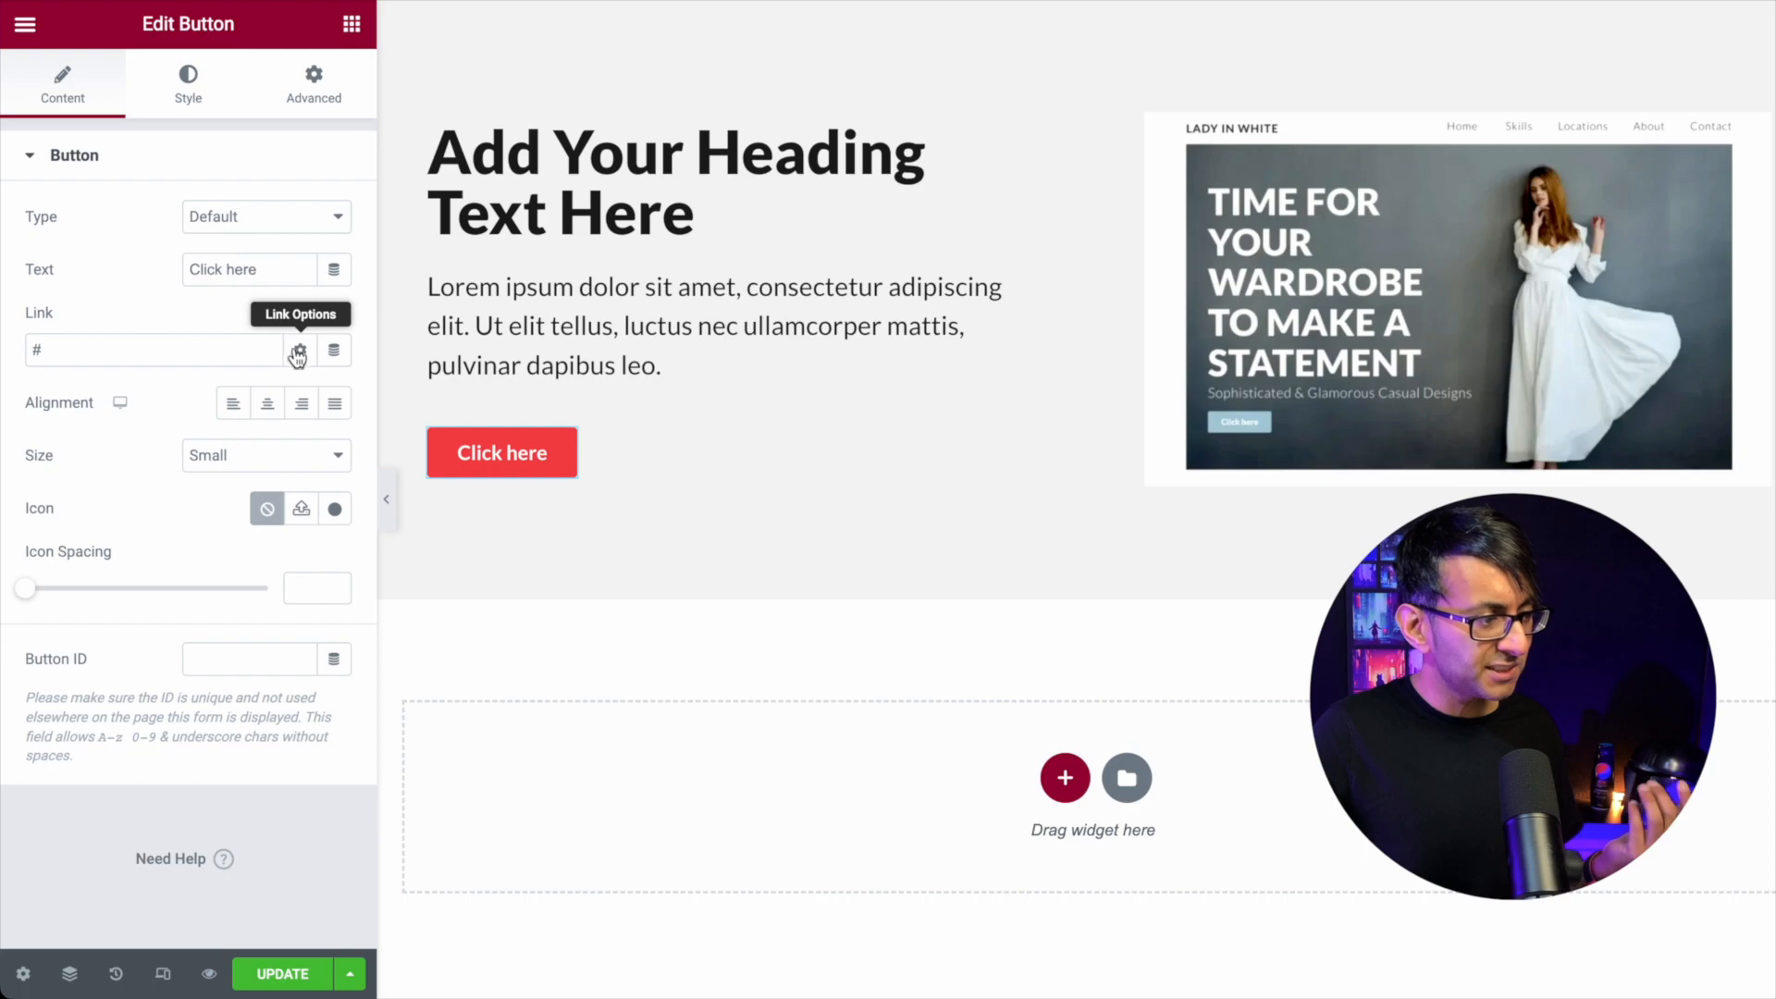
left_click(189, 83)
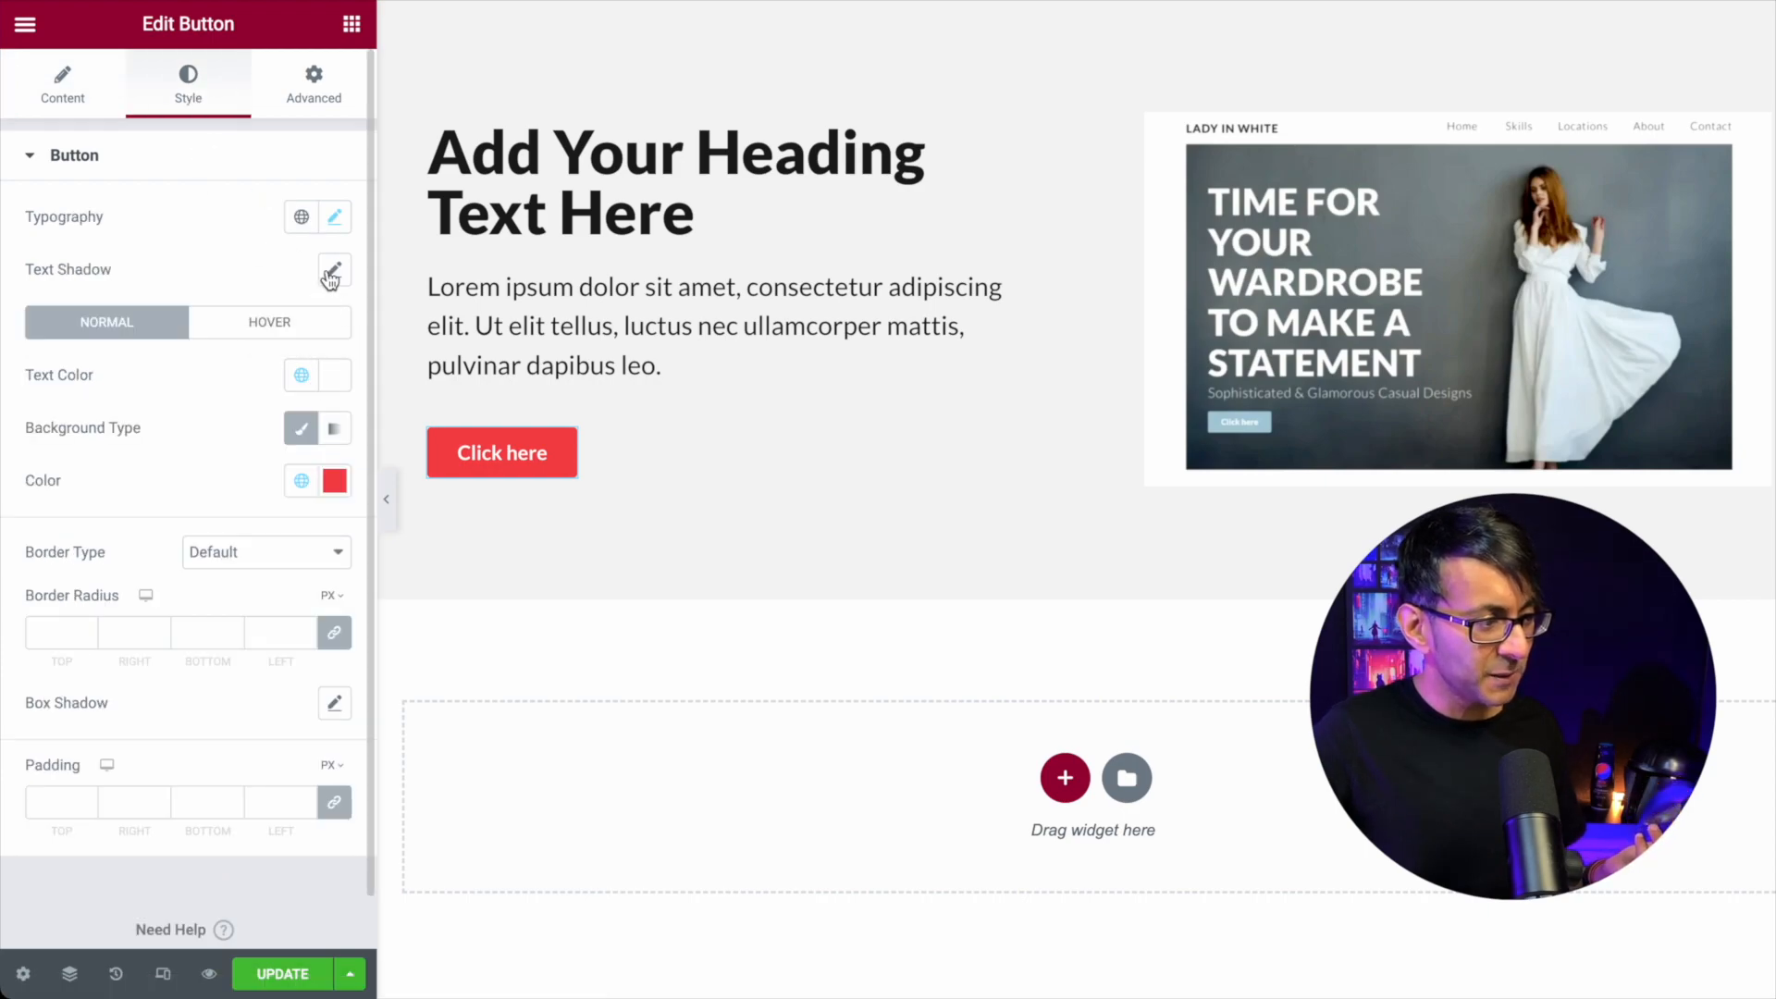
left_click(335, 216)
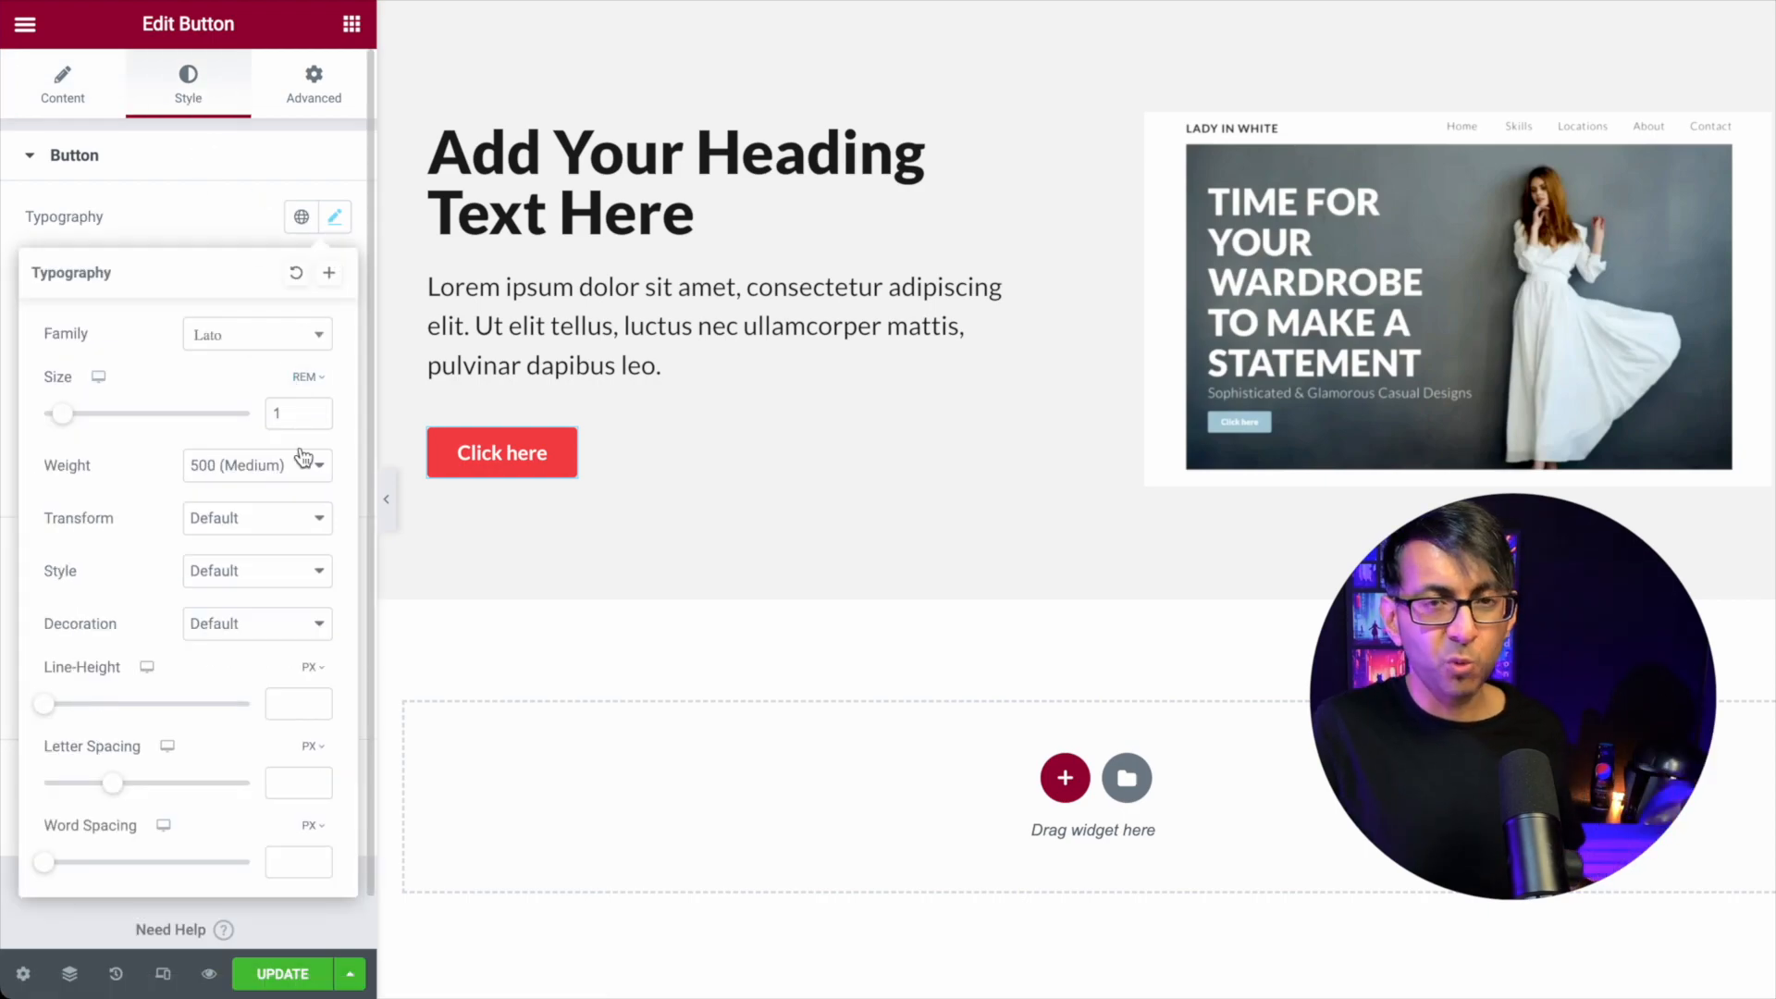
mouse_move(209, 975)
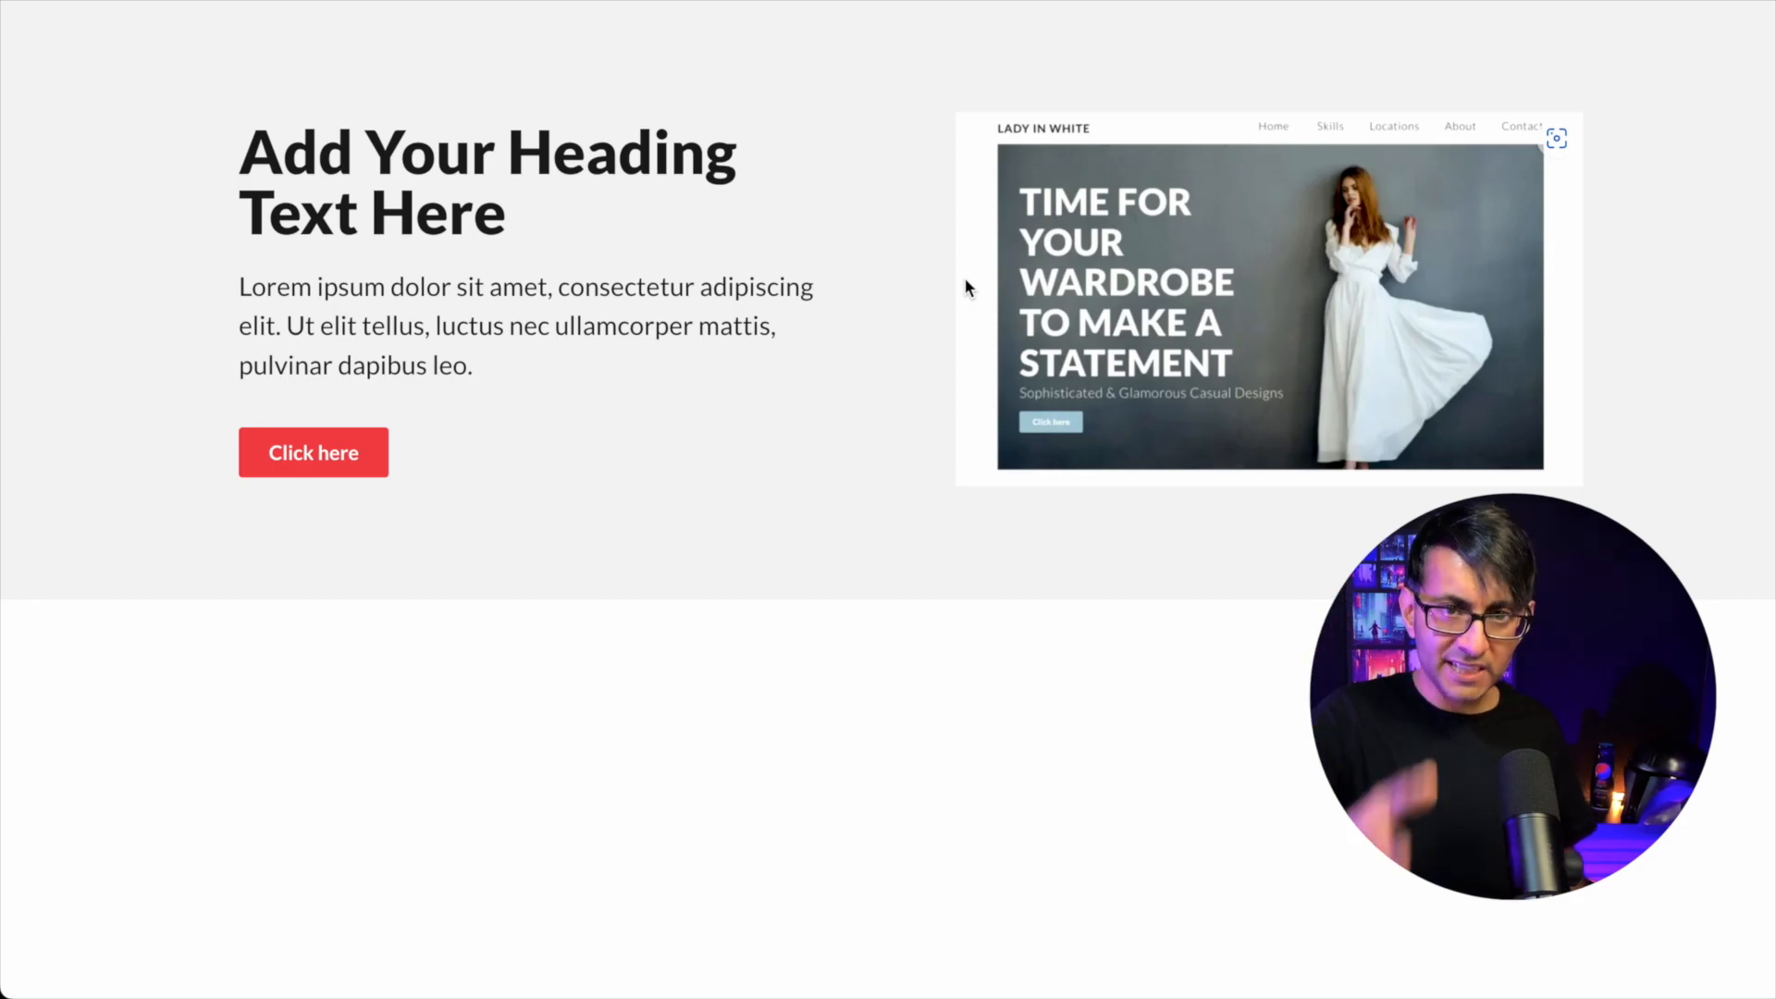
left_click(313, 452)
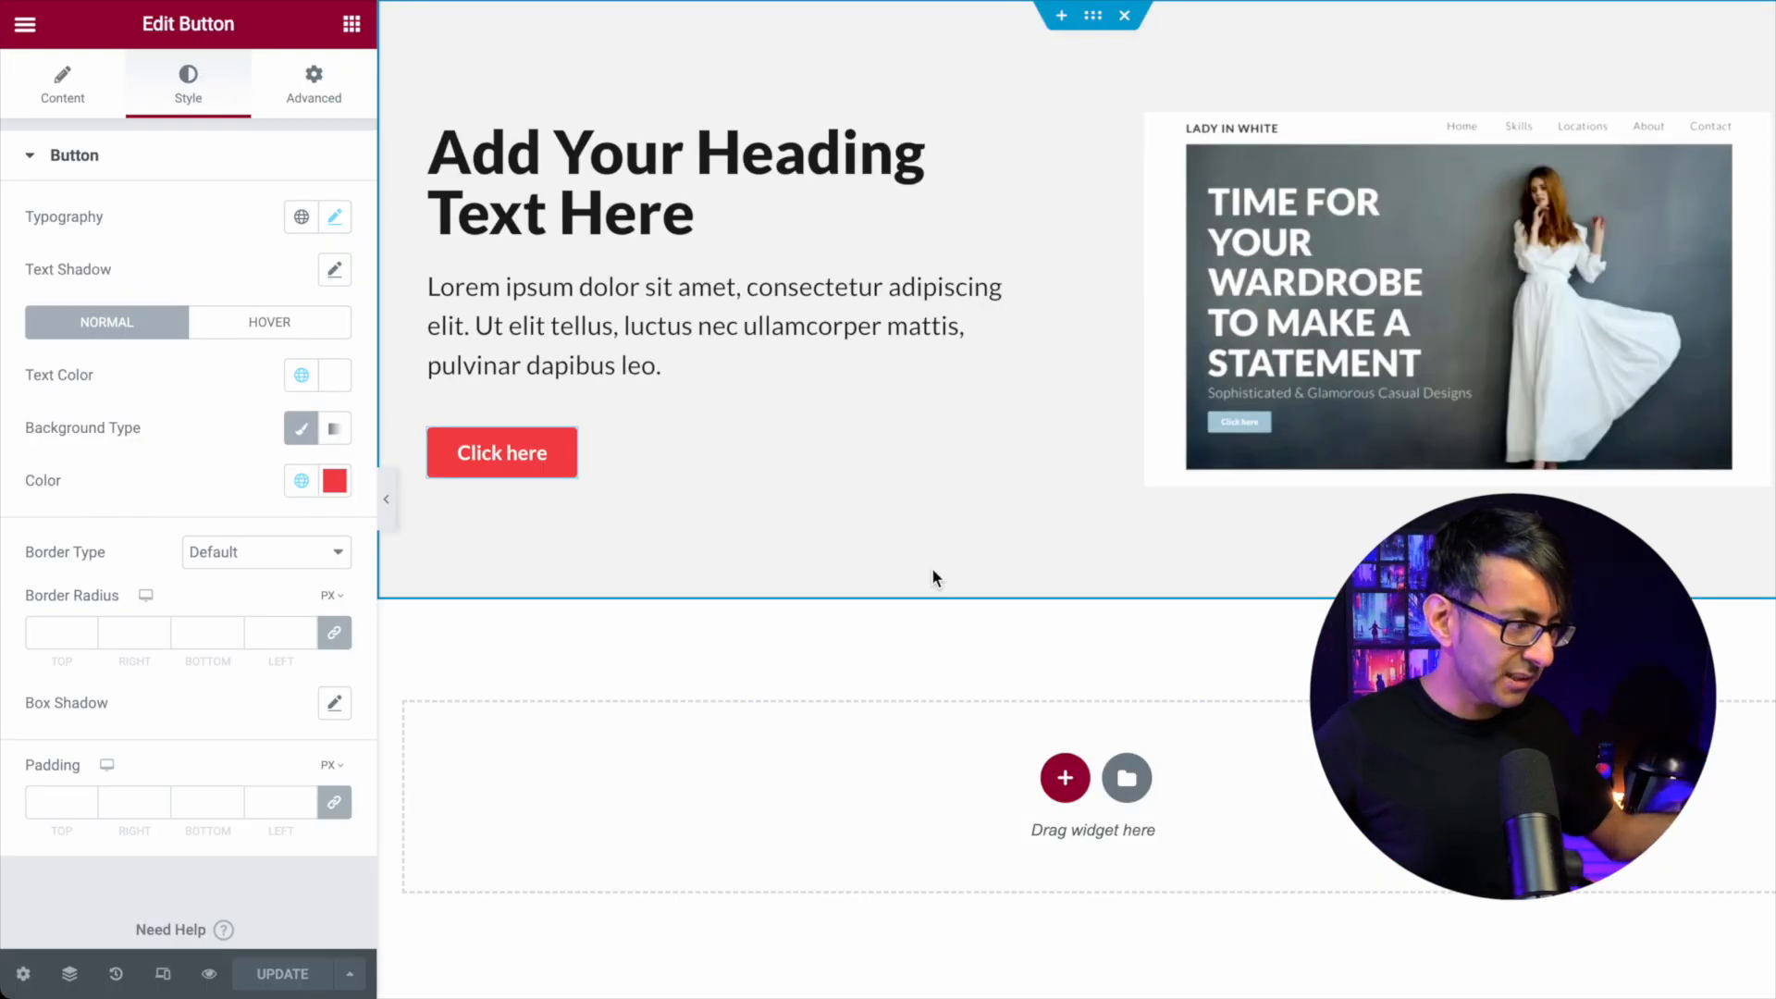